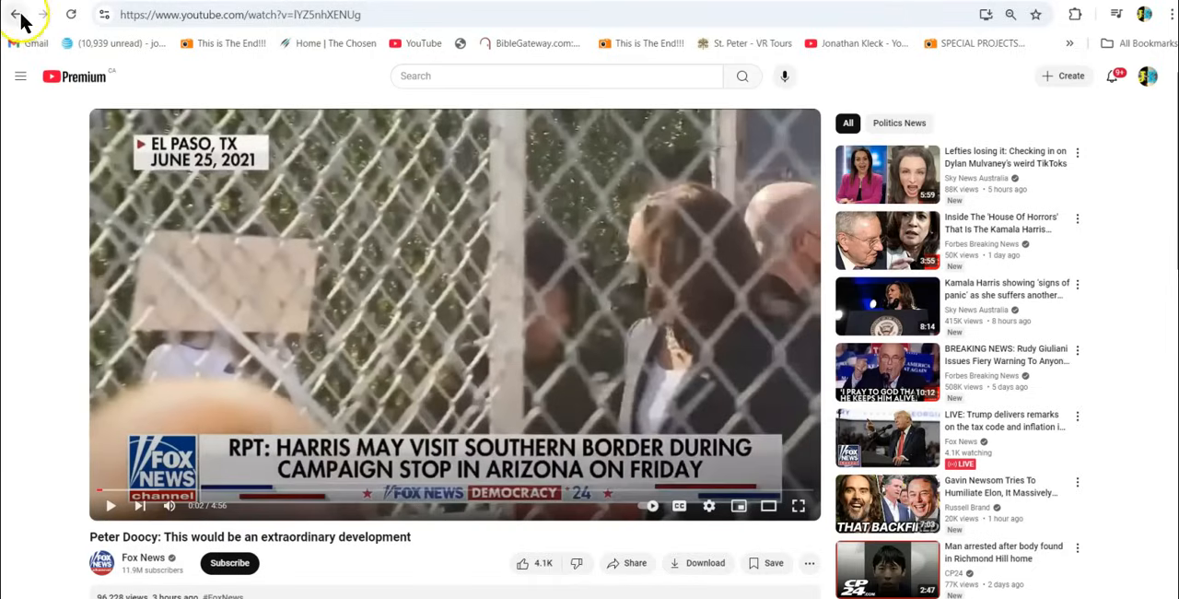
Go back from the Peter Doocy clip to the RITZ 'Hard truth' watch-party video.
{"action": "left_click", "coordinate": [15, 14]}
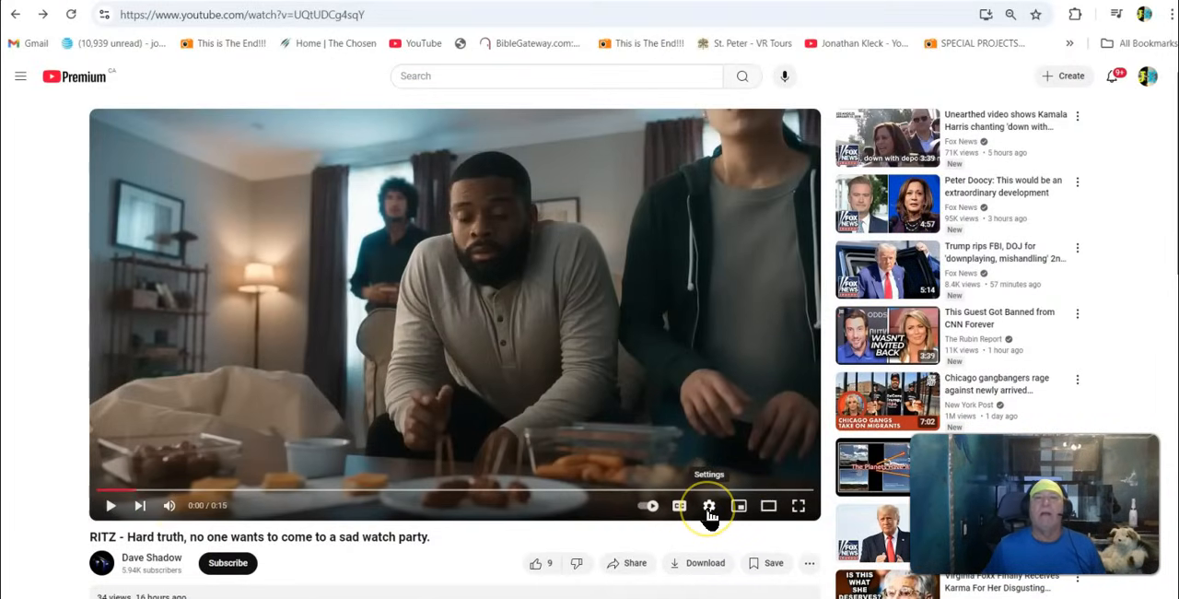
{"action": "mouse_move", "coordinate": [170, 505]}
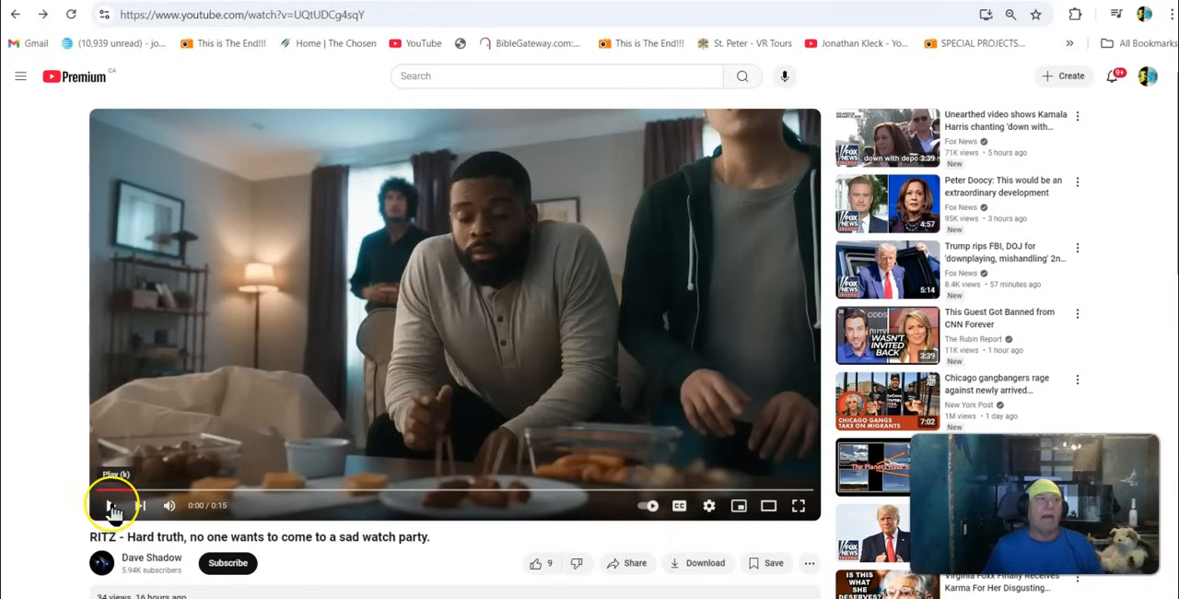
Start the RITZ watch-party video and let it reach about 0:03 on the RITZ logo.
{"action": "left_click", "coordinate": [110, 505]}
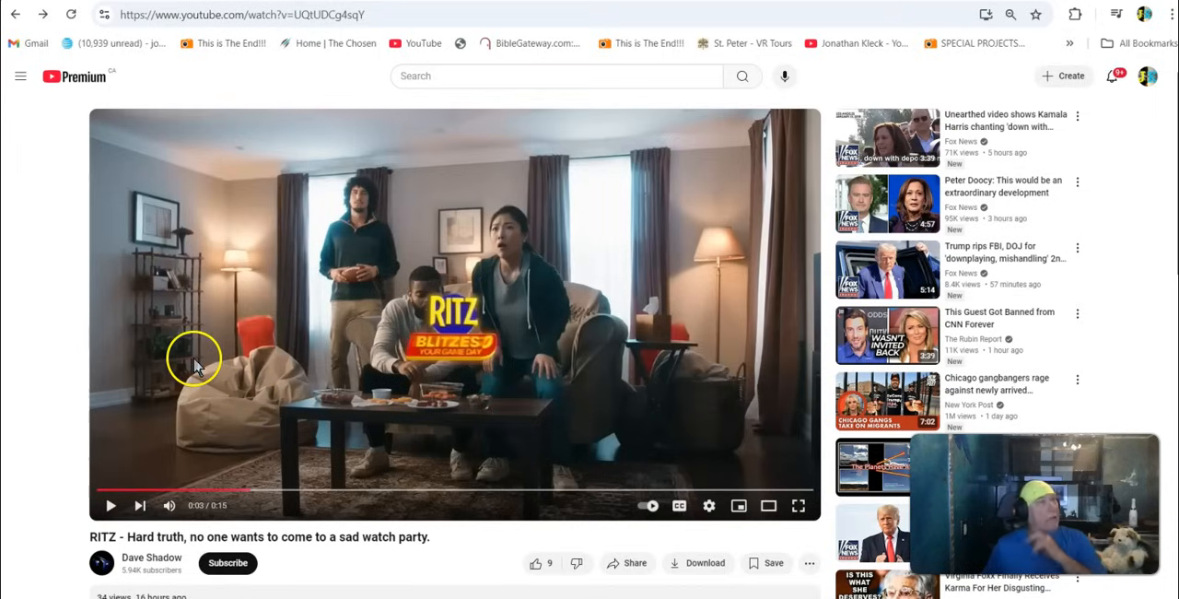
{"action": "mouse_move", "coordinate": [195, 394]}
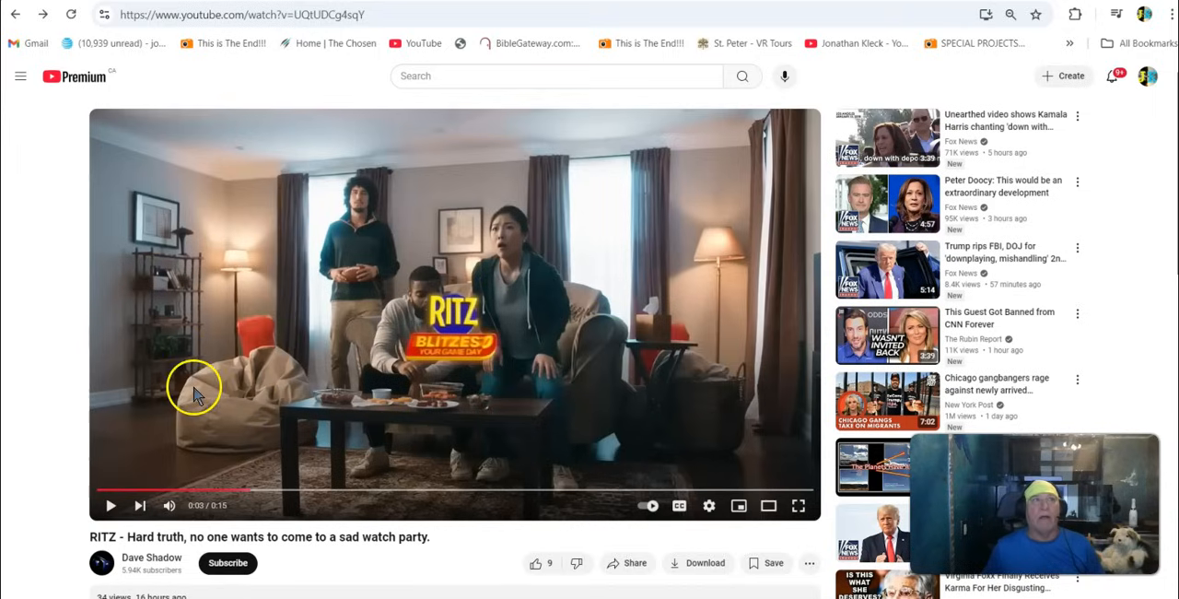
{"action": "mouse_move", "coordinate": [217, 309]}
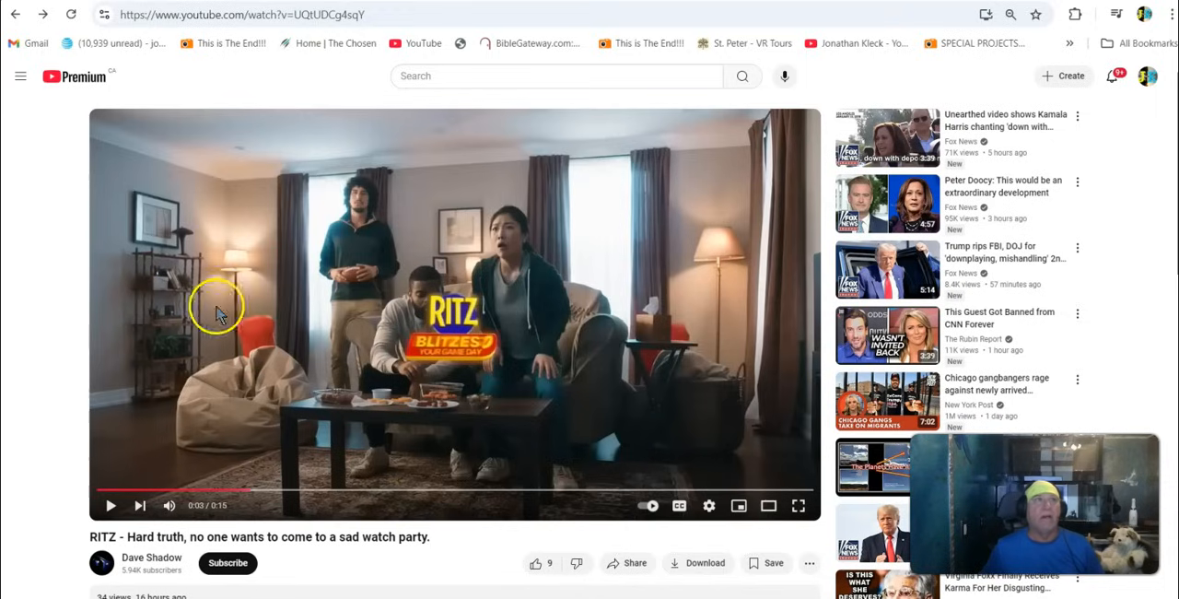
{"action": "mouse_move", "coordinate": [262, 318]}
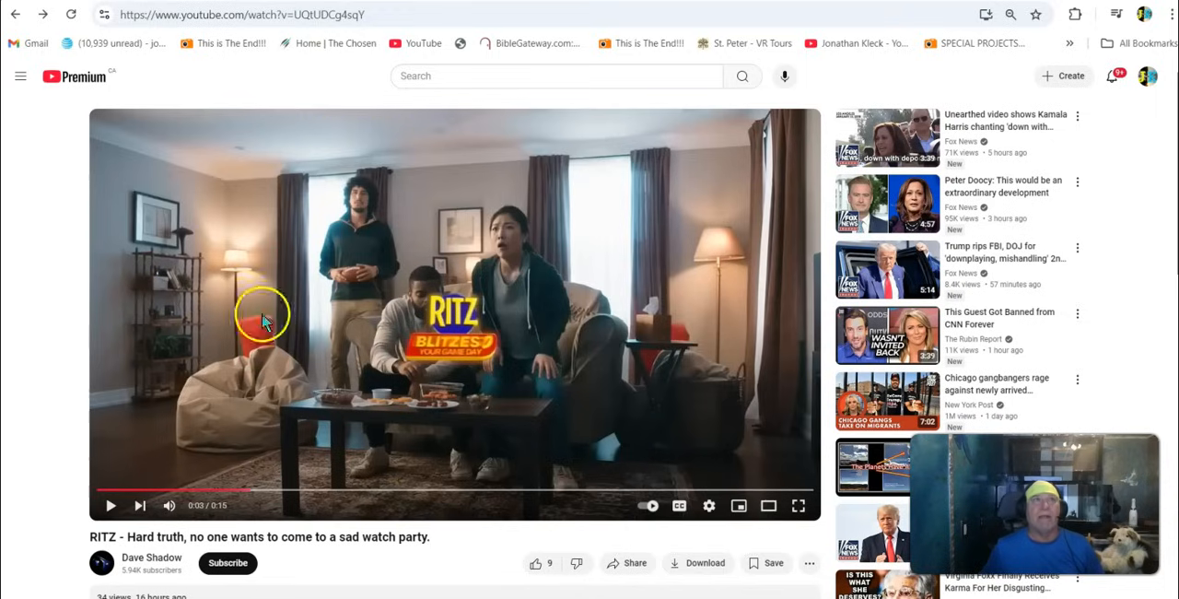
{"action": "mouse_move", "coordinate": [345, 216]}
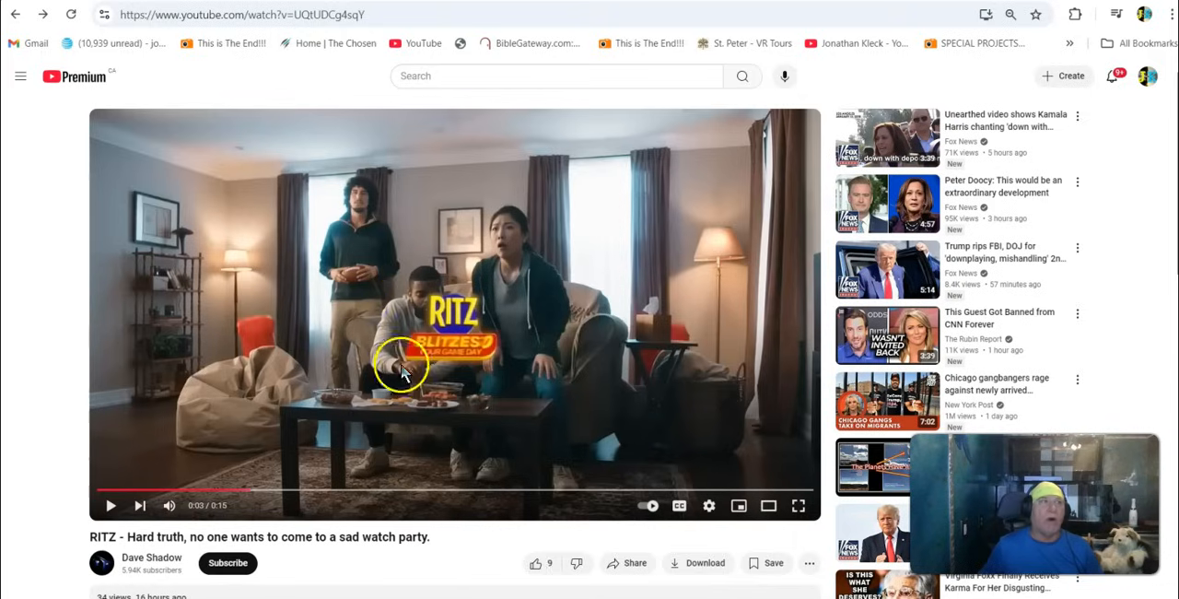
{"action": "mouse_move", "coordinate": [369, 235]}
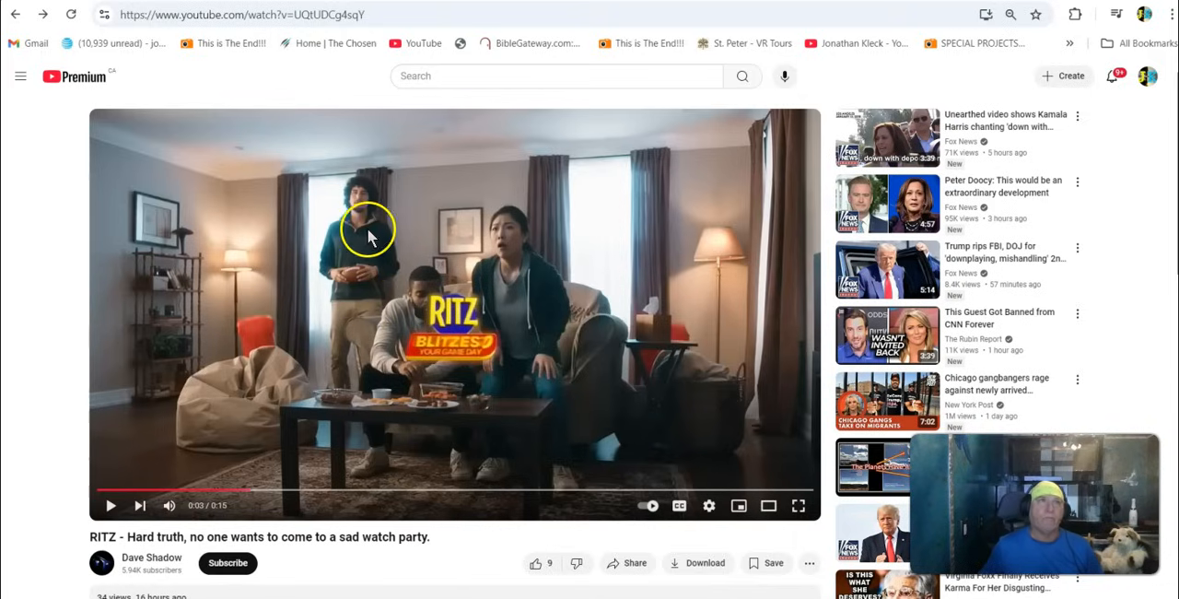
{"action": "mouse_move", "coordinate": [354, 254]}
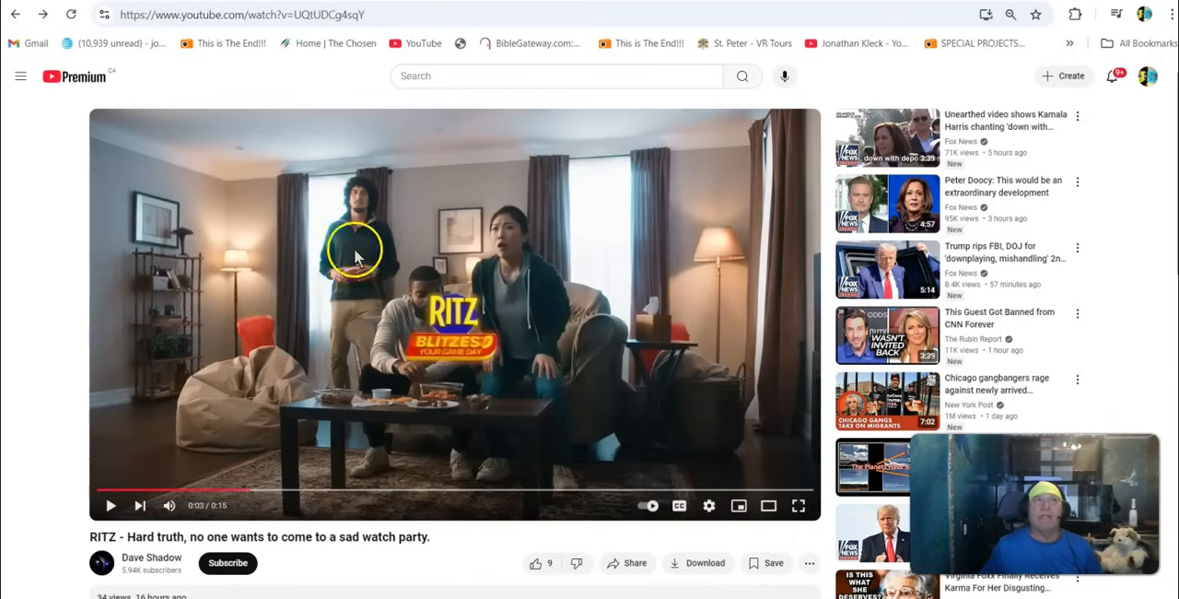
{"action": "mouse_move", "coordinate": [408, 201]}
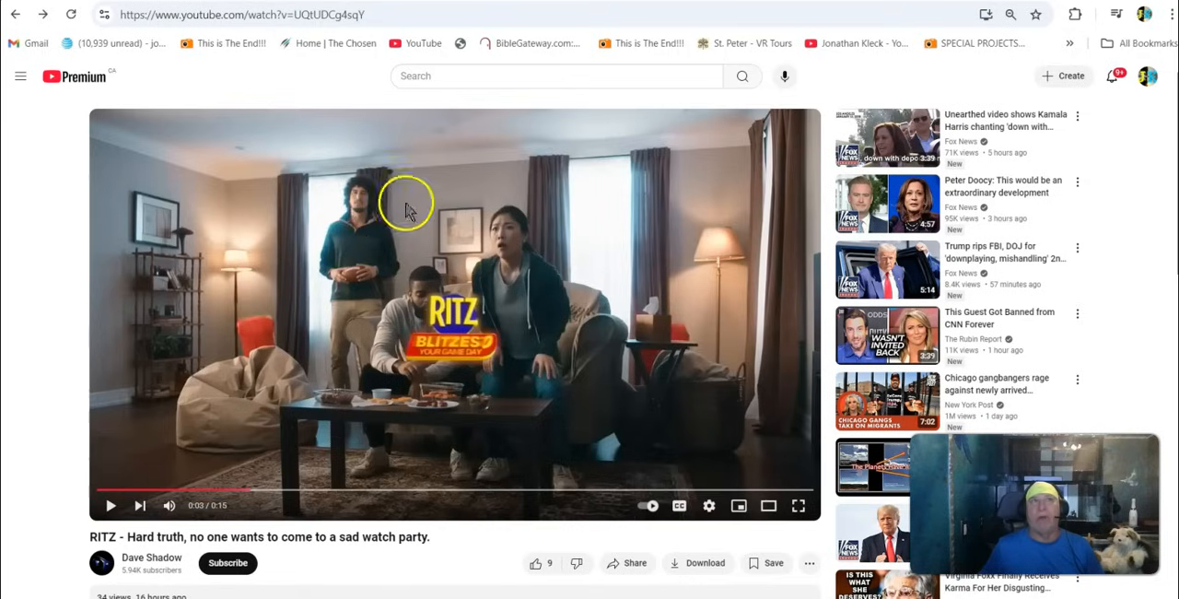
{"action": "mouse_move", "coordinate": [364, 262]}
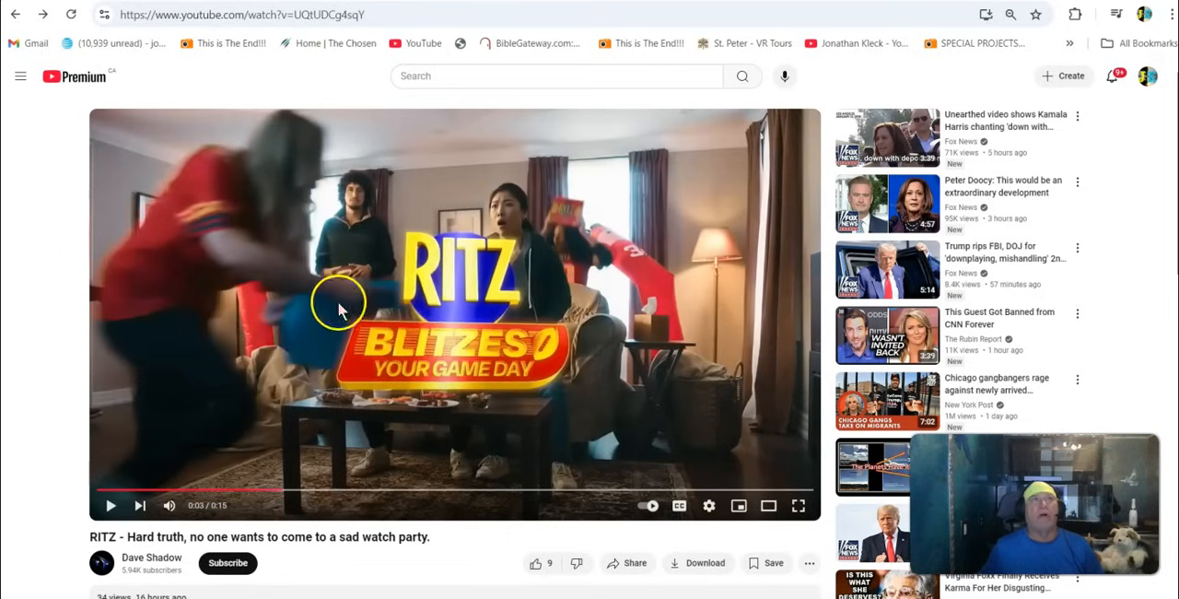
{"action": "mouse_move", "coordinate": [451, 323]}
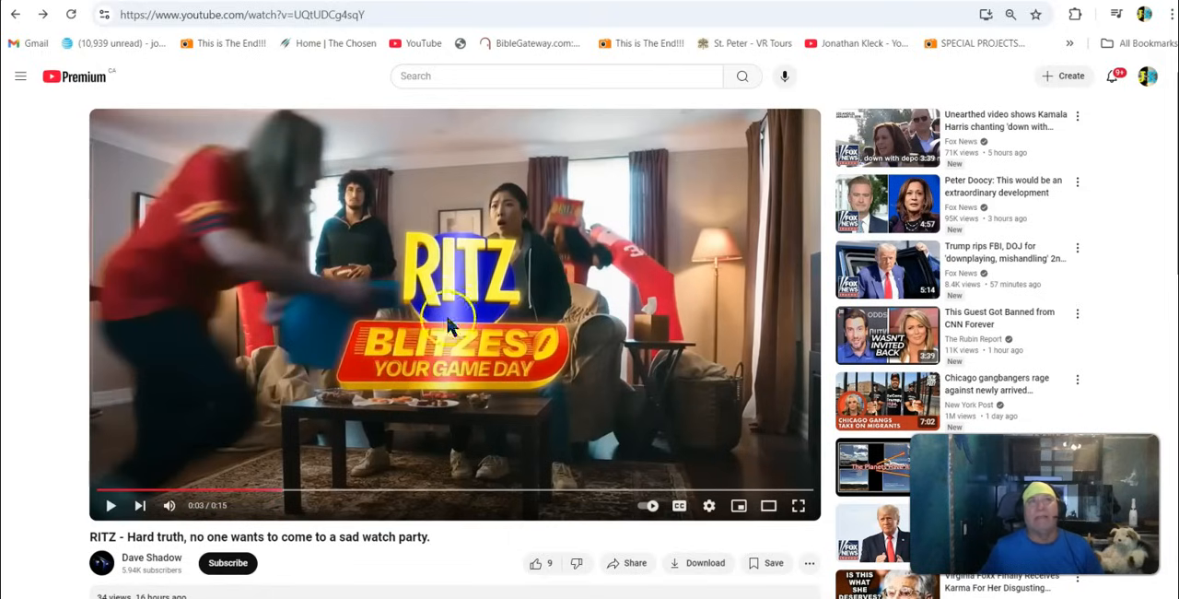
{"action": "mouse_move", "coordinate": [622, 286]}
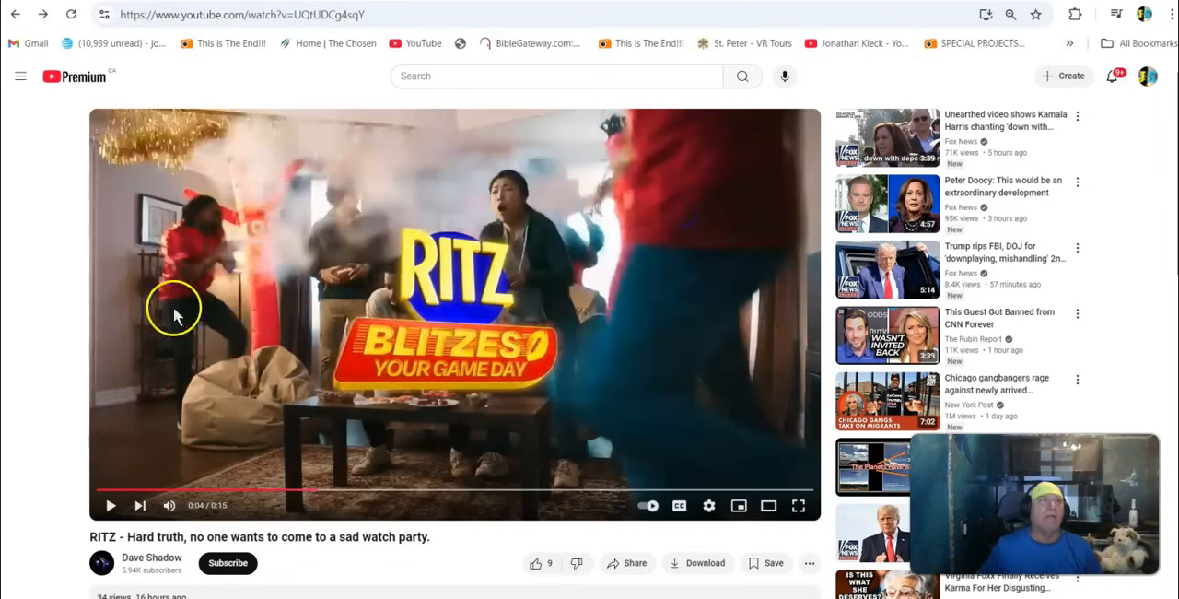
{"action": "mouse_move", "coordinate": [679, 129]}
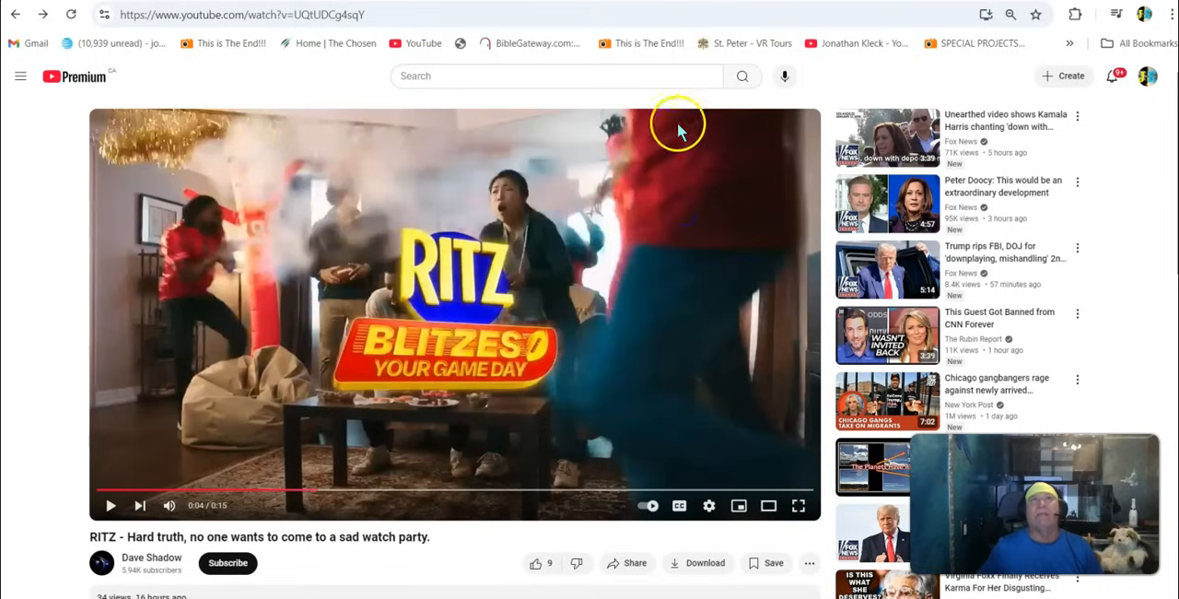
{"action": "mouse_move", "coordinate": [327, 222]}
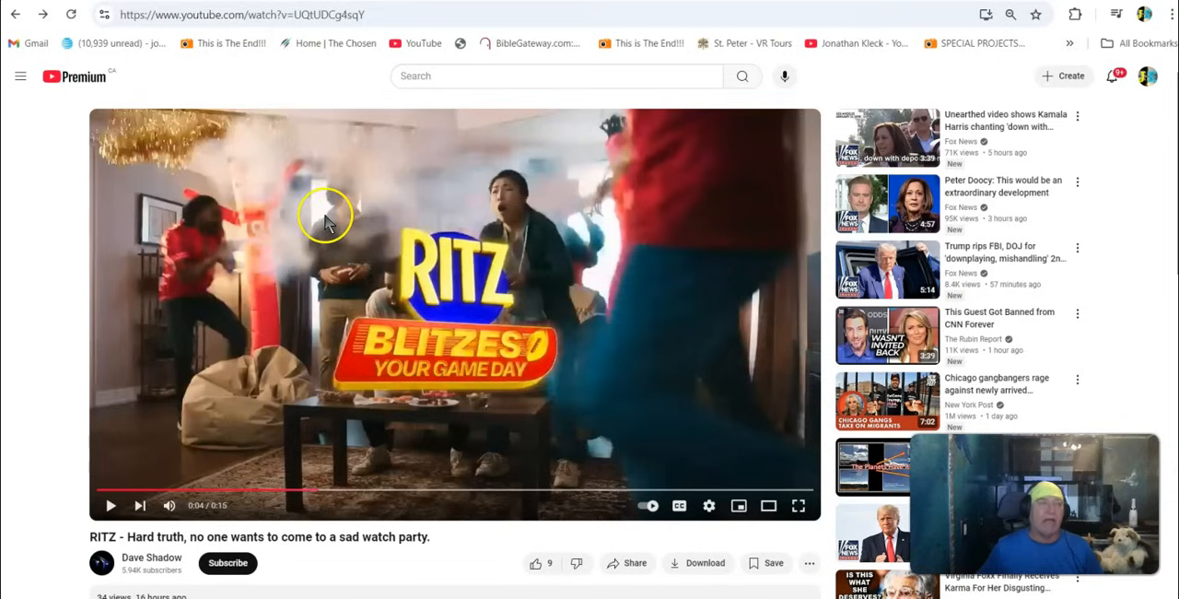
{"action": "mouse_move", "coordinate": [233, 270]}
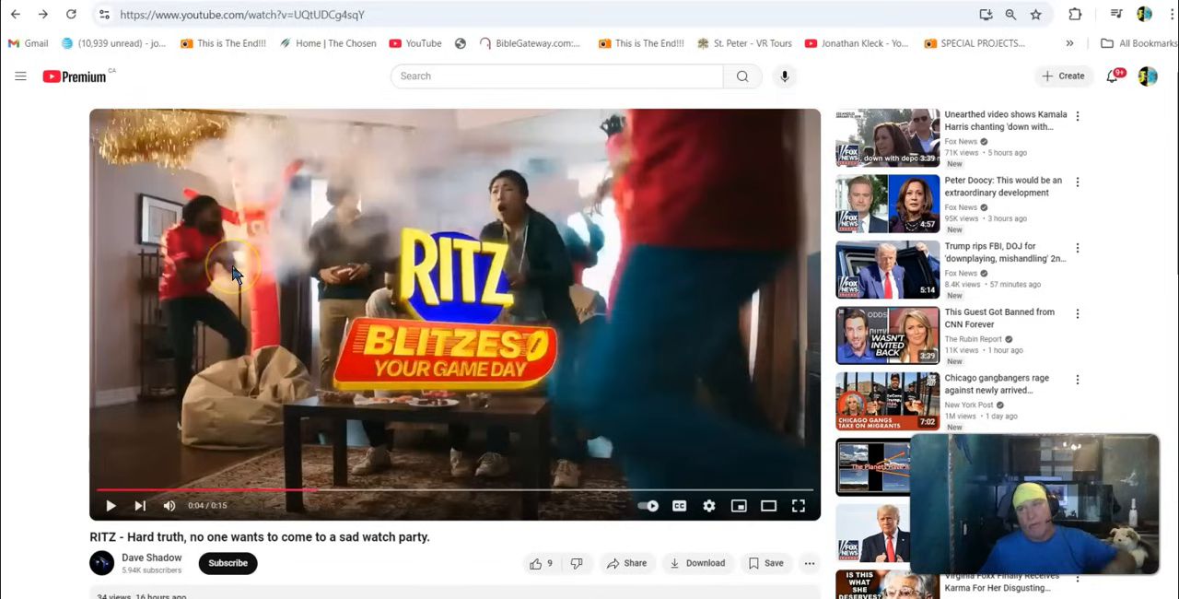
{"action": "mouse_move", "coordinate": [291, 253]}
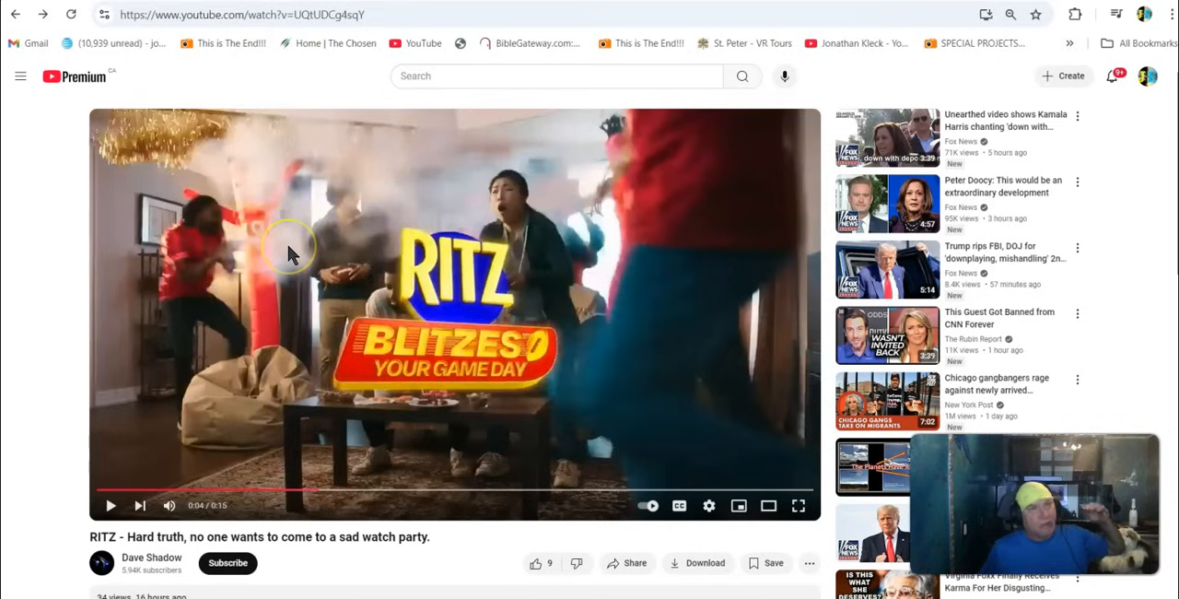
{"action": "mouse_move", "coordinate": [230, 254]}
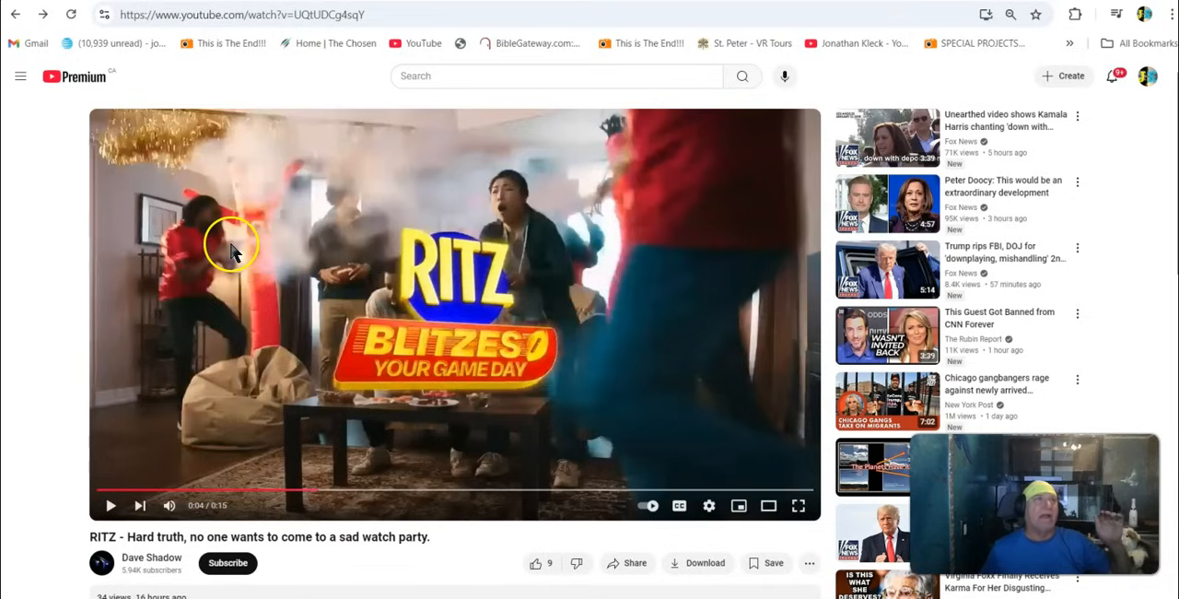
{"action": "mouse_move", "coordinate": [207, 193]}
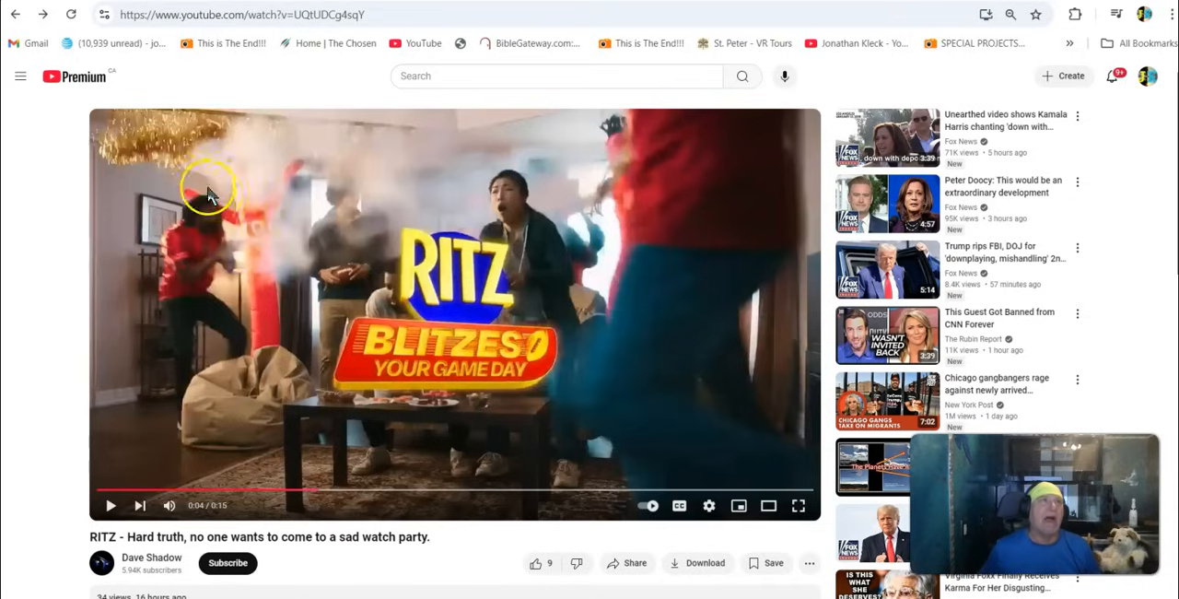
{"action": "mouse_move", "coordinate": [311, 221]}
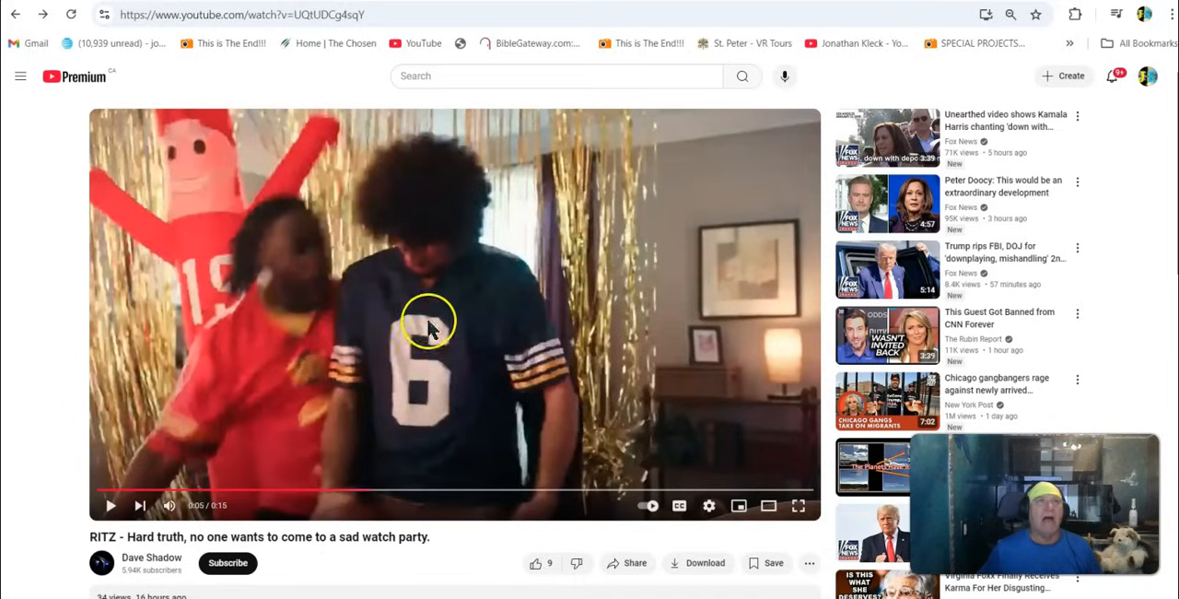
{"action": "mouse_move", "coordinate": [332, 295]}
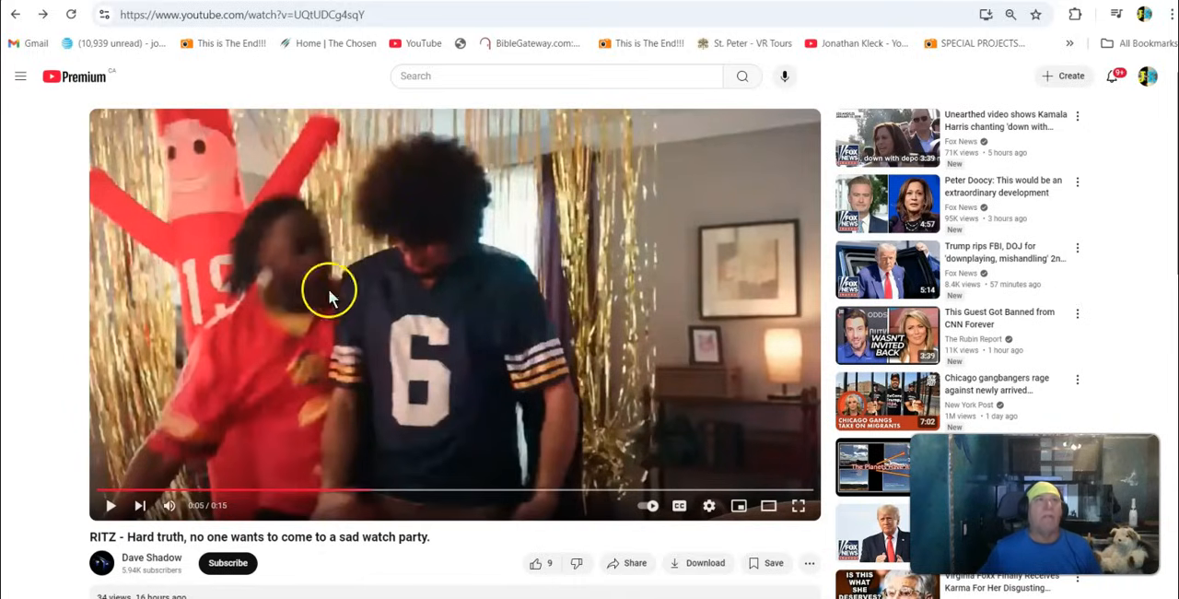
{"action": "mouse_move", "coordinate": [373, 244]}
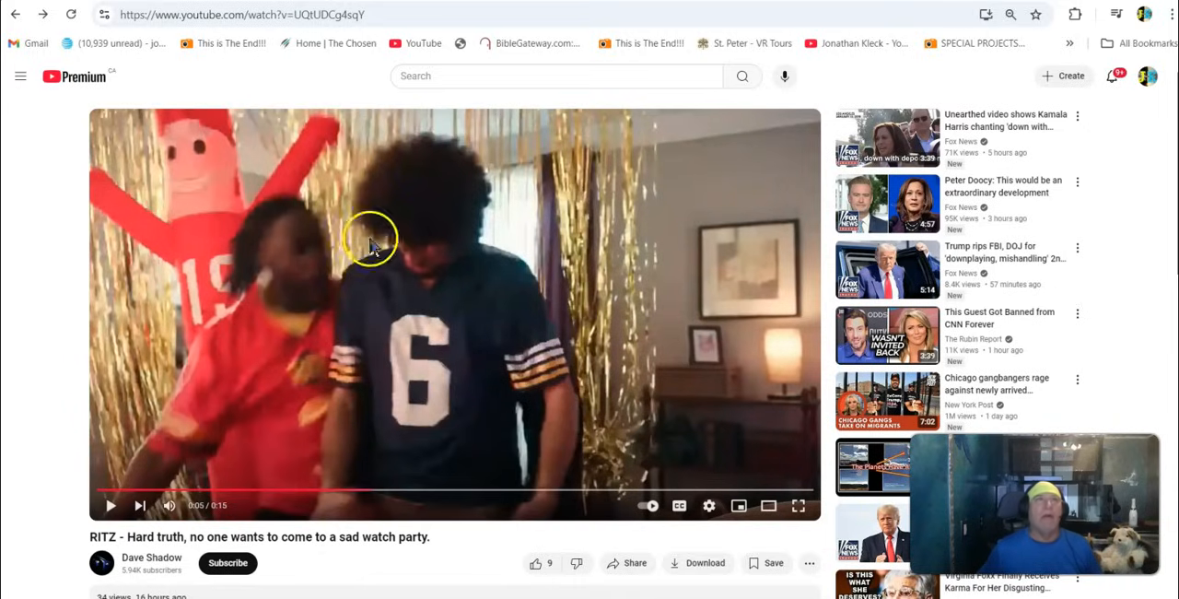
{"action": "mouse_move", "coordinate": [541, 294]}
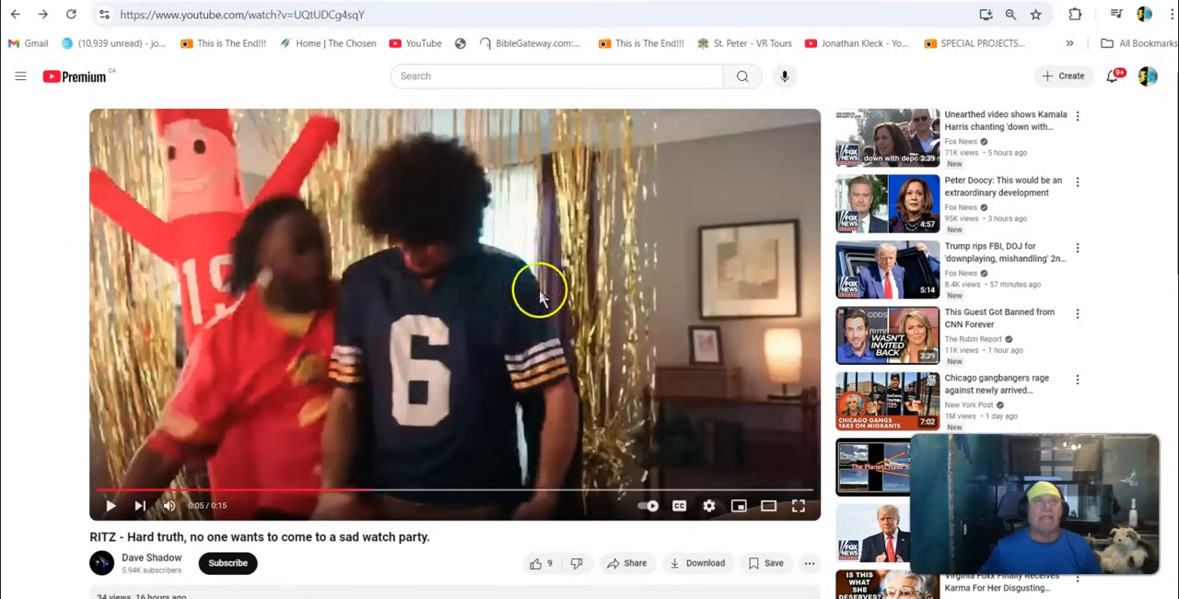
{"action": "mouse_move", "coordinate": [392, 272]}
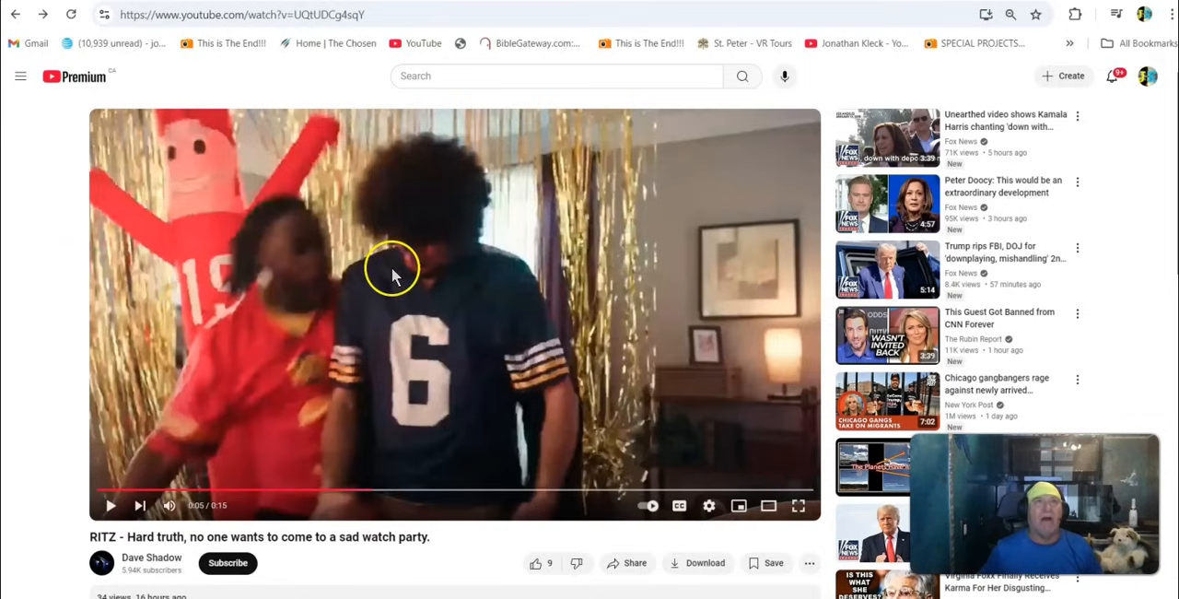
{"action": "mouse_move", "coordinate": [437, 332]}
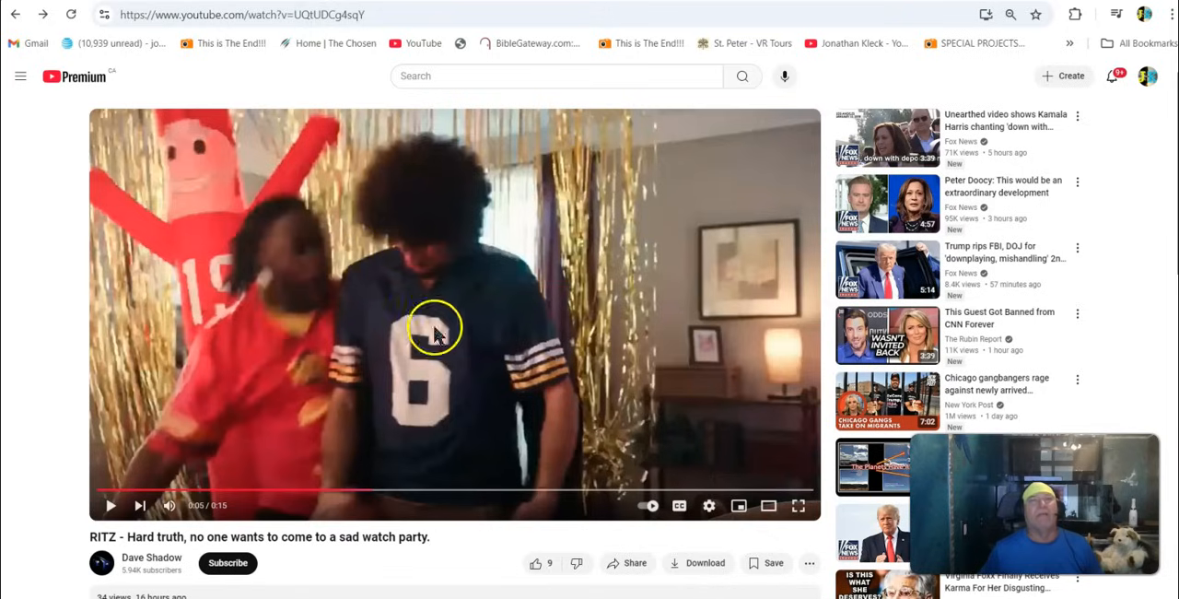
{"action": "mouse_move", "coordinate": [580, 414]}
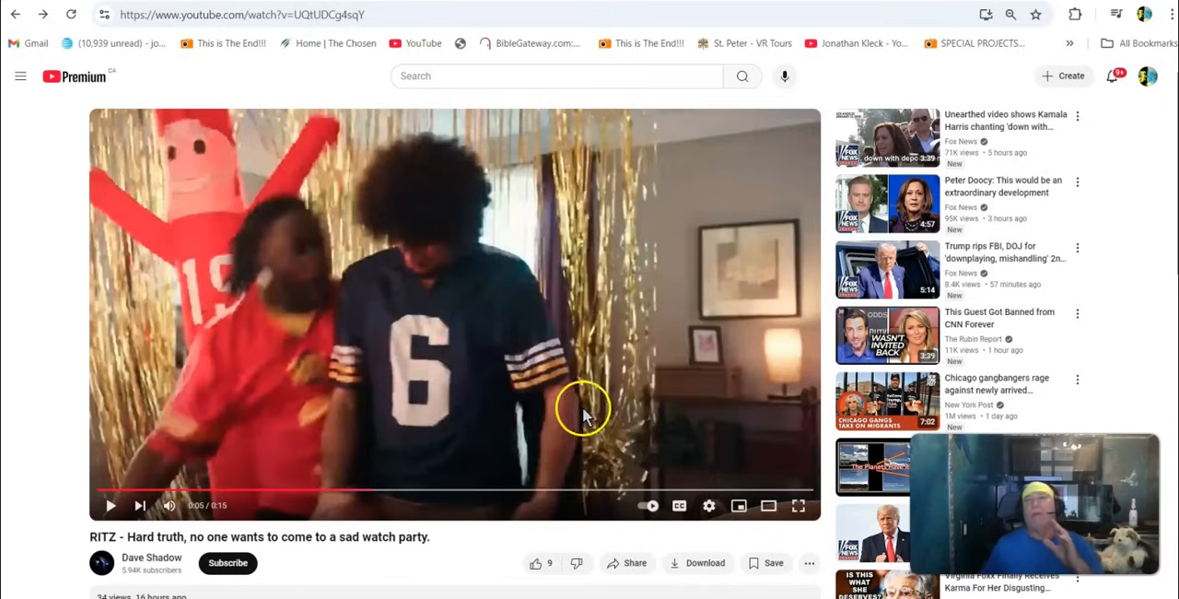
{"action": "mouse_move", "coordinate": [248, 254]}
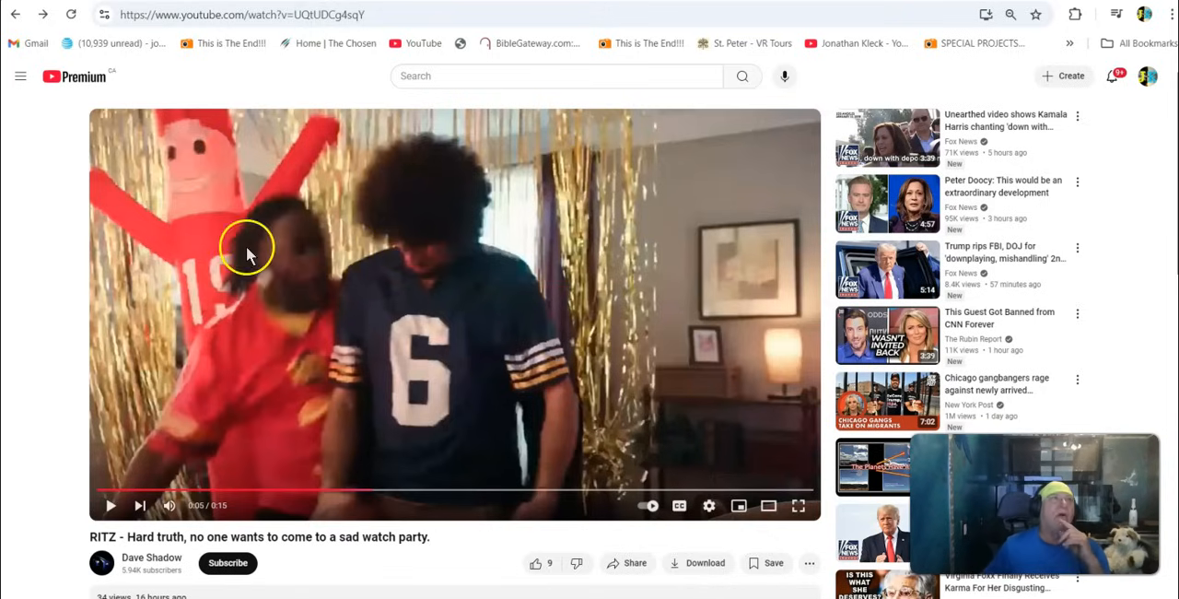
{"action": "mouse_move", "coordinate": [184, 322]}
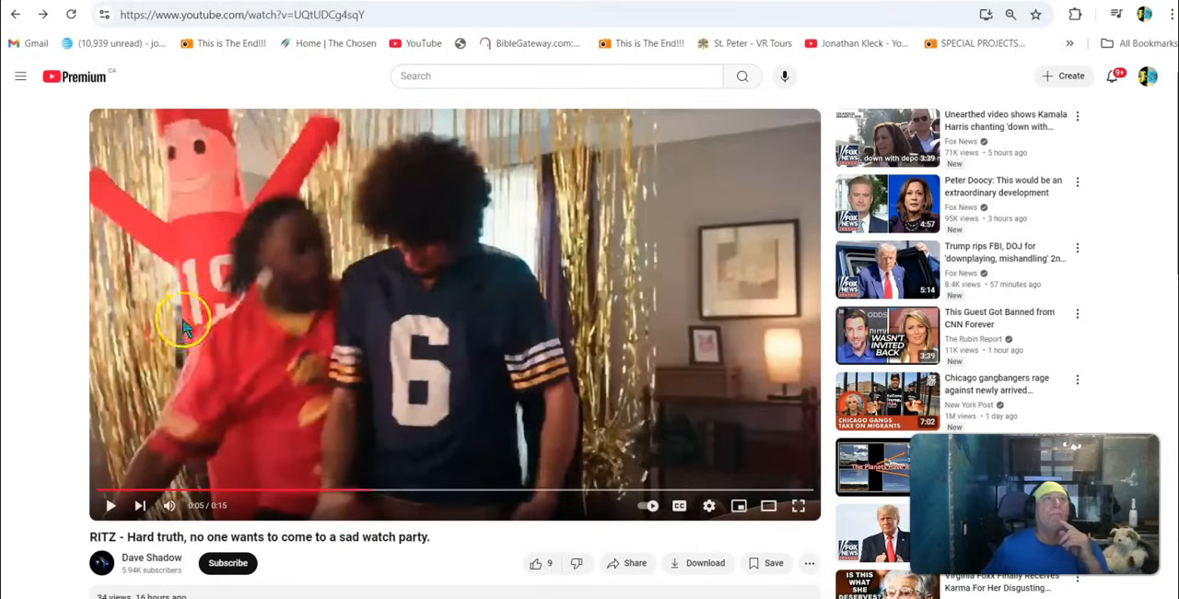
{"action": "mouse_move", "coordinate": [221, 225]}
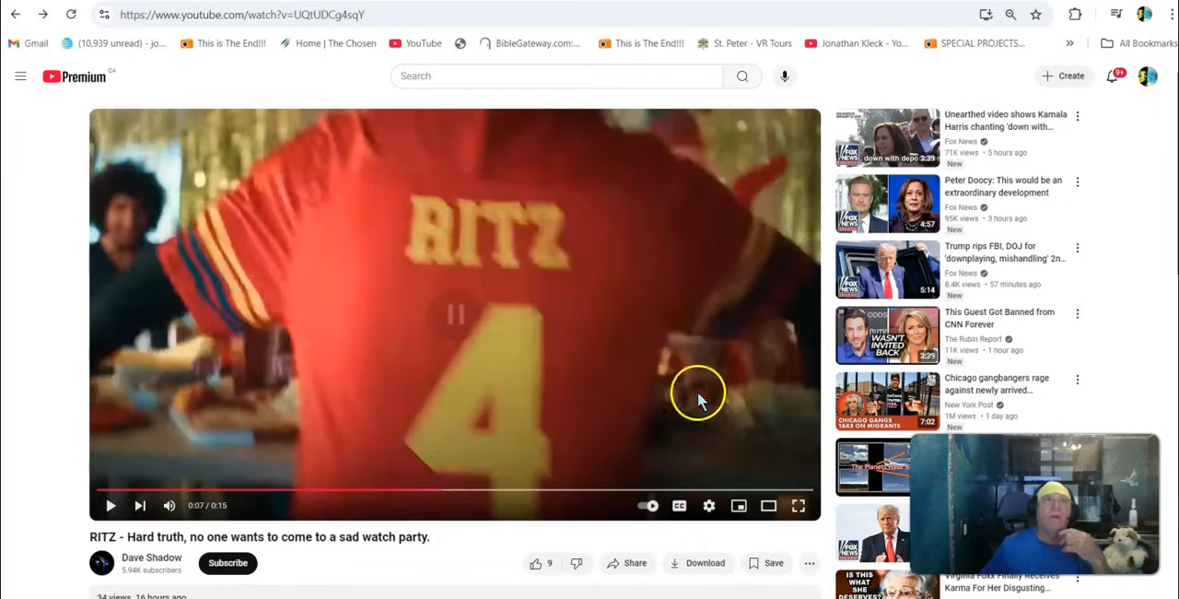
{"action": "mouse_move", "coordinate": [505, 357]}
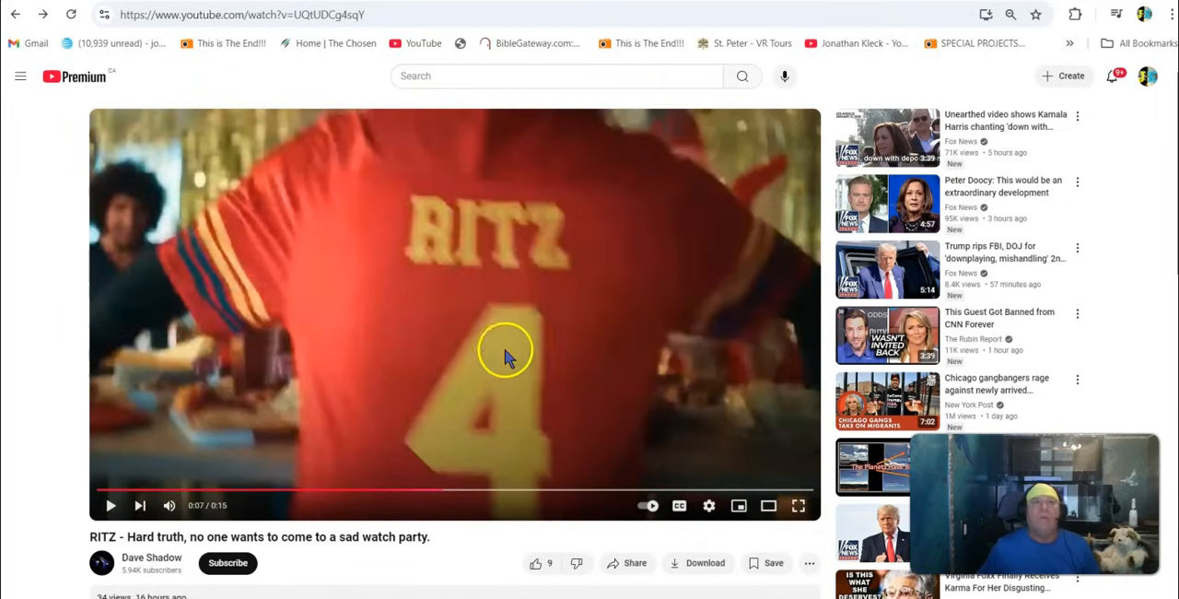
{"action": "mouse_move", "coordinate": [425, 498]}
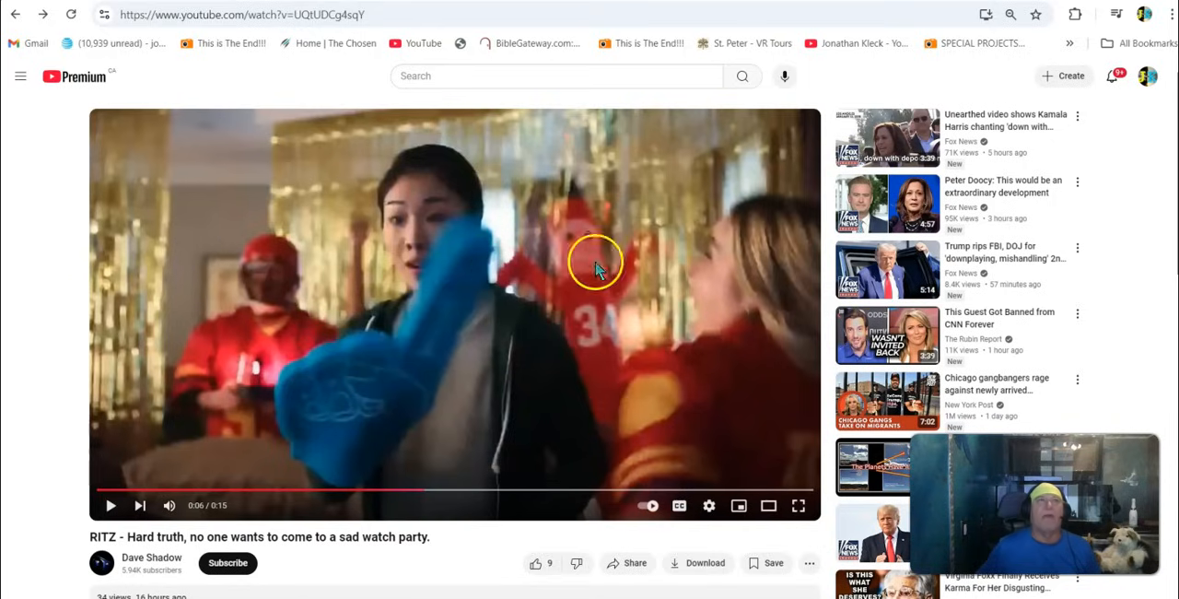
{"action": "mouse_move", "coordinate": [221, 276]}
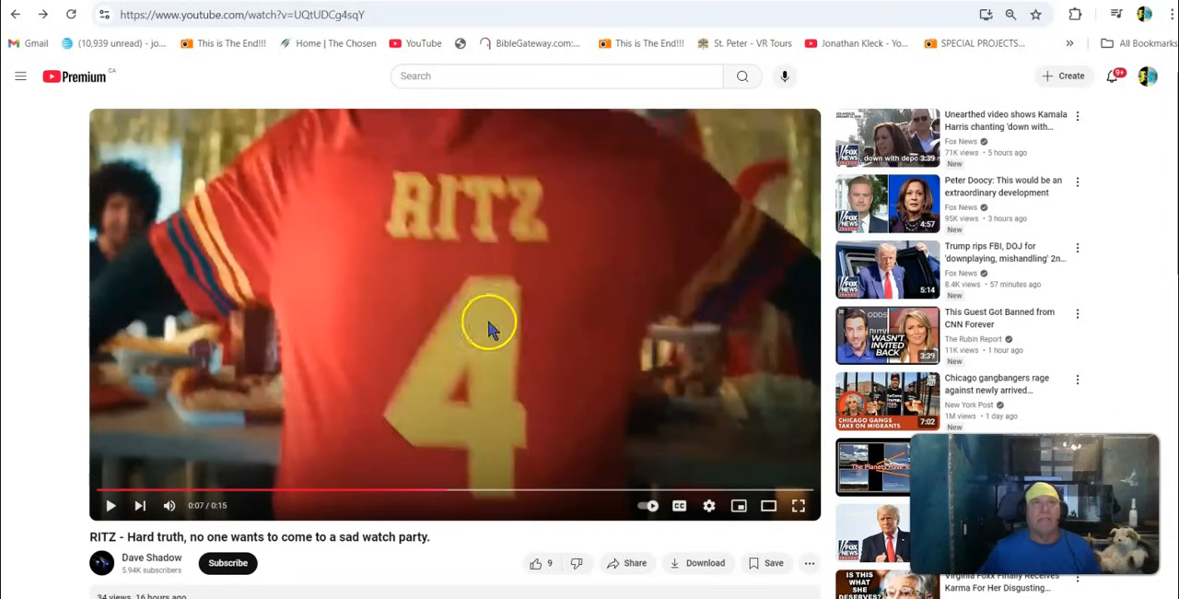
{"action": "mouse_move", "coordinate": [498, 382]}
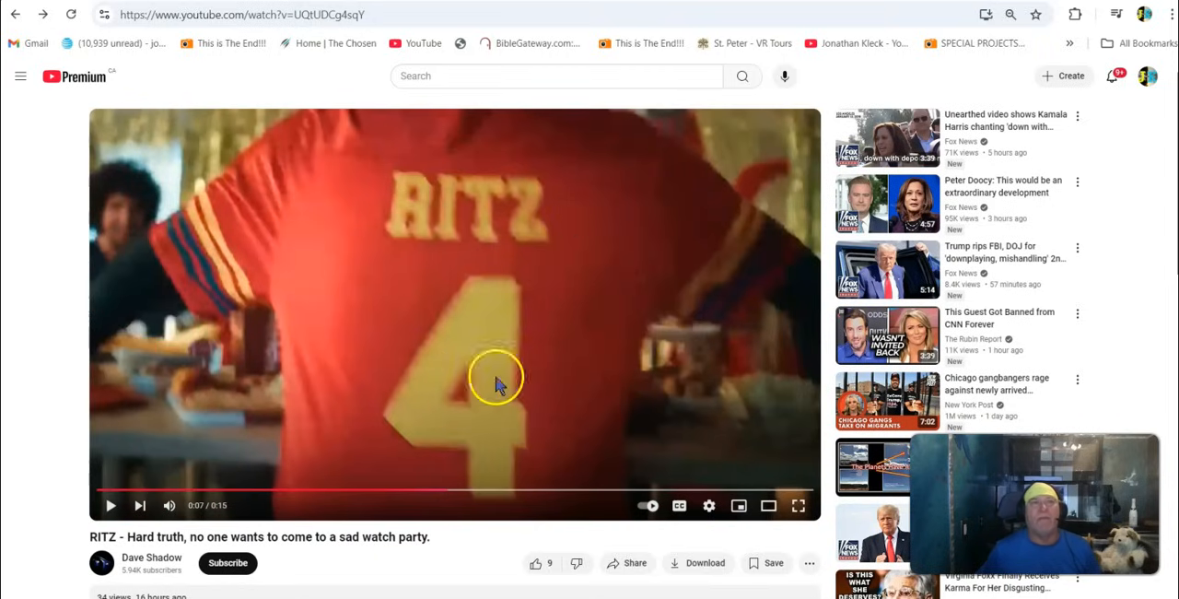
{"action": "mouse_move", "coordinate": [497, 290]}
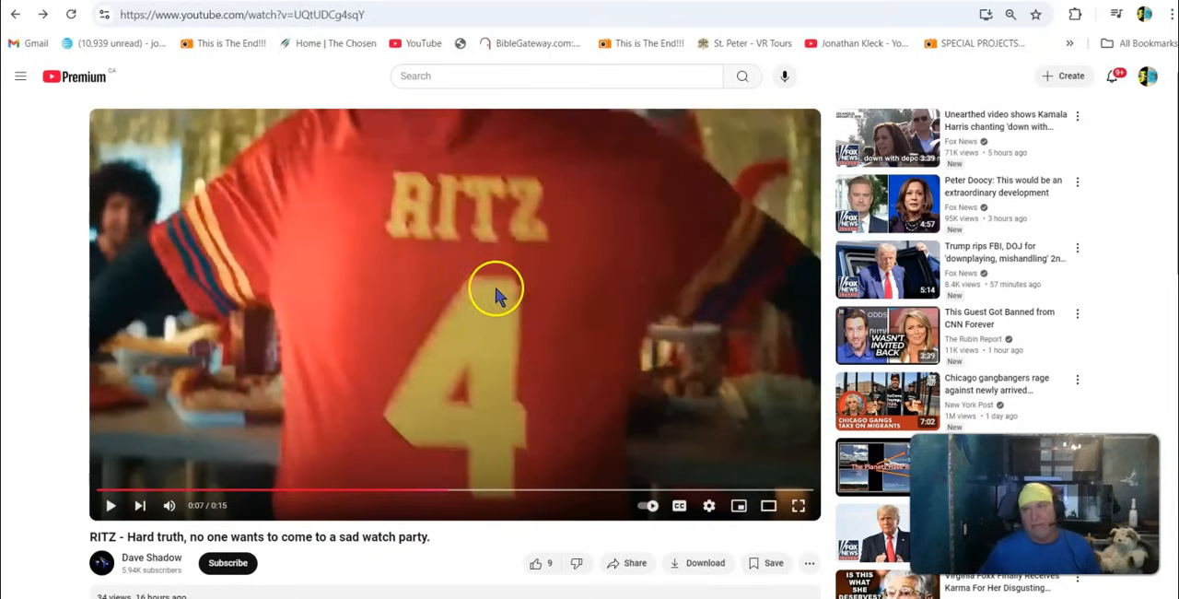
{"action": "mouse_move", "coordinate": [512, 405]}
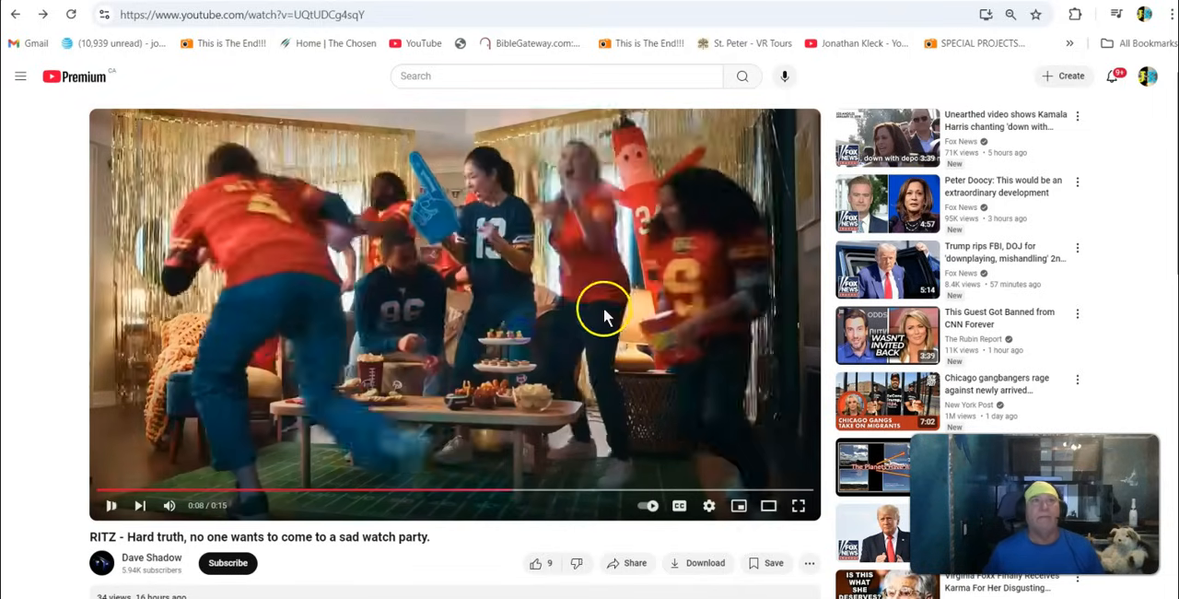
{"action": "mouse_move", "coordinate": [539, 332]}
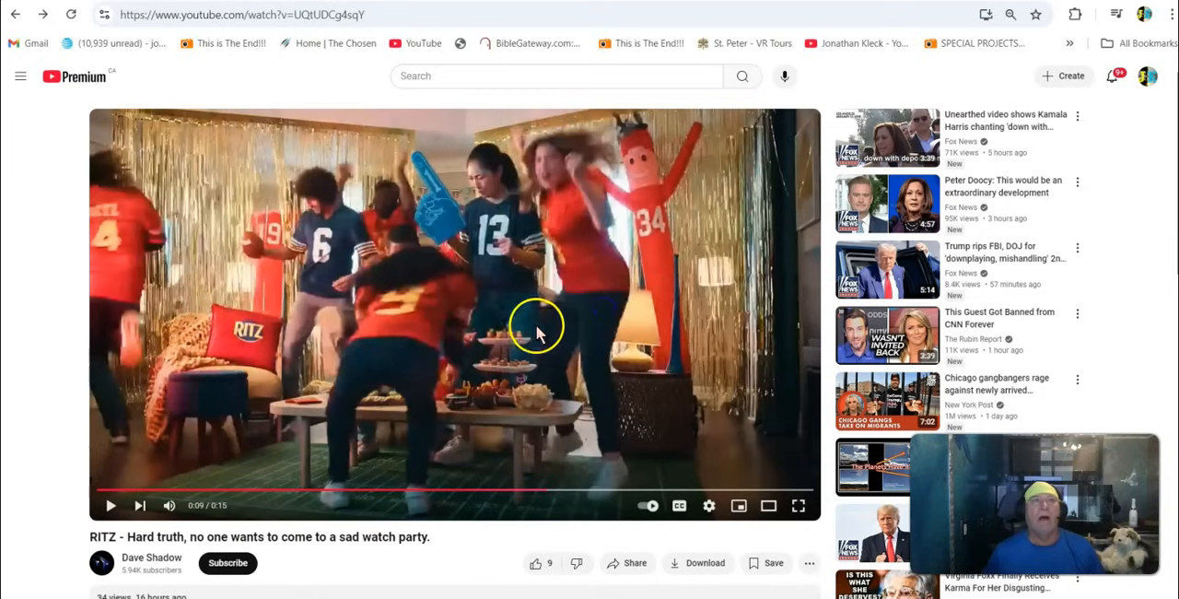
{"action": "mouse_move", "coordinate": [590, 198]}
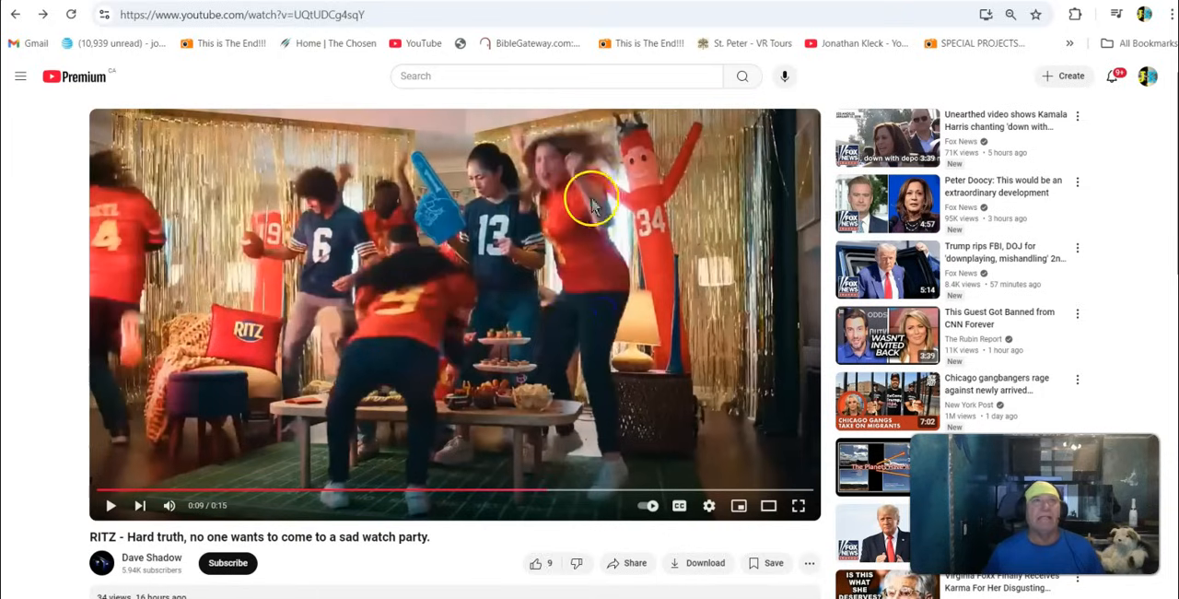
{"action": "mouse_move", "coordinate": [331, 249]}
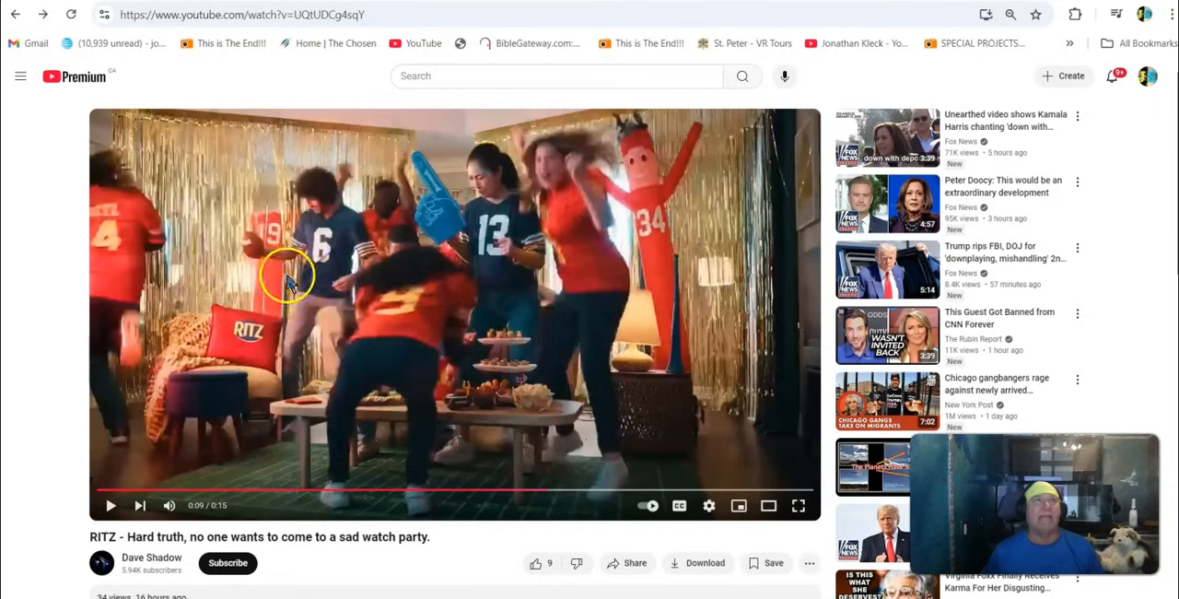
{"action": "mouse_move", "coordinate": [493, 217]}
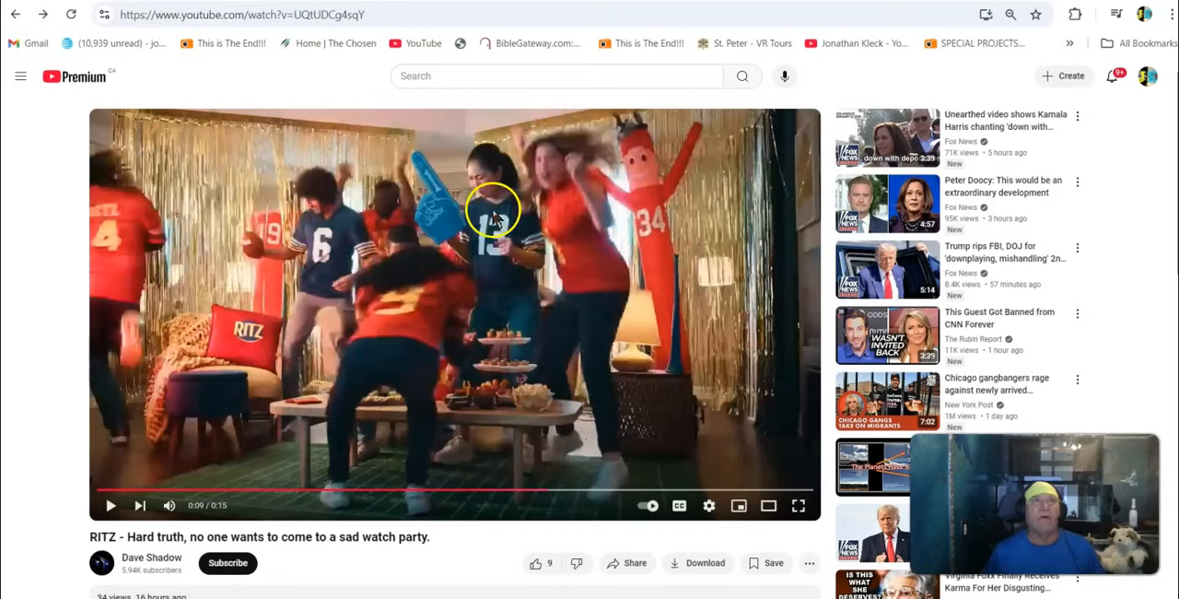
{"action": "mouse_move", "coordinate": [516, 235]}
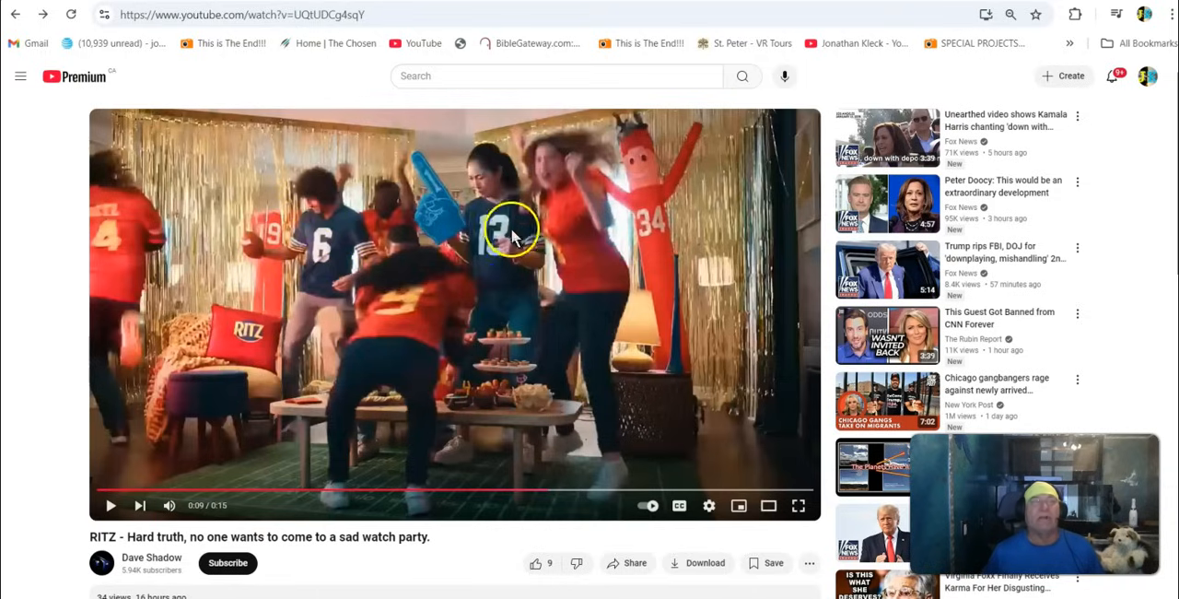
{"action": "mouse_move", "coordinate": [281, 228]}
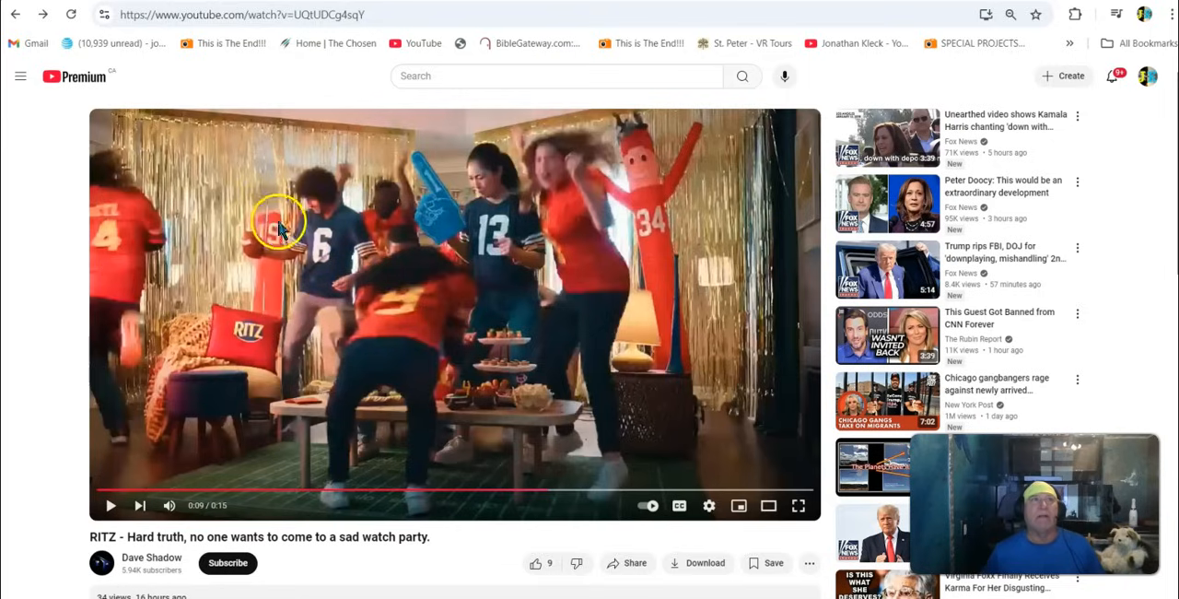
{"action": "mouse_move", "coordinate": [483, 272]}
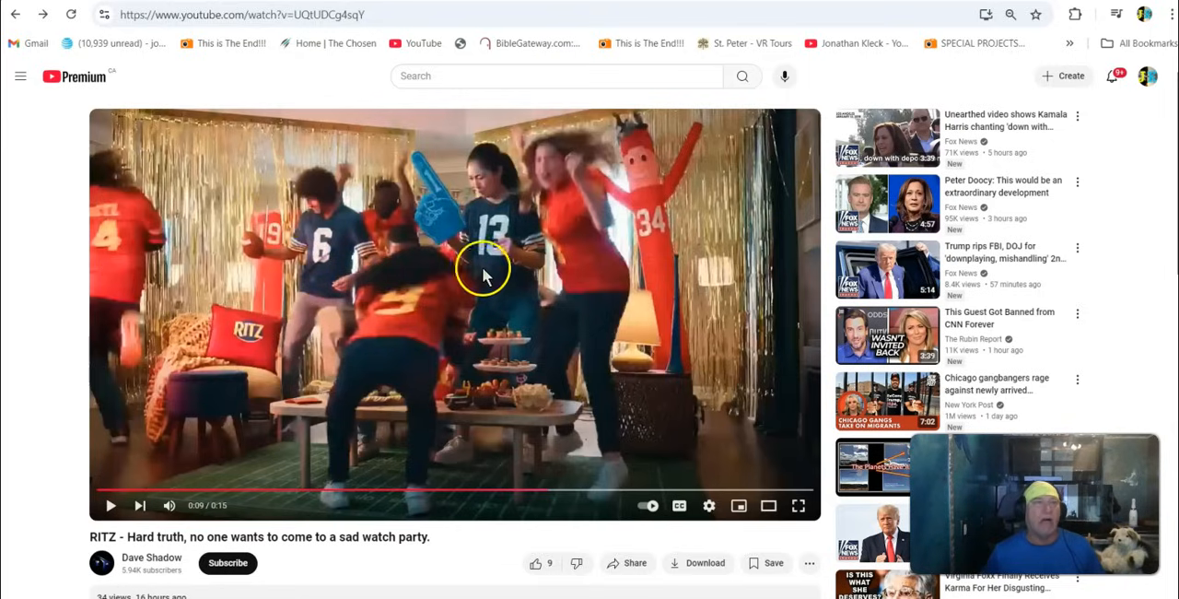
{"action": "mouse_move", "coordinate": [645, 227]}
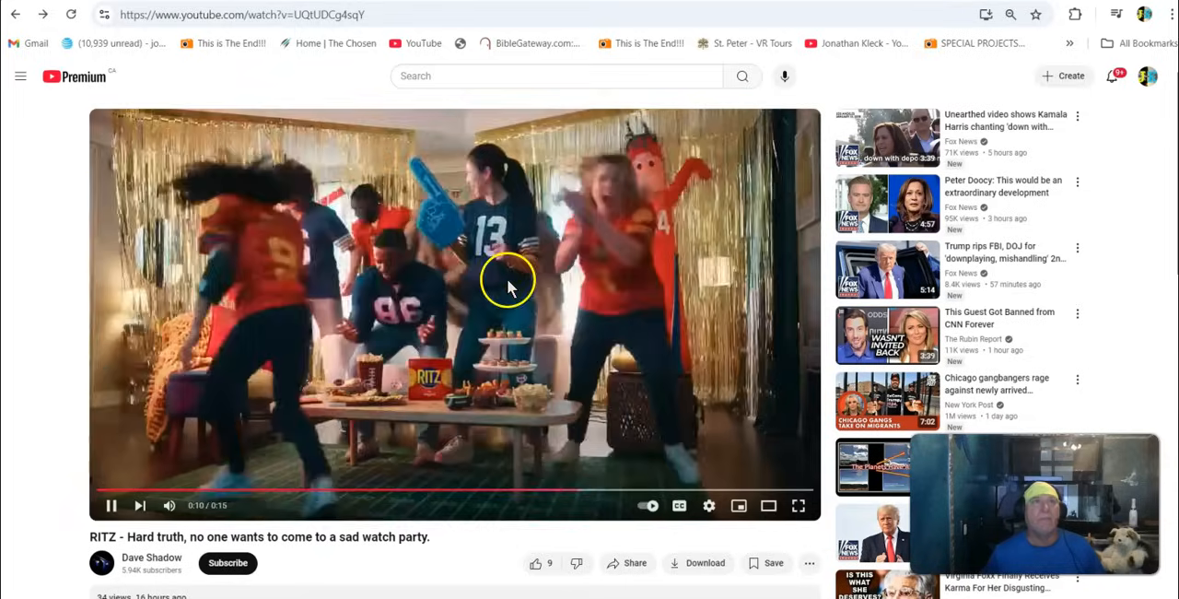
Pause the RITZ ad at about ten seconds on the dancing party scene.
{"action": "left_click", "coordinate": [110, 505]}
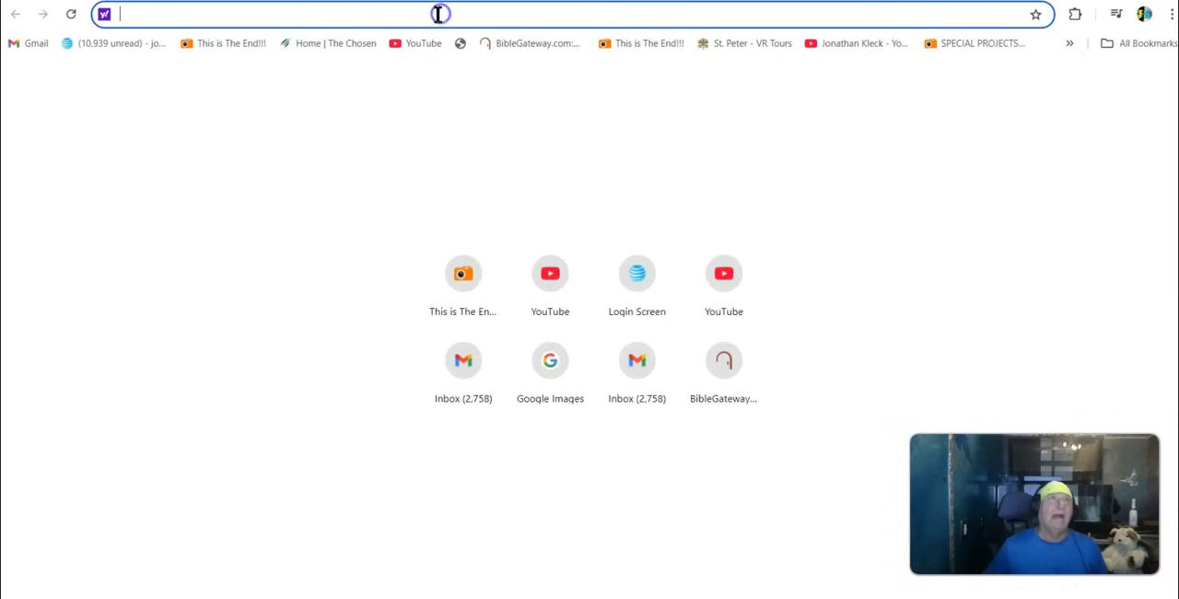
Enter show-notes.net/thisistheend/ and 'Strongs 1826' to reach Bible Hub's Greek 86 entry, hadés.
{"action": "type", "text": "show-notes.net/thisistheend/"}
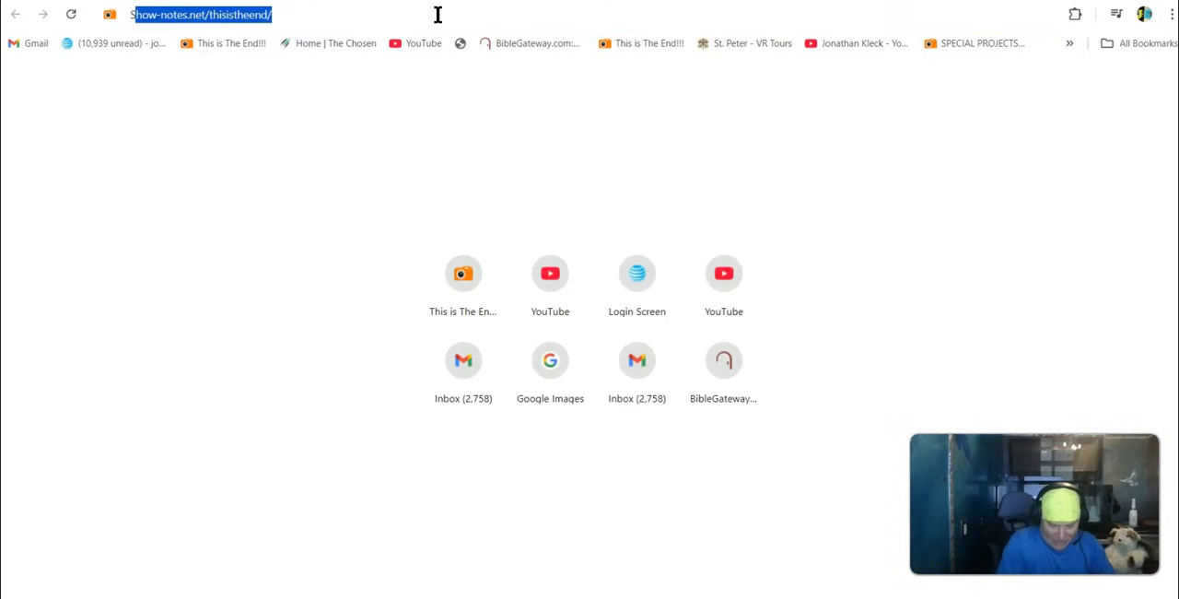
{"action": "type", "text": "Strongs 1826"}
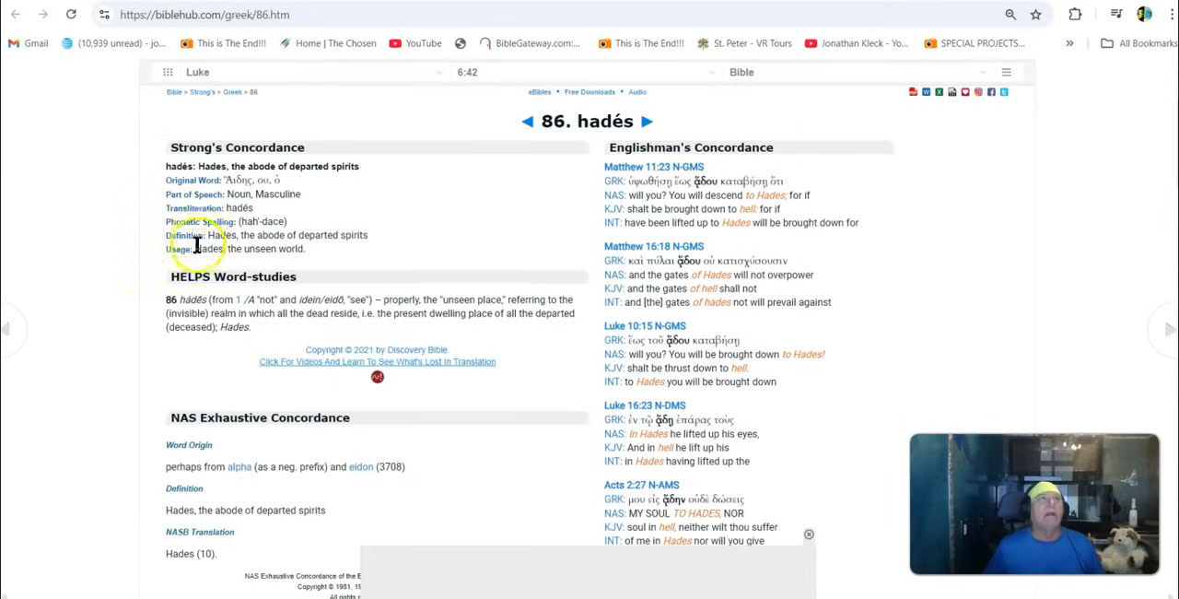
{"action": "left_click_drag", "start_coordinate": [206, 235], "coordinate": [348, 235]}
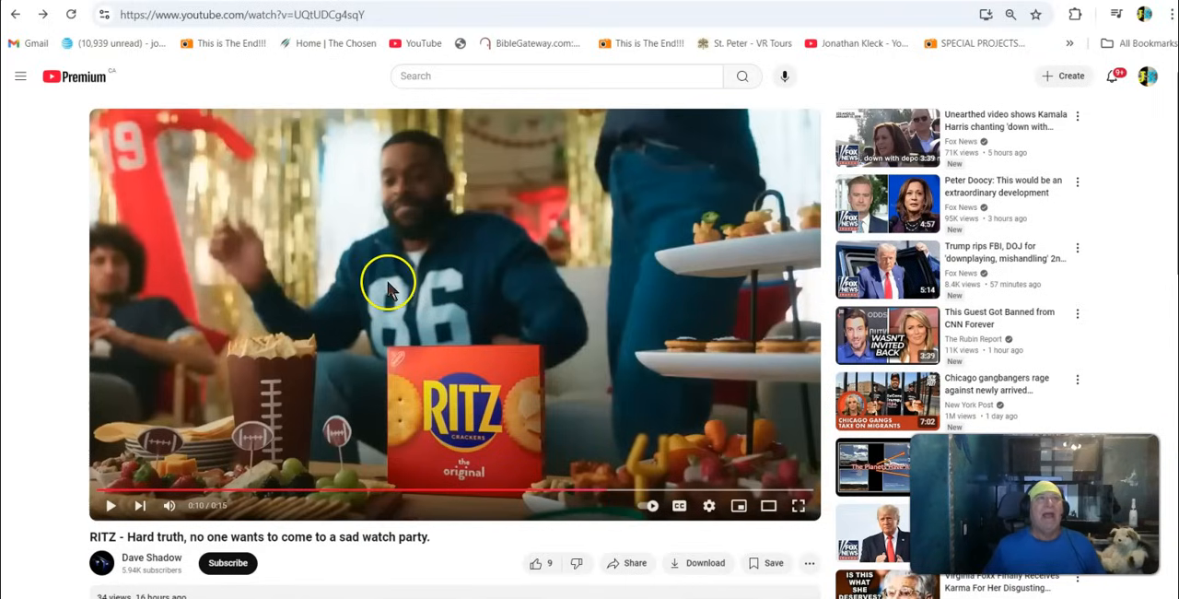
{"action": "mouse_move", "coordinate": [317, 437]}
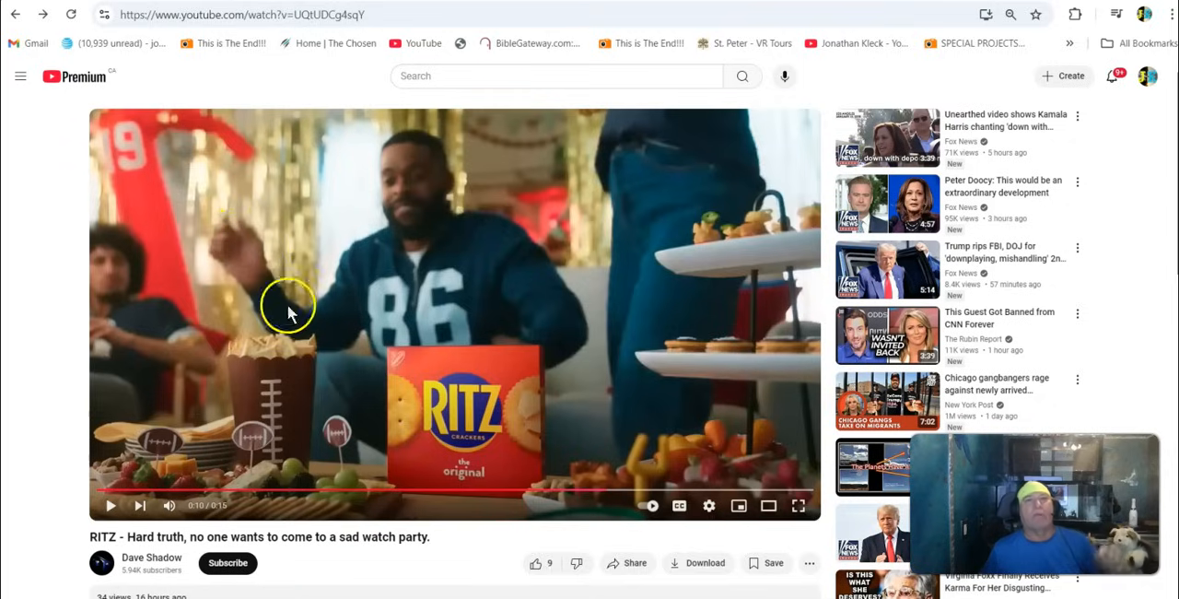
{"action": "mouse_move", "coordinate": [327, 185]}
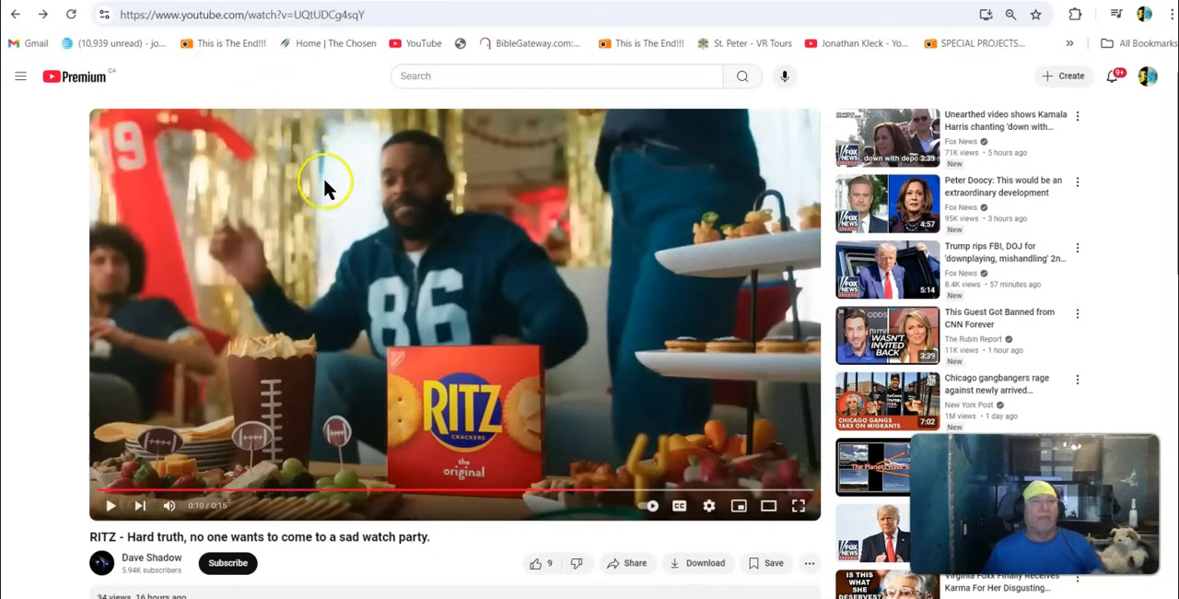
{"action": "mouse_move", "coordinate": [442, 309]}
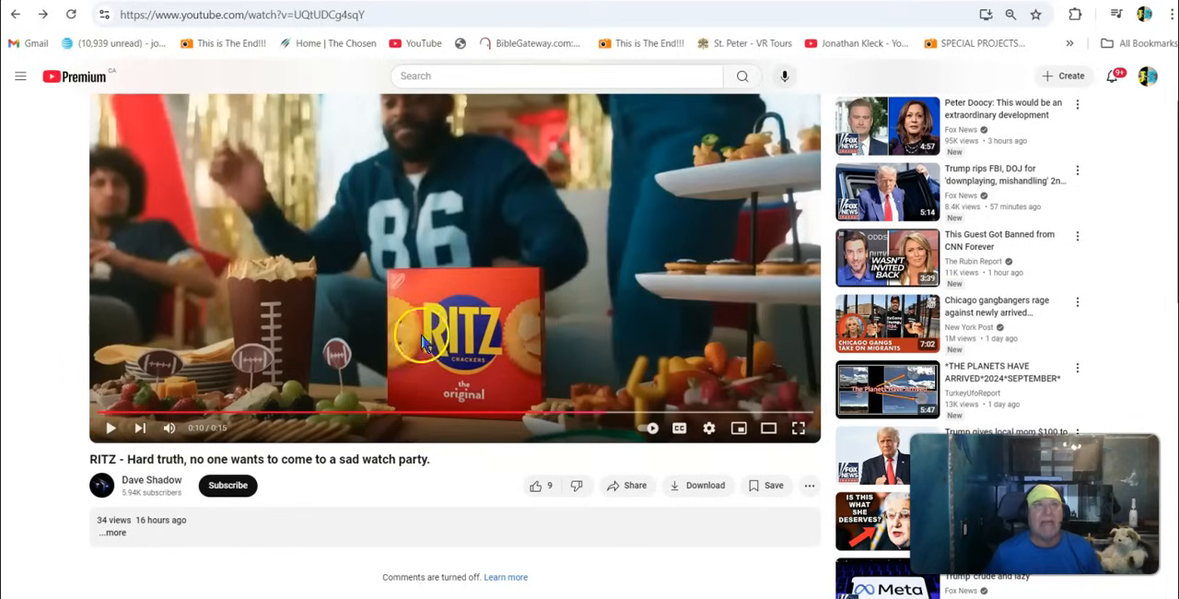
{"action": "mouse_move", "coordinate": [507, 332]}
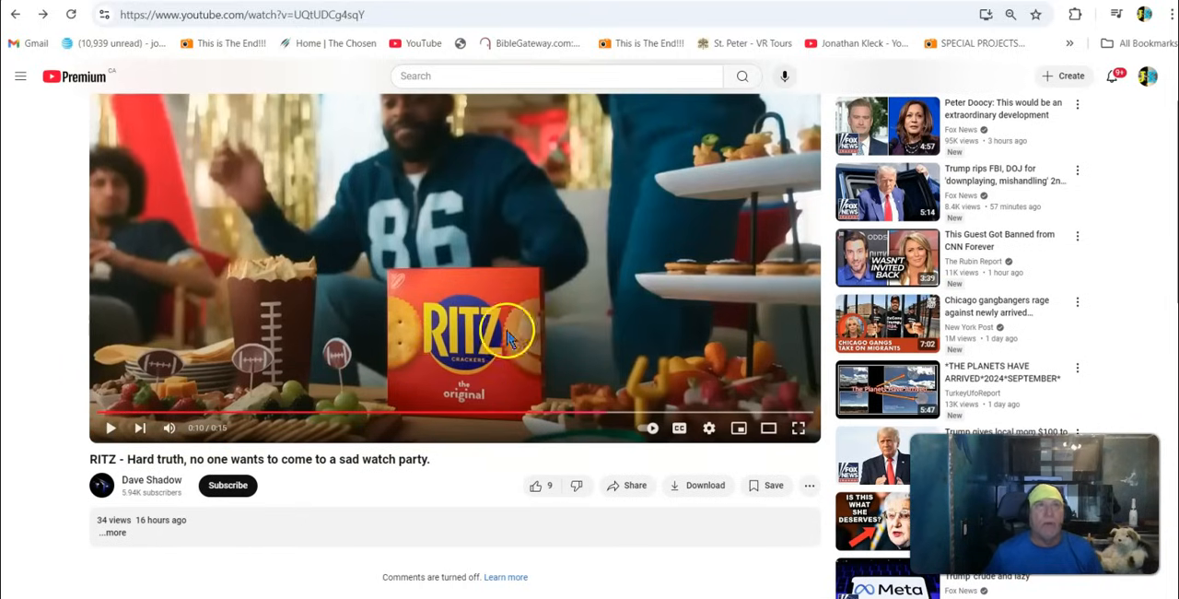
{"action": "mouse_move", "coordinate": [442, 304]}
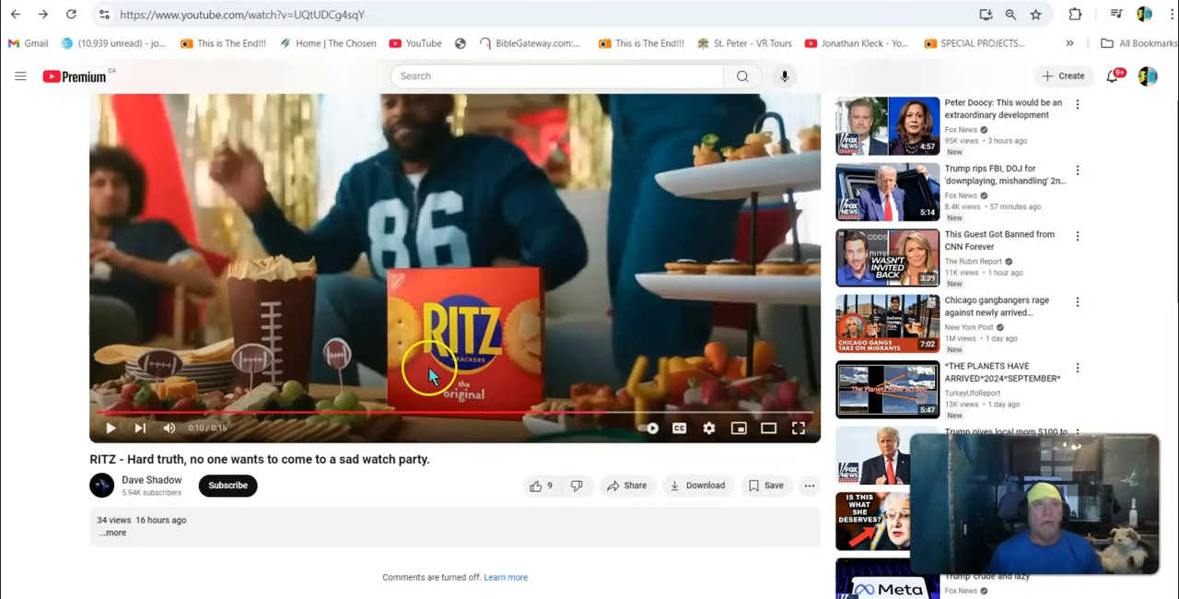
{"action": "mouse_move", "coordinate": [502, 354]}
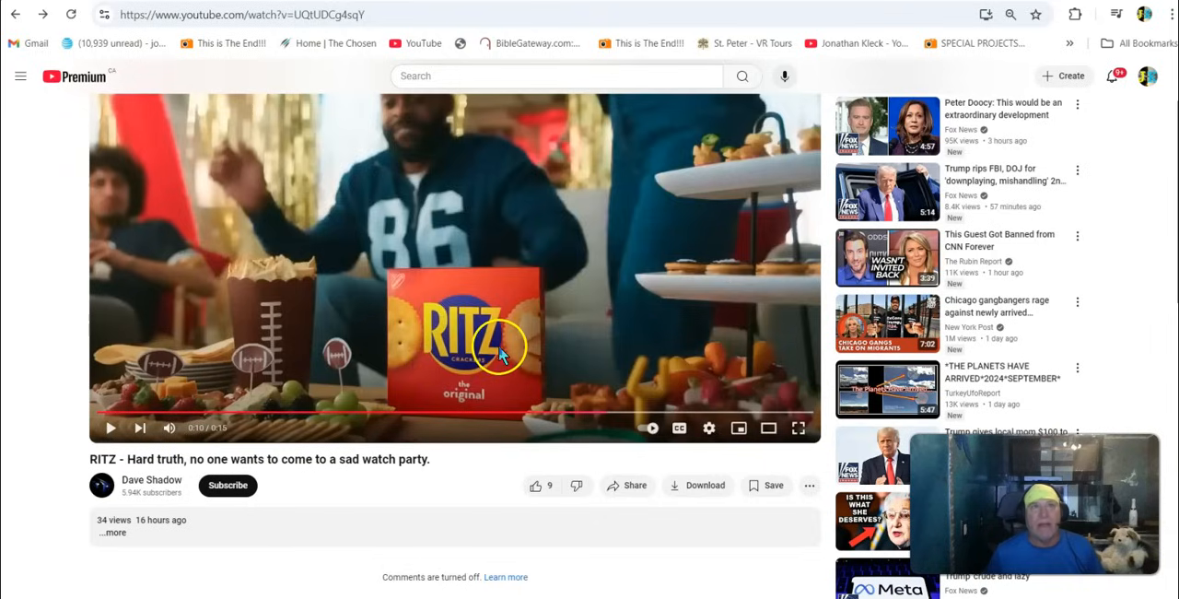
{"action": "mouse_move", "coordinate": [403, 396]}
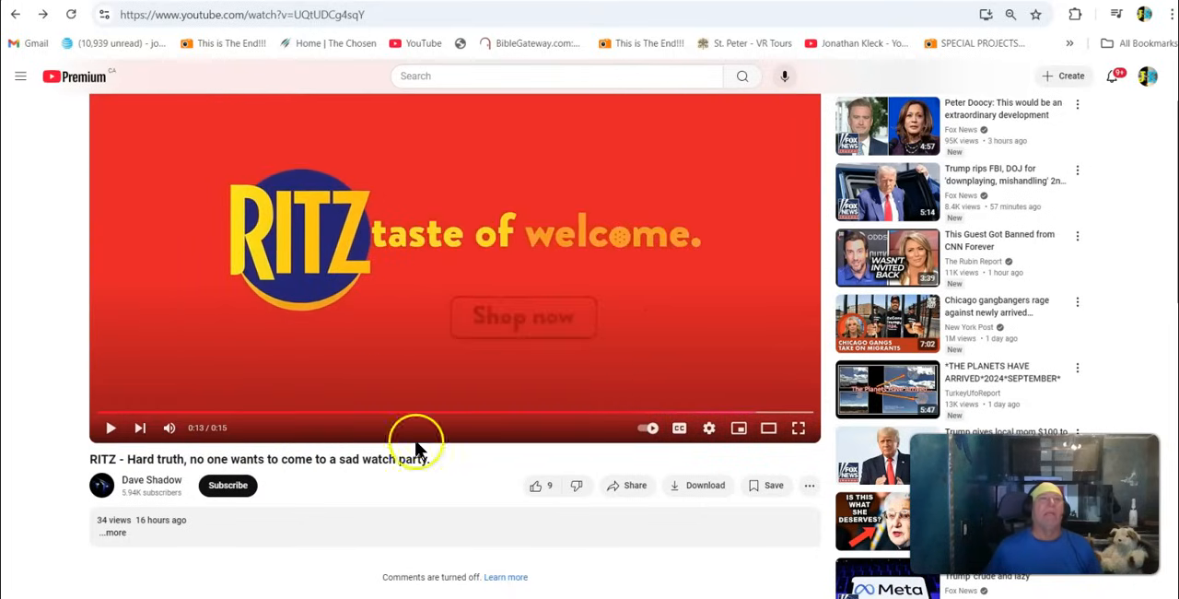
{"action": "mouse_move", "coordinate": [737, 412]}
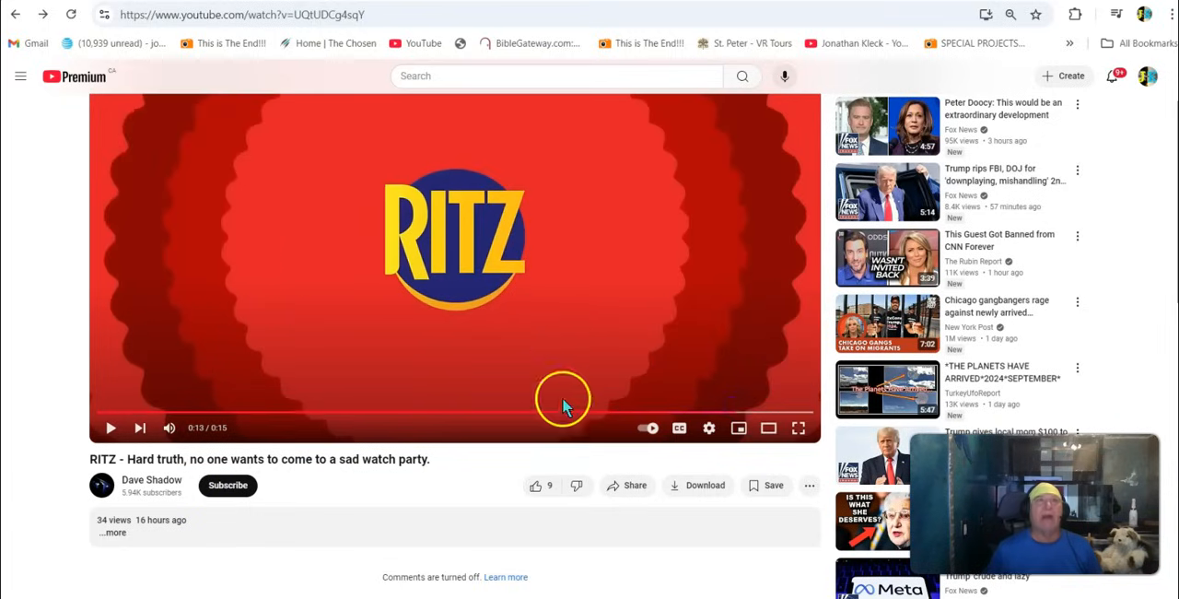
{"action": "mouse_move", "coordinate": [866, 475]}
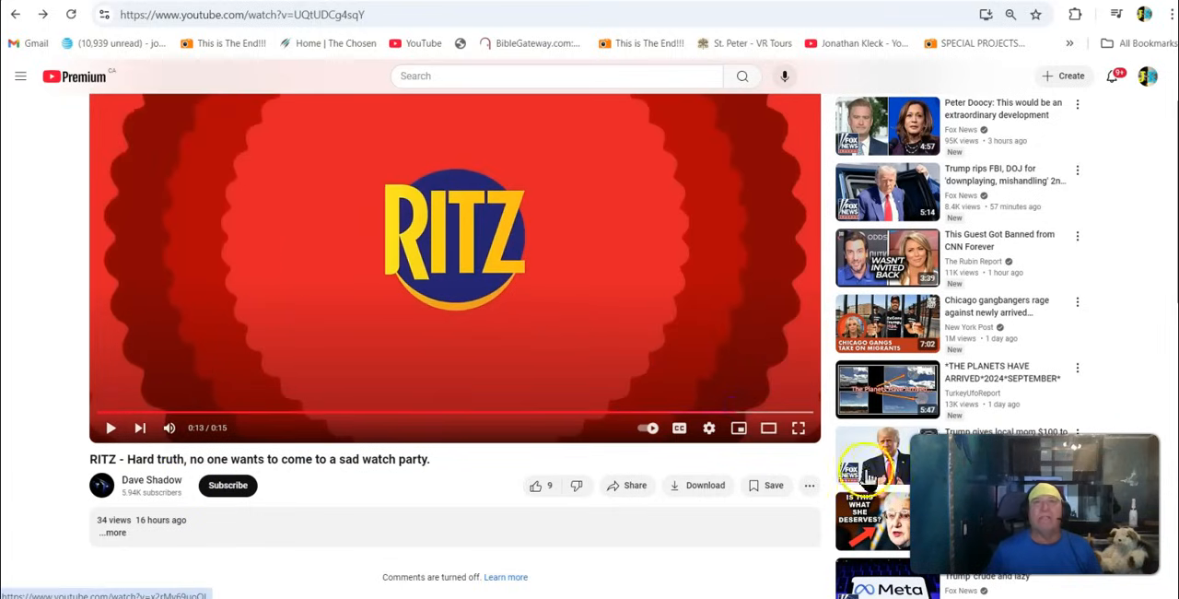
Open and close the settings menu, then play the ad to 'a taste of welcome'.
{"action": "left_click", "coordinate": [709, 427]}
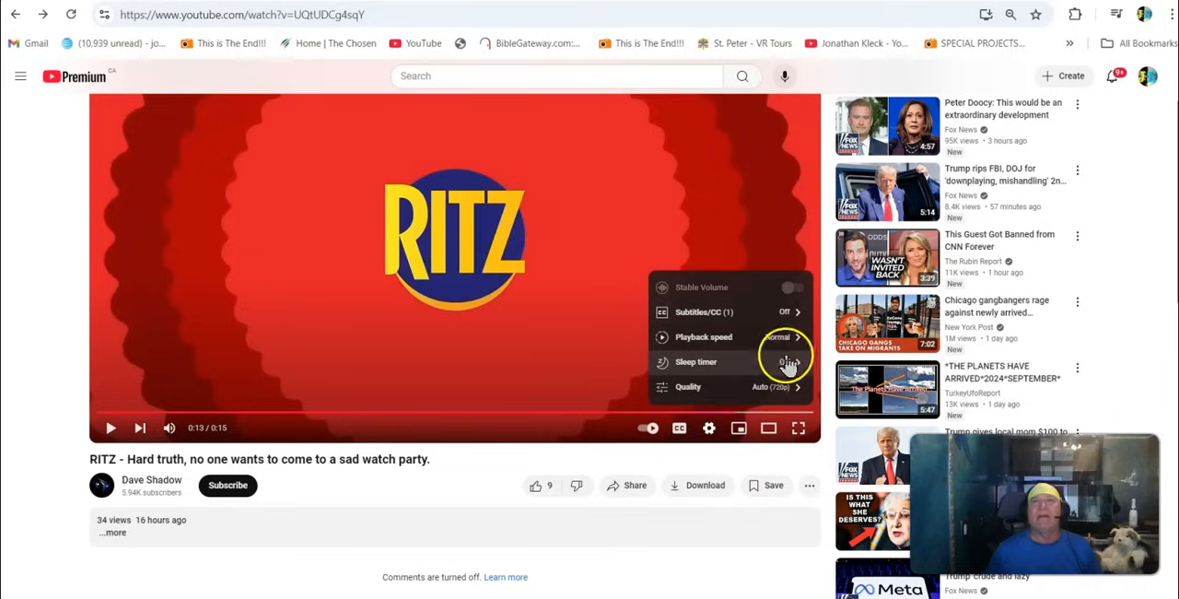
{"action": "left_click", "coordinate": [703, 336]}
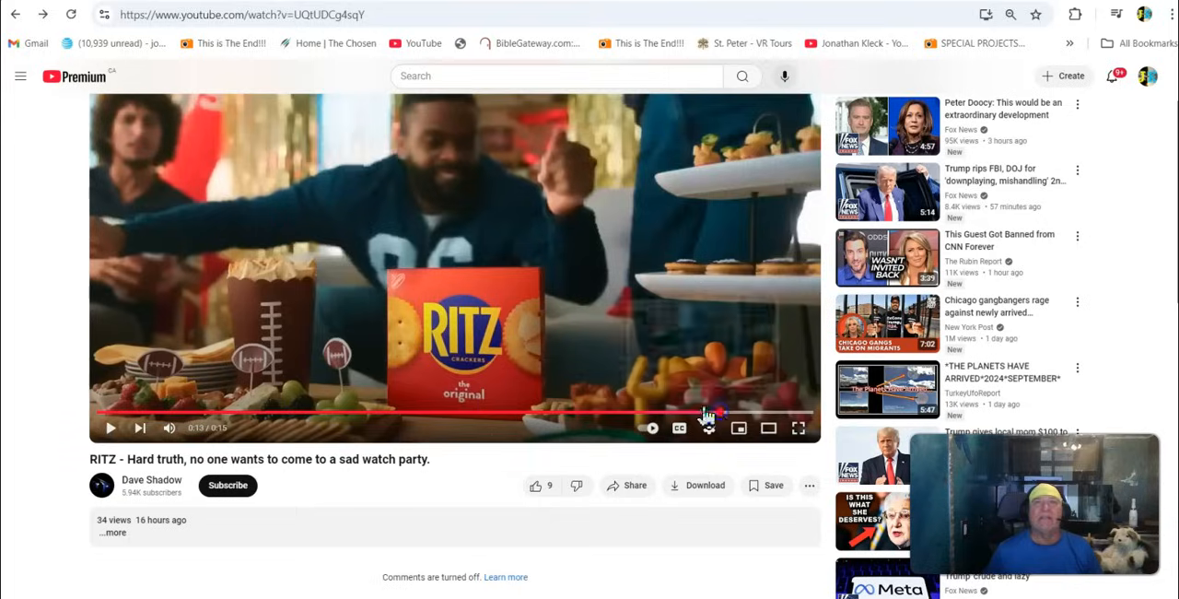
{"action": "left_click", "coordinate": [110, 427]}
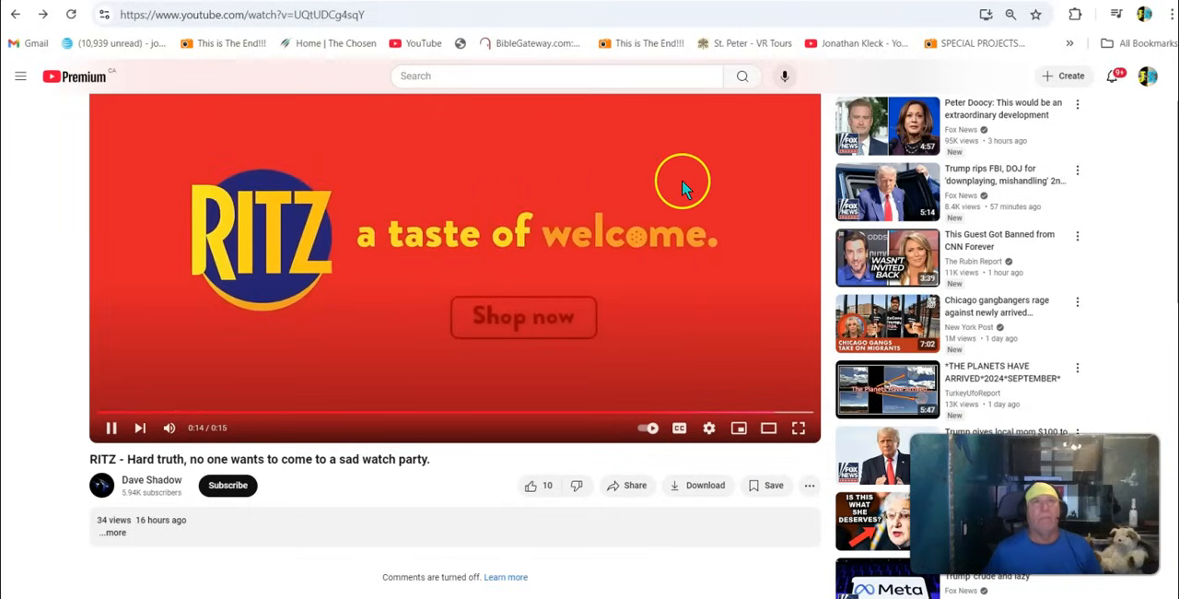
{"action": "mouse_move", "coordinate": [645, 189]}
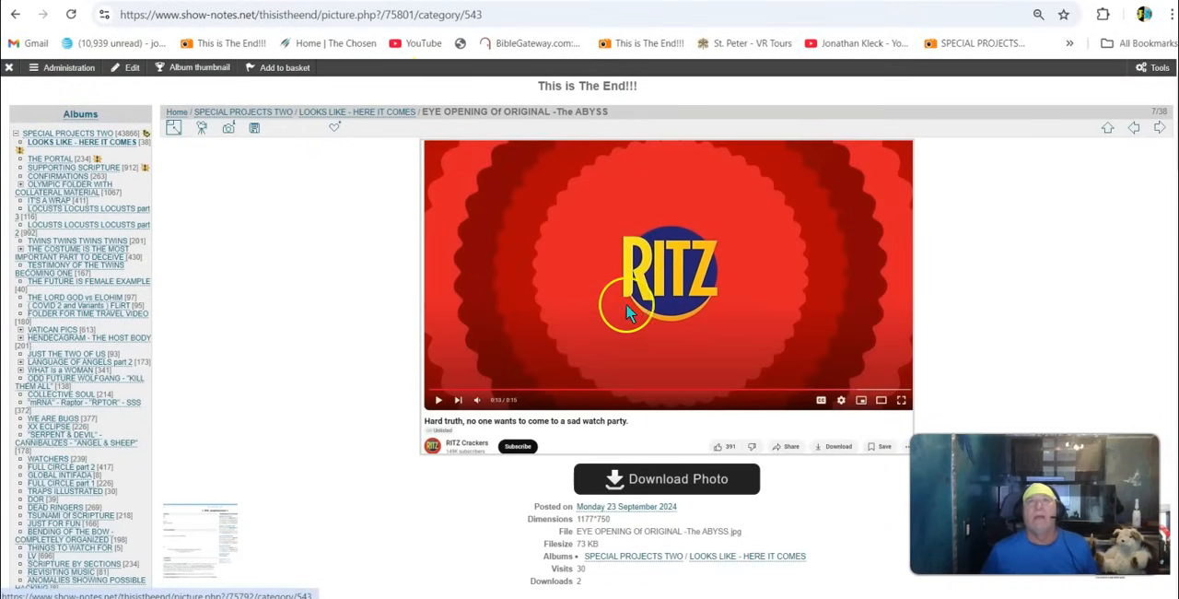
{"action": "mouse_move", "coordinate": [498, 148]}
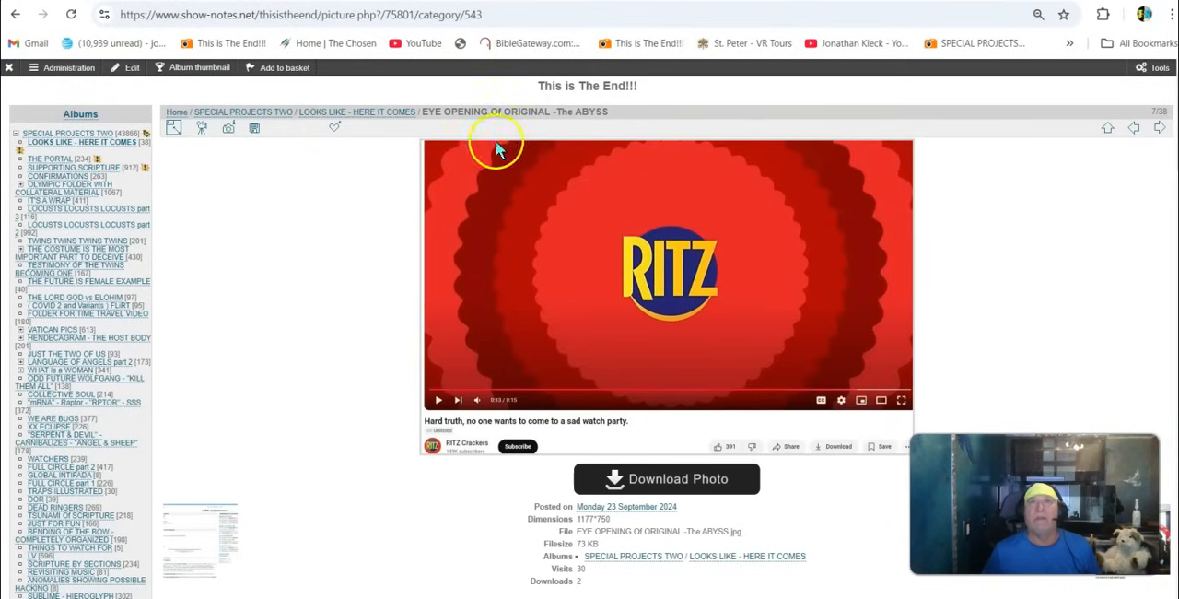
{"action": "mouse_move", "coordinate": [632, 302]}
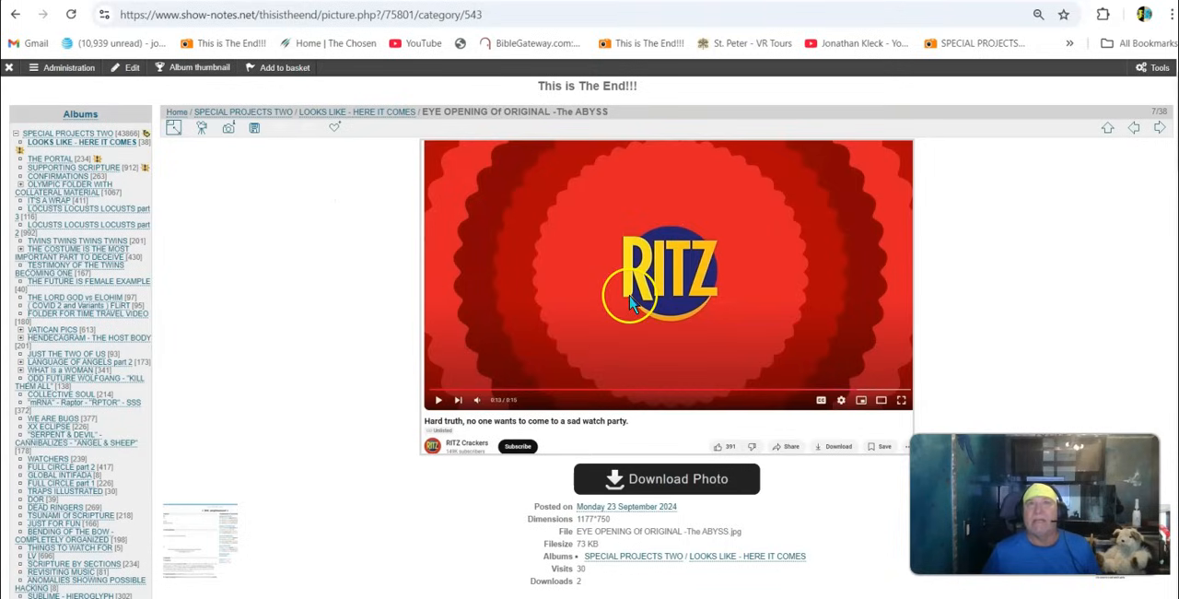
{"action": "mouse_move", "coordinate": [719, 309]}
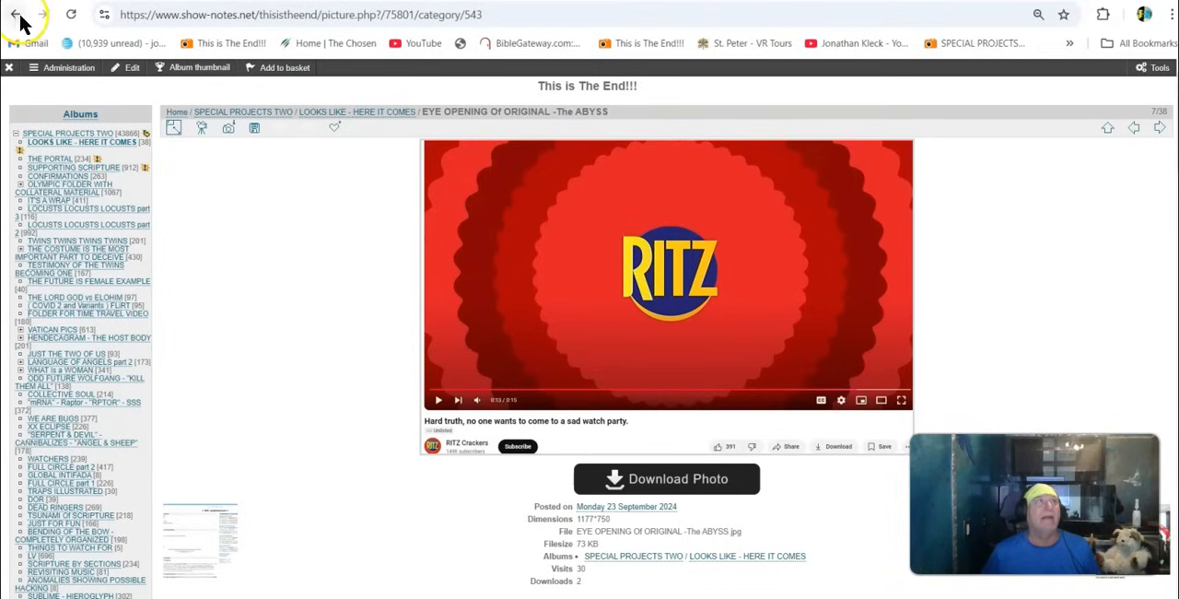
Return to the album and view the Blue Penis and Slaughter Abel -To Perish pictures.
{"action": "left_click", "coordinate": [15, 15]}
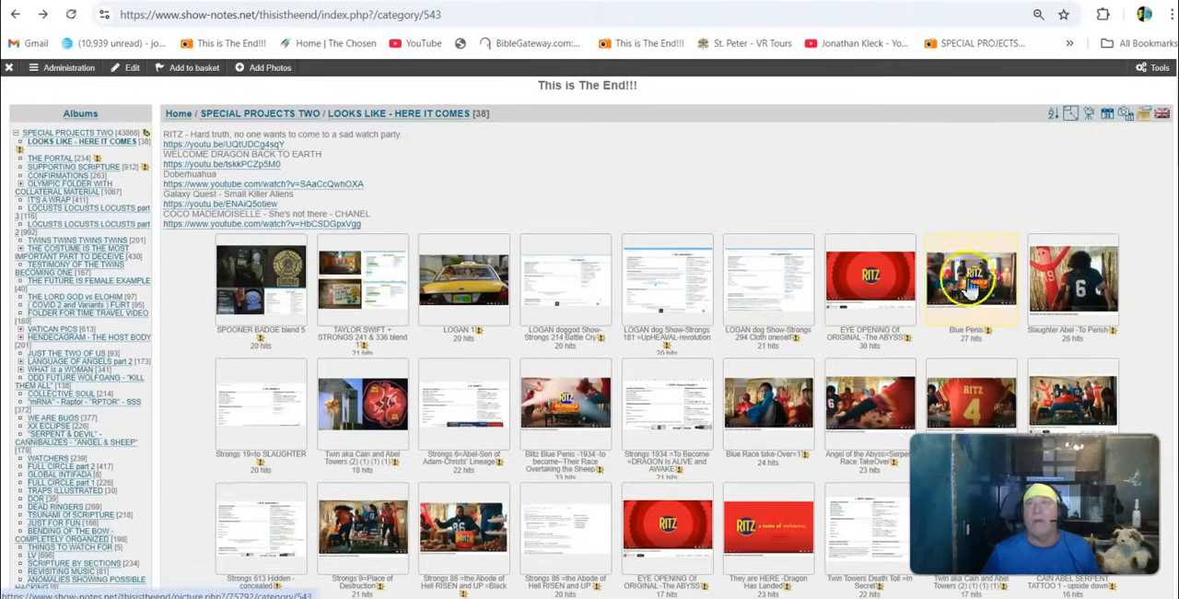
{"action": "left_click", "coordinate": [971, 281]}
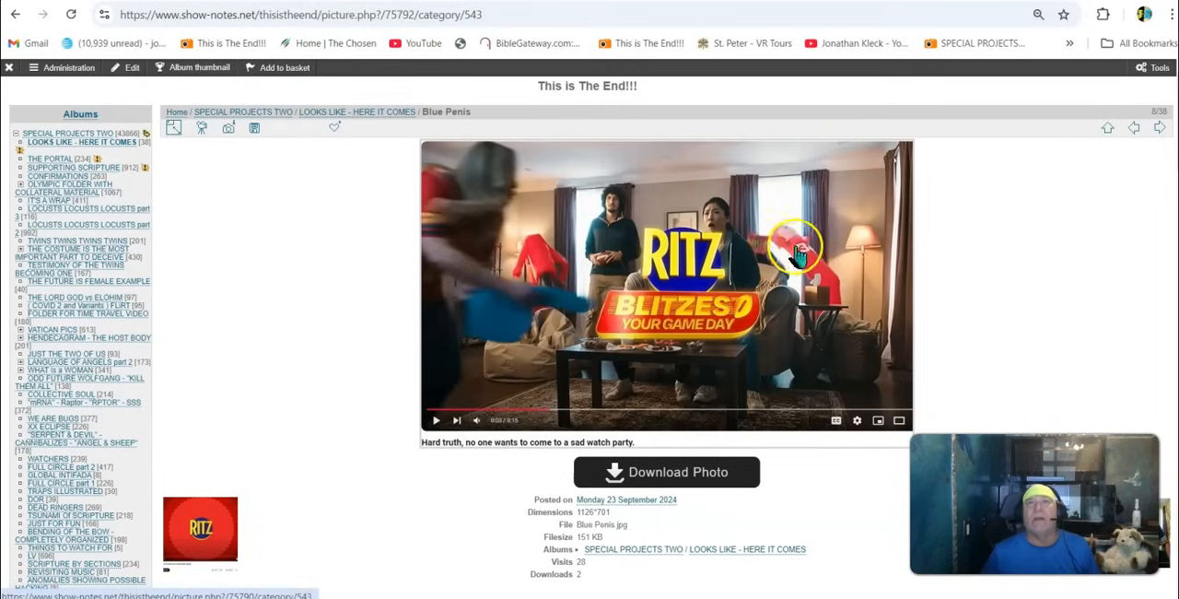
{"action": "mouse_move", "coordinate": [475, 205]}
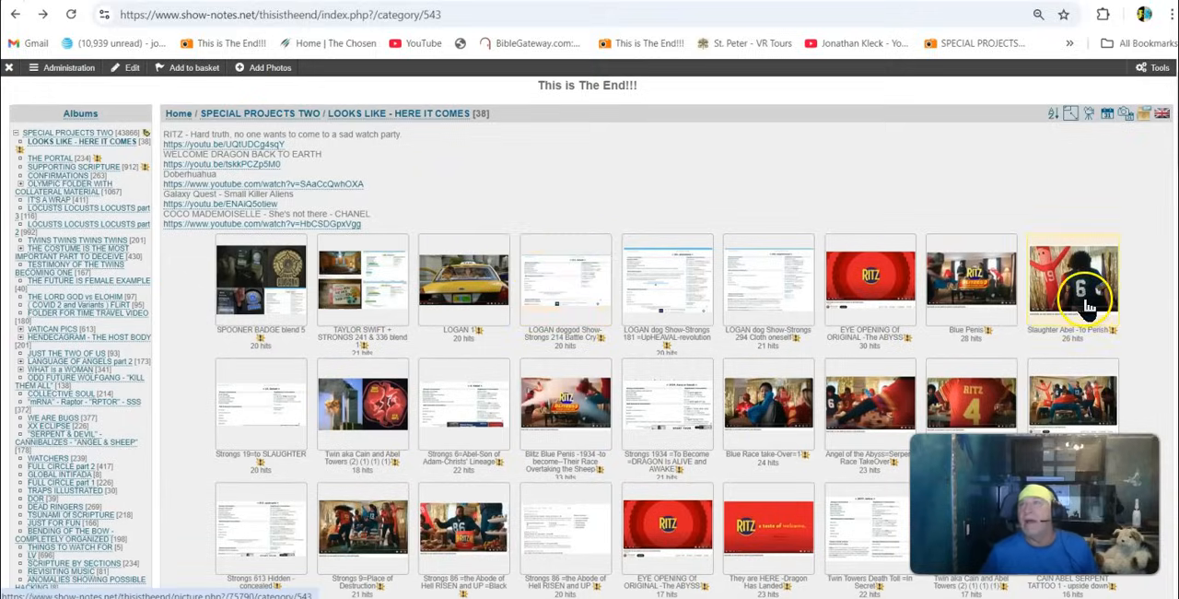
{"action": "left_click", "coordinate": [1072, 281]}
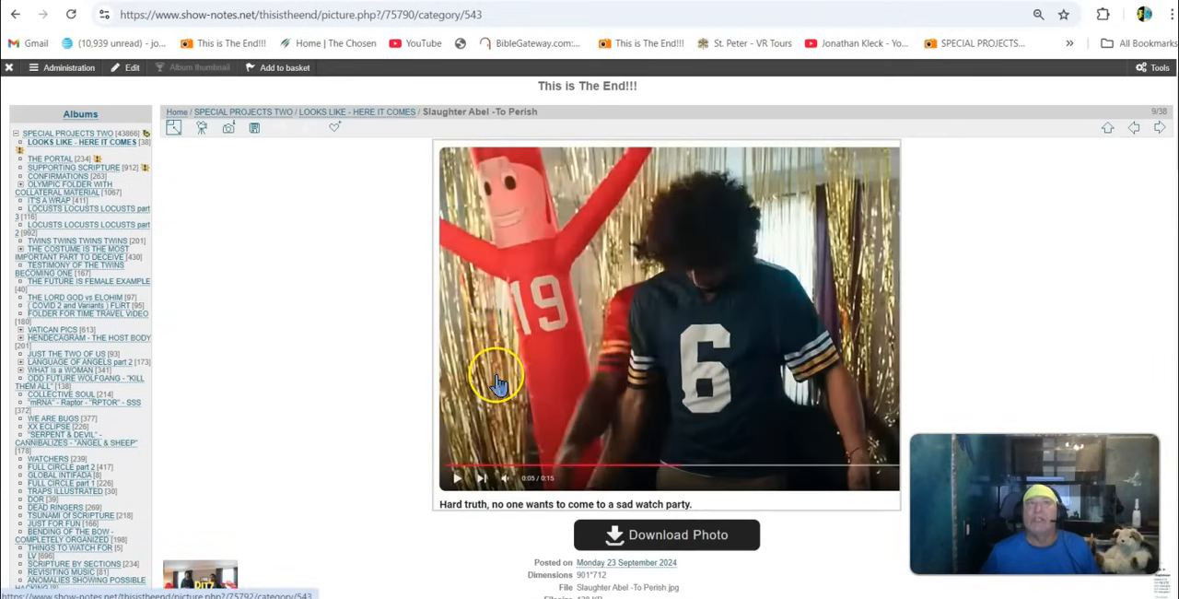
{"action": "mouse_move", "coordinate": [553, 281]}
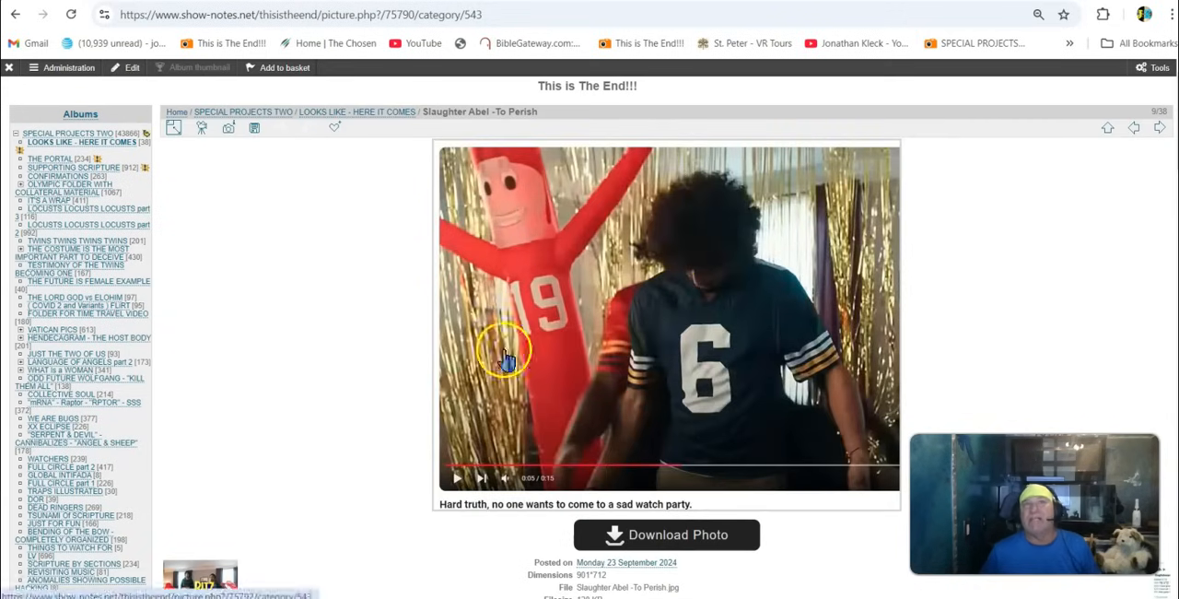
{"action": "mouse_move", "coordinate": [14, 50]}
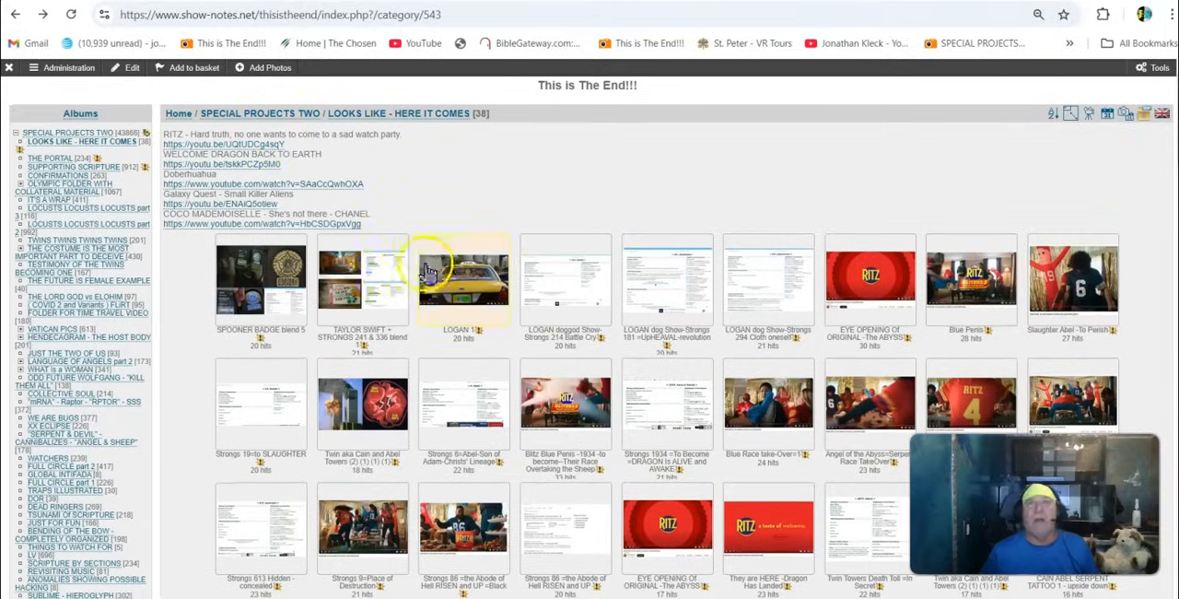
{"action": "left_click", "coordinate": [464, 278]}
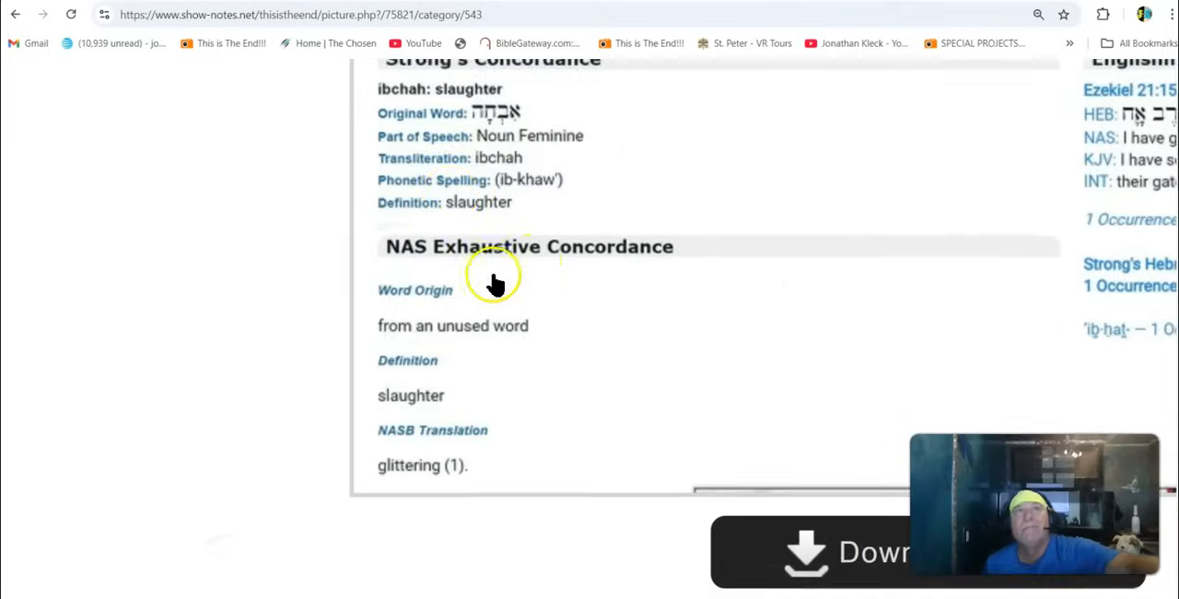
{"action": "scroll", "scroll_direction": "down", "scroll_amount": 3}
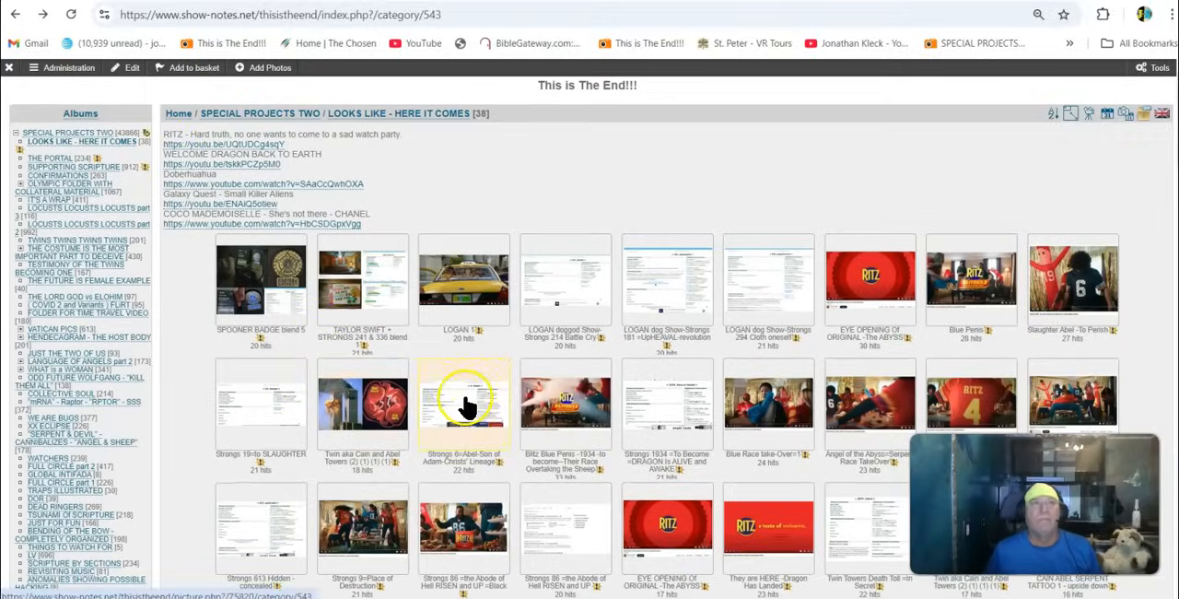
{"action": "left_click", "coordinate": [464, 401]}
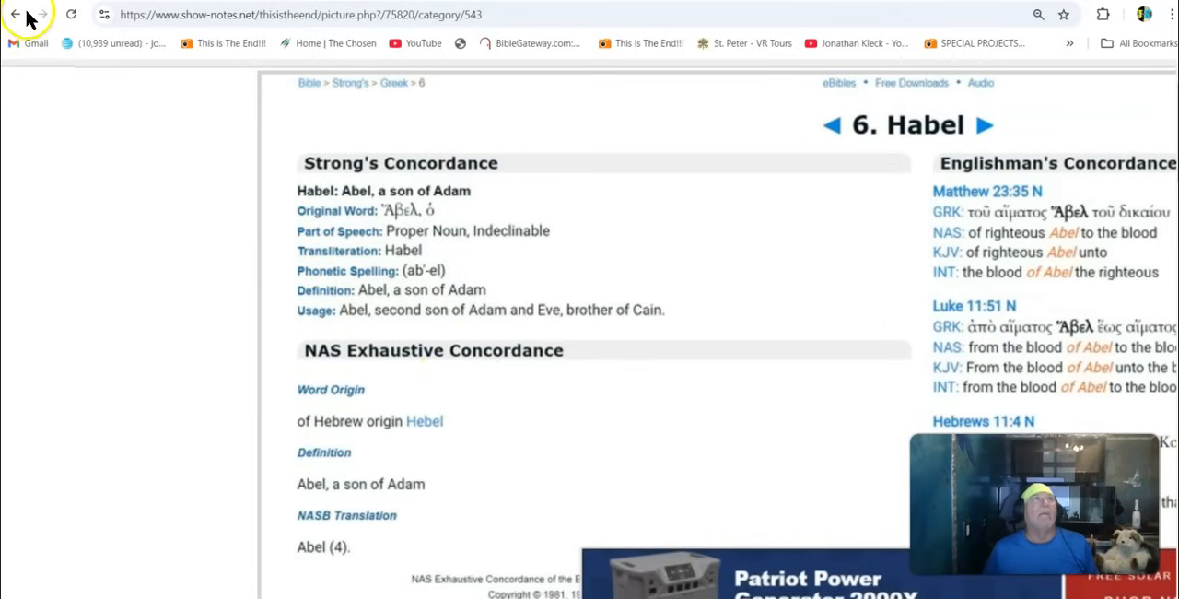
{"action": "left_click", "coordinate": [14, 14]}
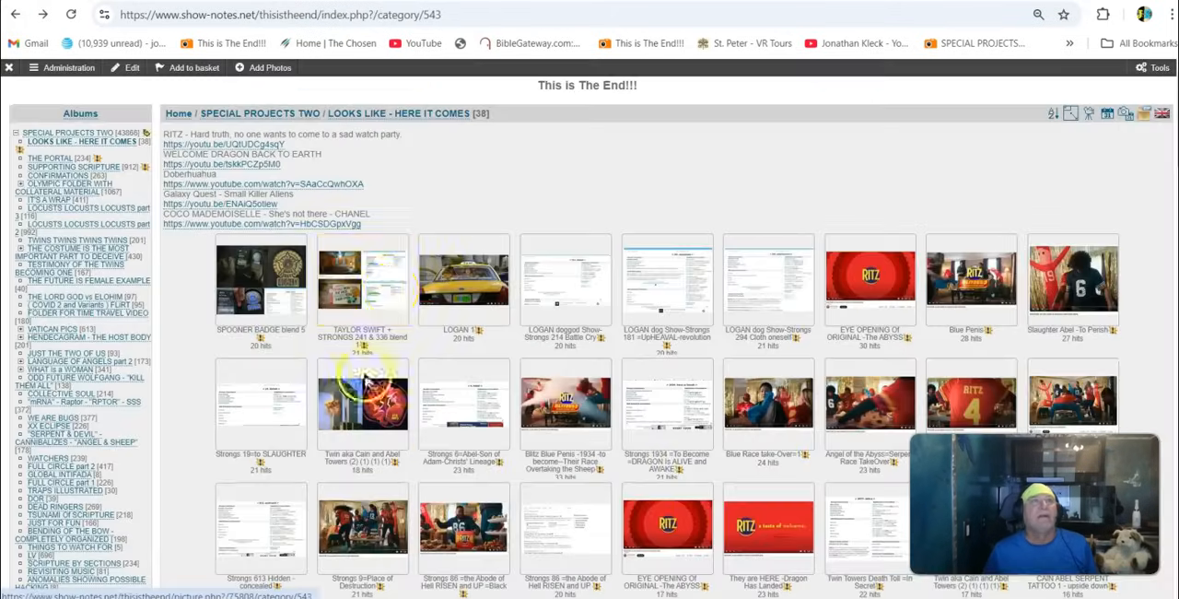
View the Twin aka Cain and Abel Towers picture, then return to the album thumbnails.
{"action": "left_click", "coordinate": [362, 396]}
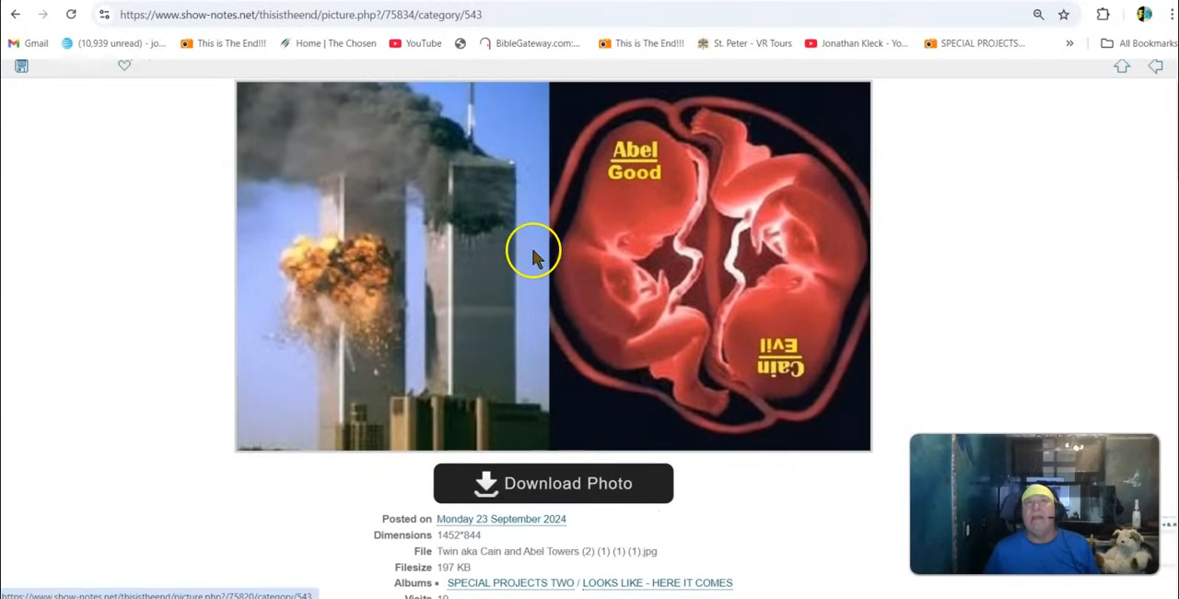
{"action": "mouse_move", "coordinate": [552, 189]}
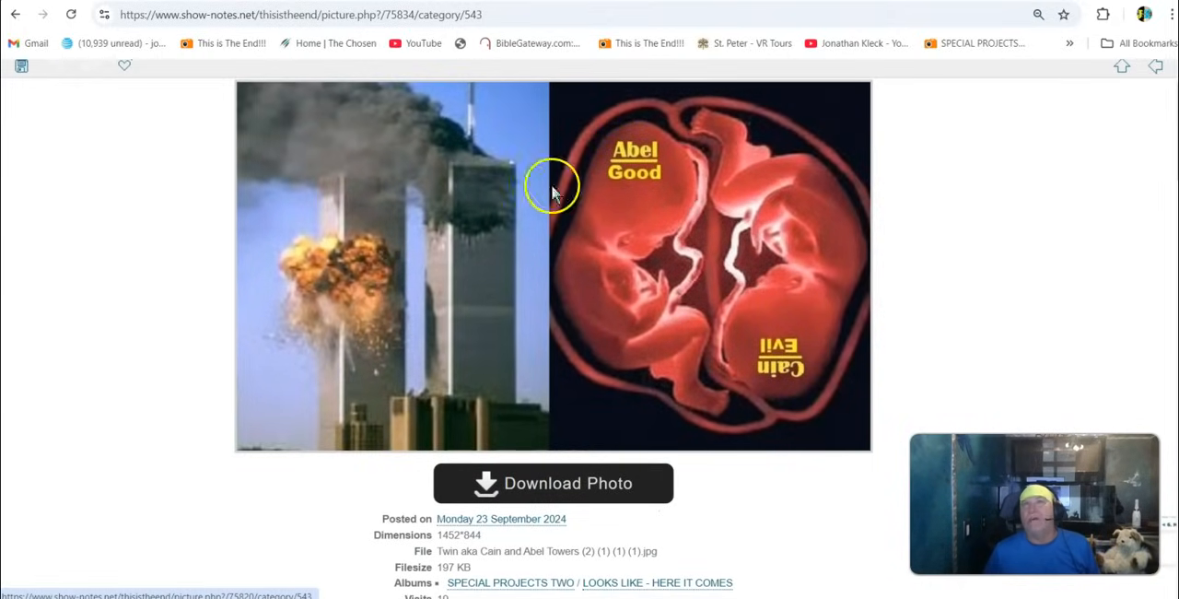
{"action": "mouse_move", "coordinate": [733, 225]}
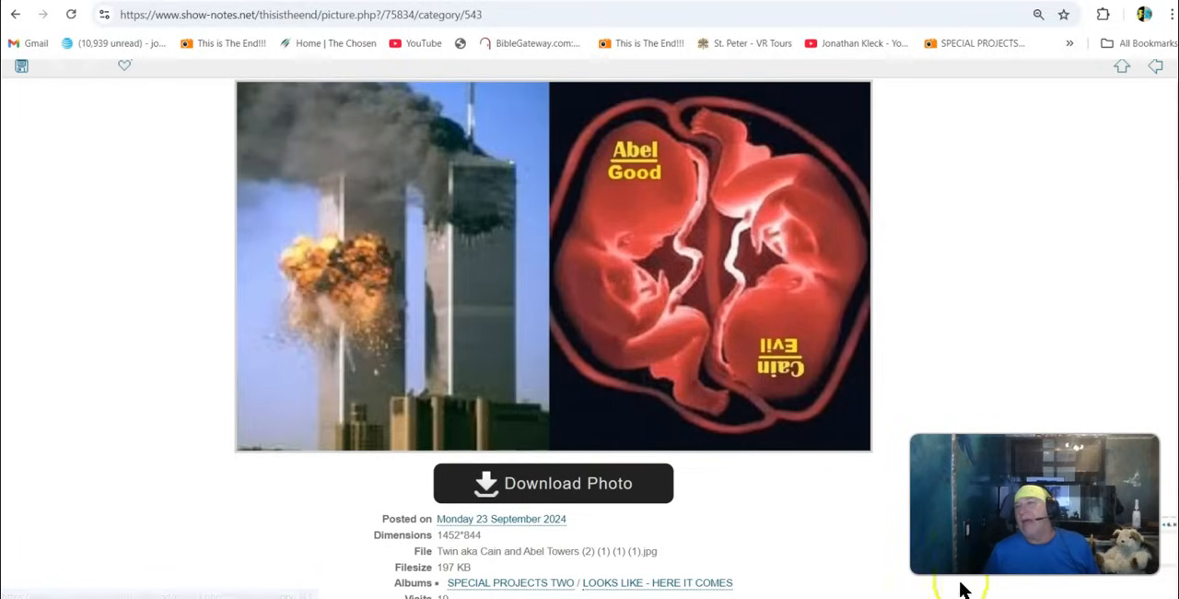
{"action": "mouse_move", "coordinate": [500, 320]}
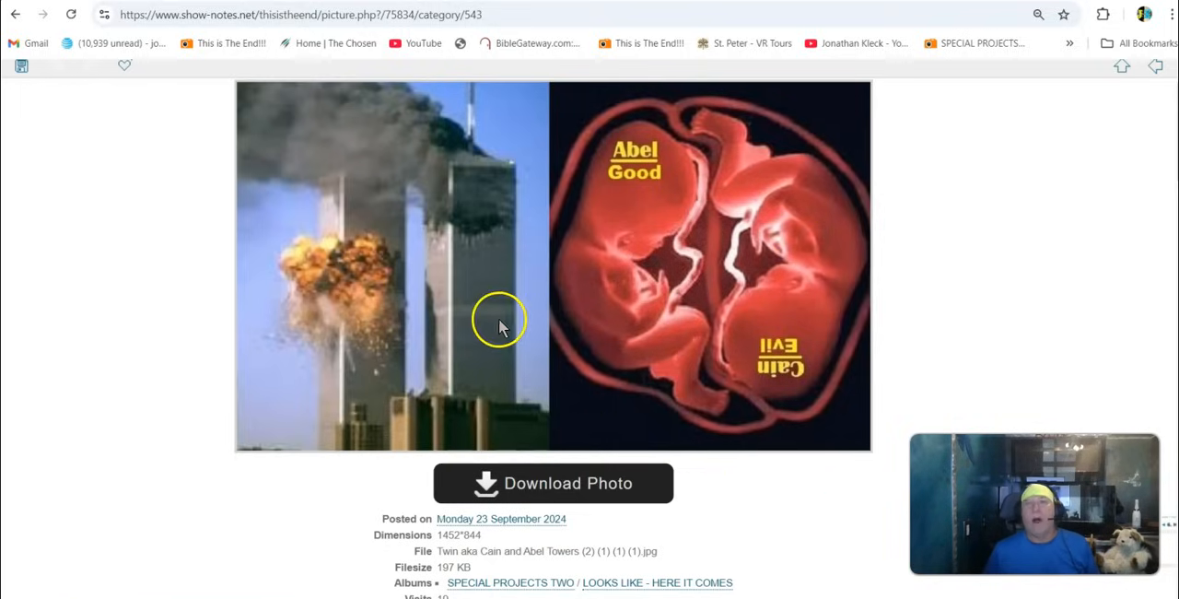
{"action": "left_click", "coordinate": [15, 14]}
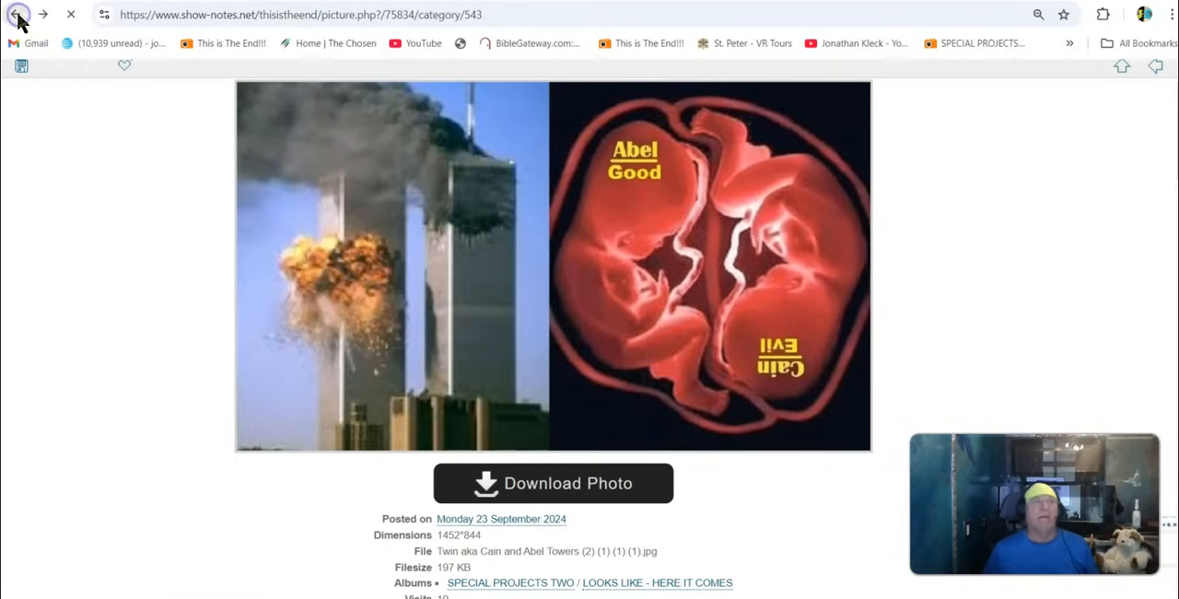
Return to the album and open the 'Blitz Blue Penis -1934' sheep-overtaking picture.
{"action": "left_click", "coordinate": [16, 13]}
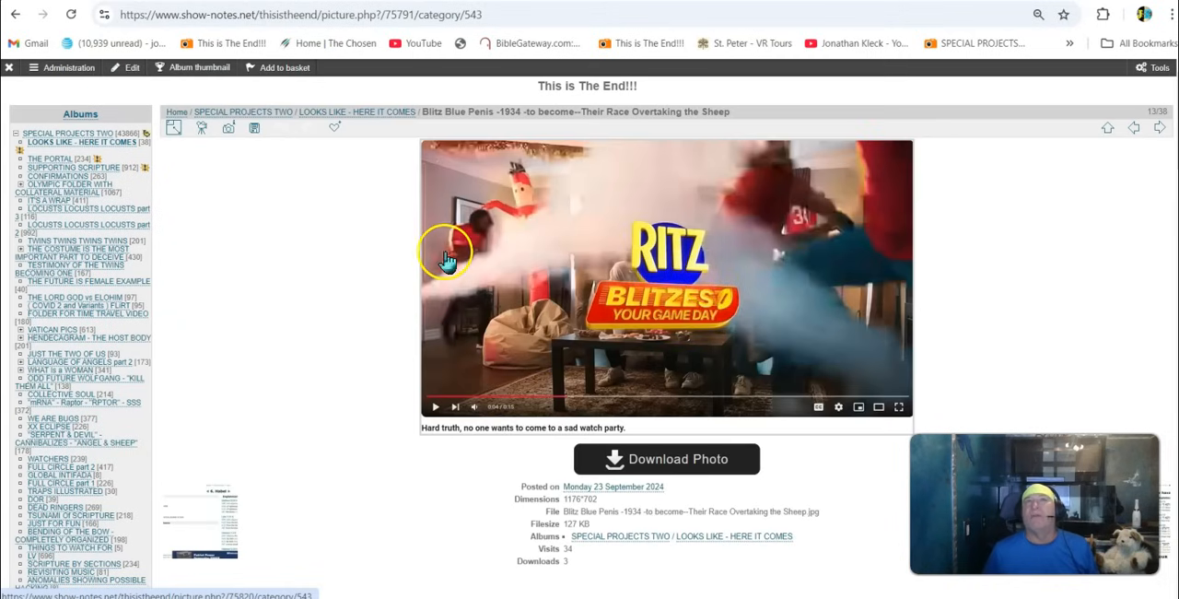
{"action": "mouse_move", "coordinate": [543, 152]}
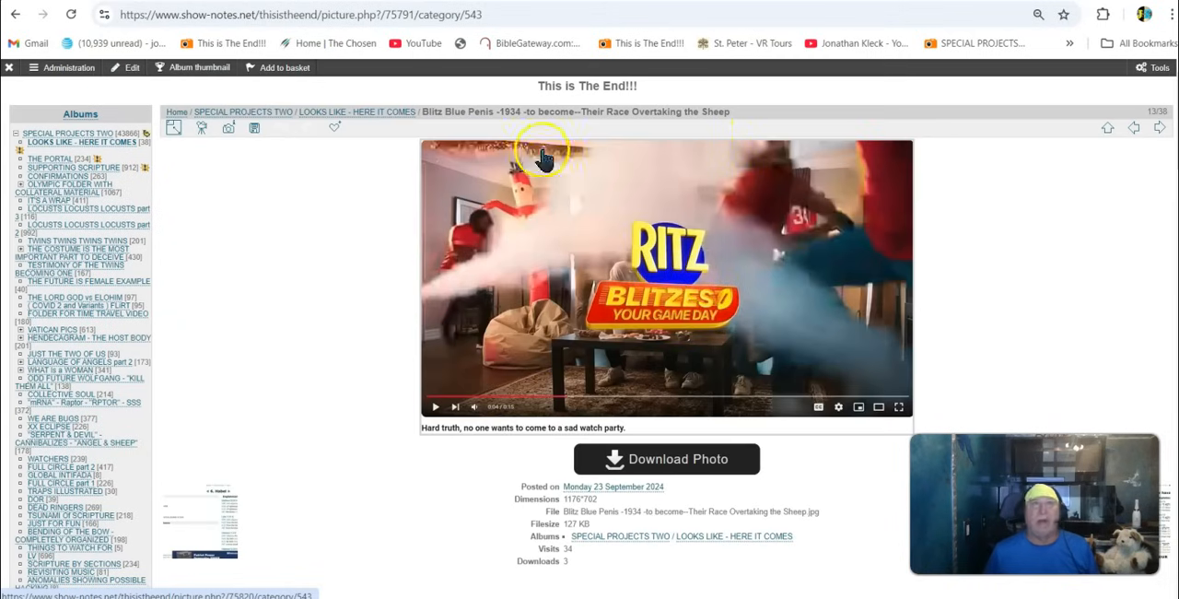
{"action": "mouse_move", "coordinate": [410, 249]}
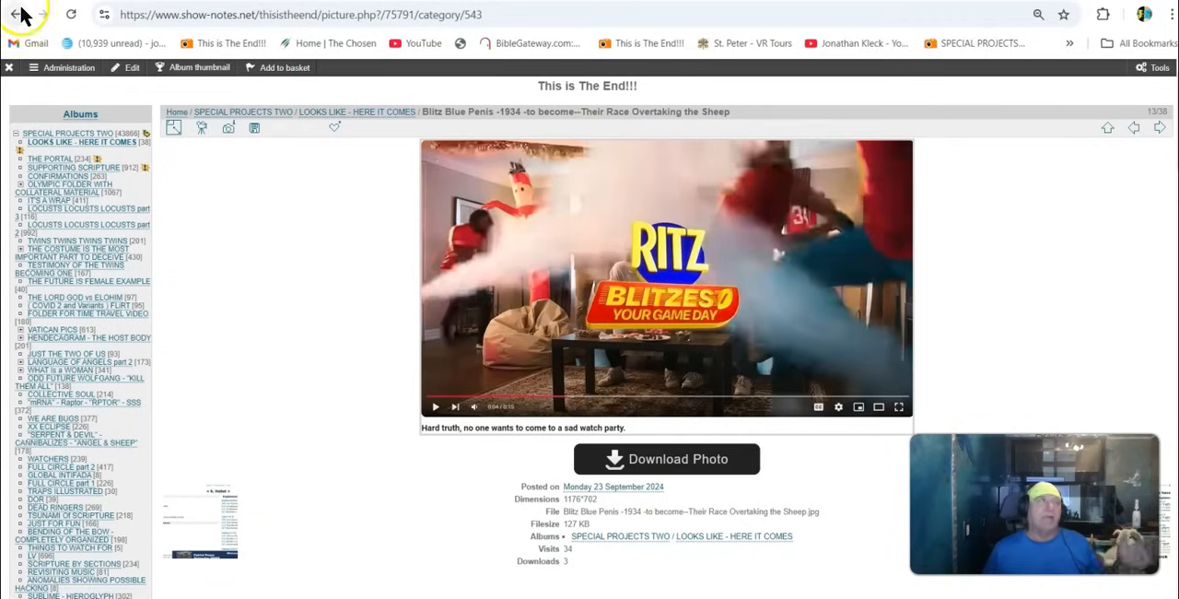
{"action": "mouse_move", "coordinate": [15, 15]}
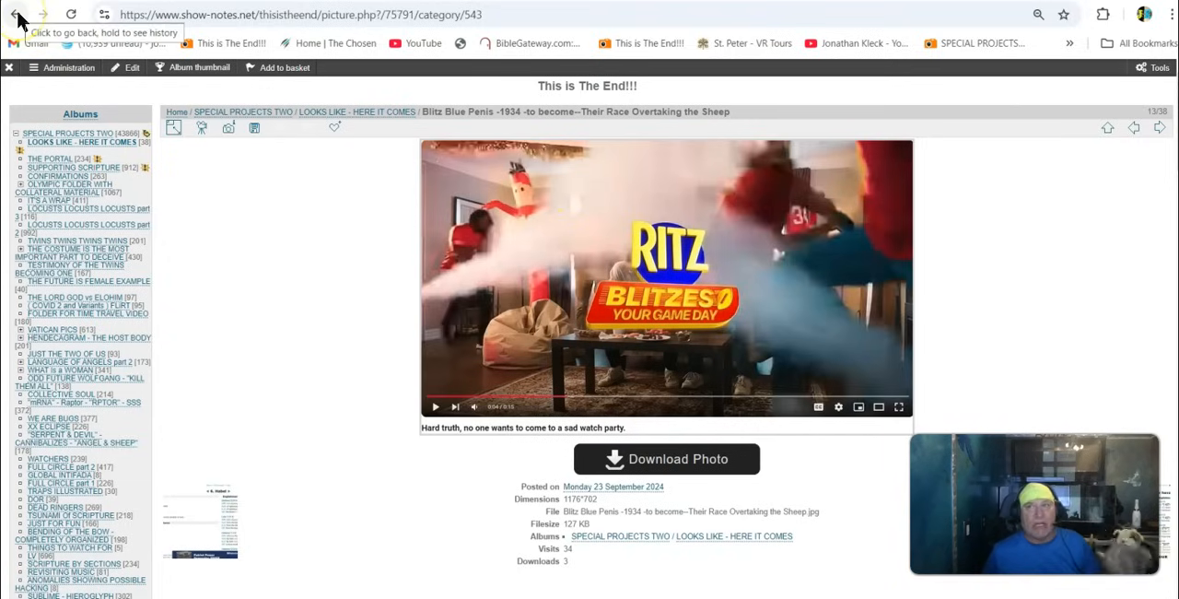
Go back toward the Strongs 1934 =To Become =DRAGON Is ALIVE and AWAKE picture.
{"action": "left_click", "coordinate": [16, 14]}
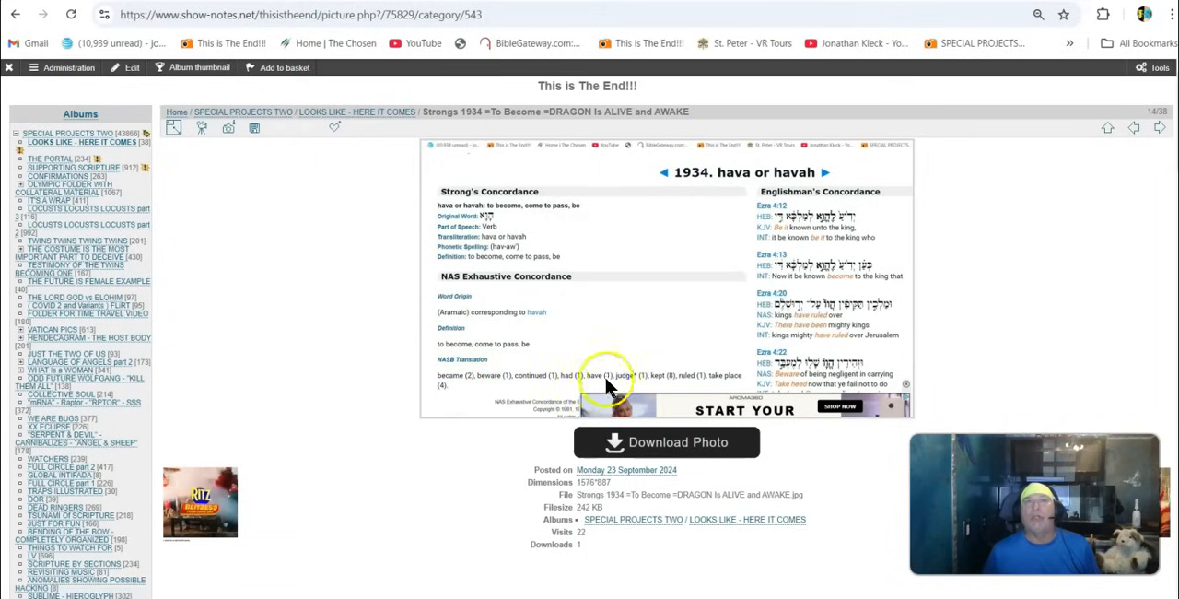
{"action": "mouse_move", "coordinate": [724, 376]}
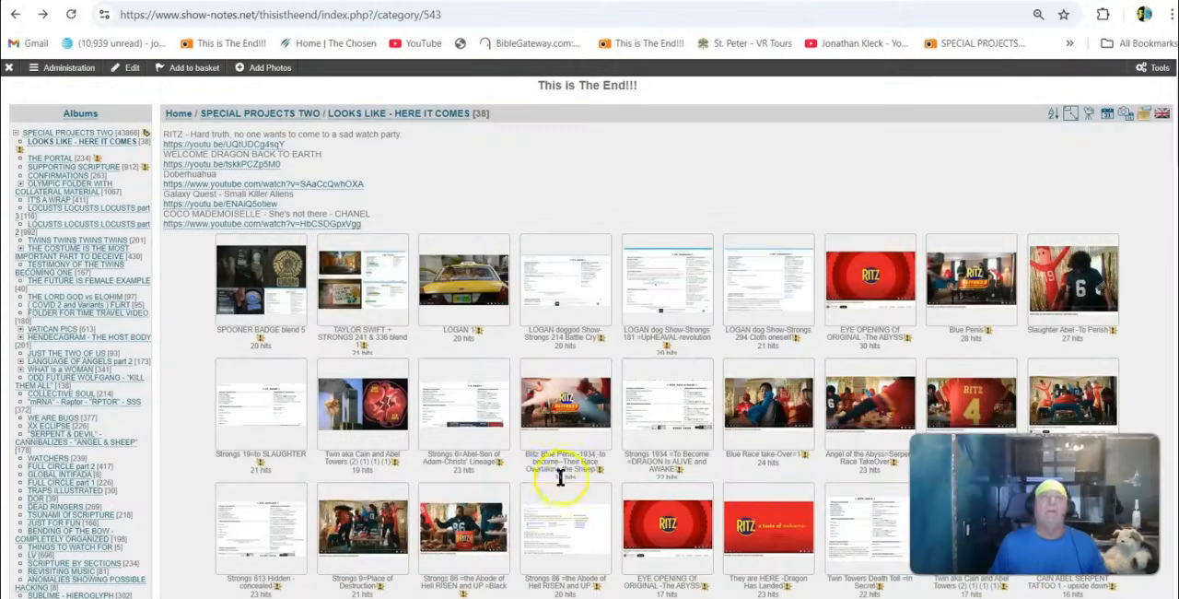
{"action": "scroll", "scroll_direction": "down", "scroll_amount": 3}
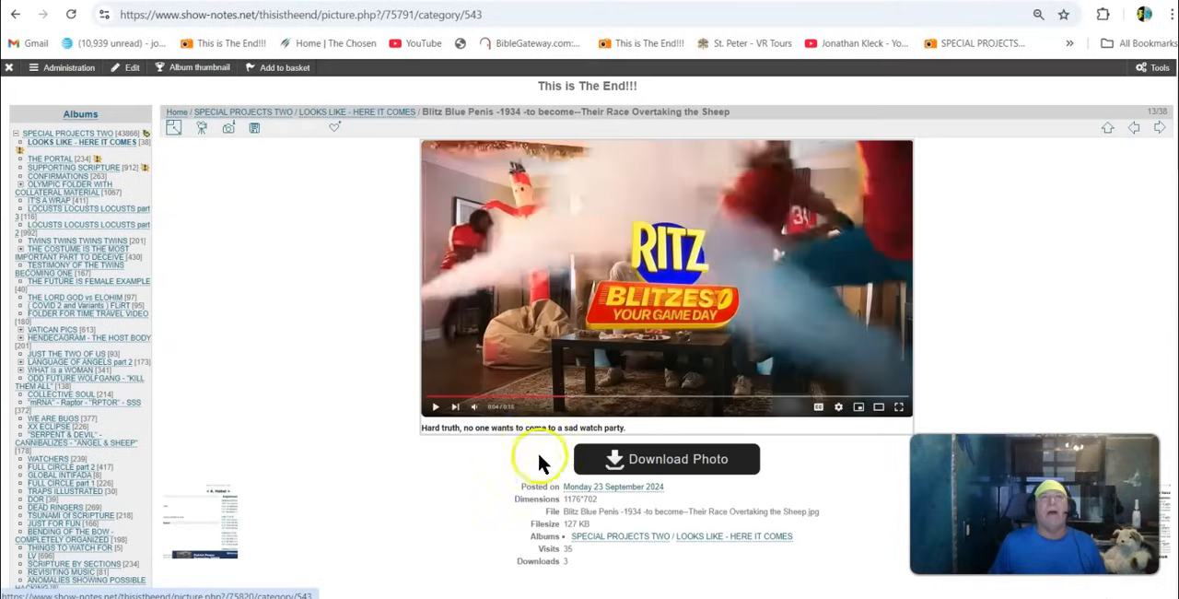
{"action": "scroll", "scroll_direction": "down", "scroll_amount": 3}
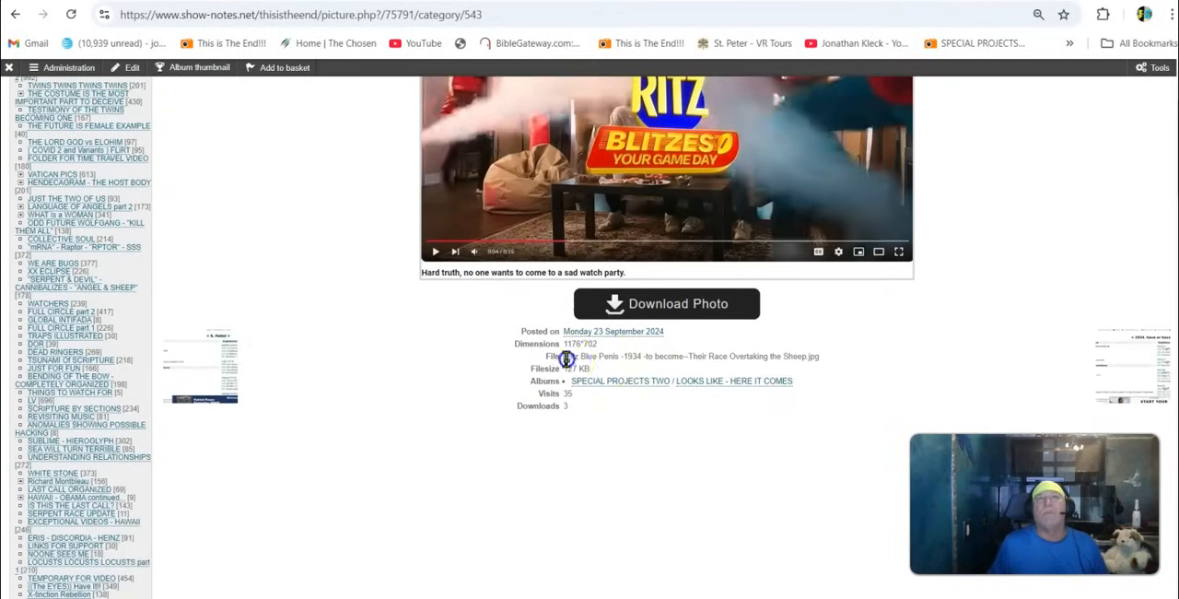
{"action": "double_click", "coordinate": [590, 356]}
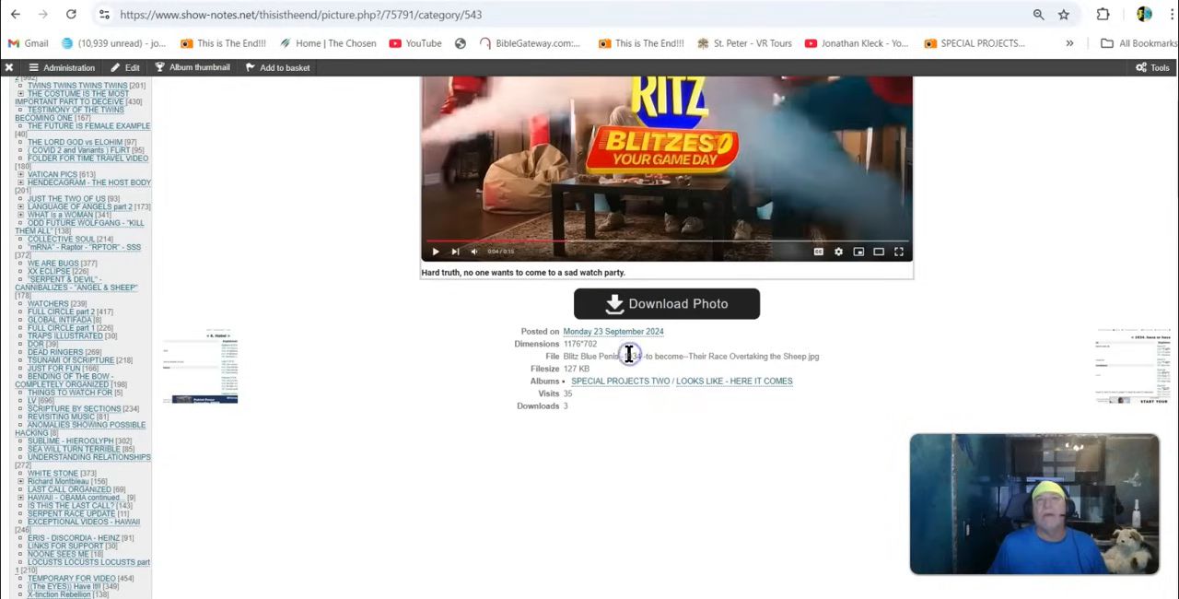
{"action": "double_click", "coordinate": [633, 355]}
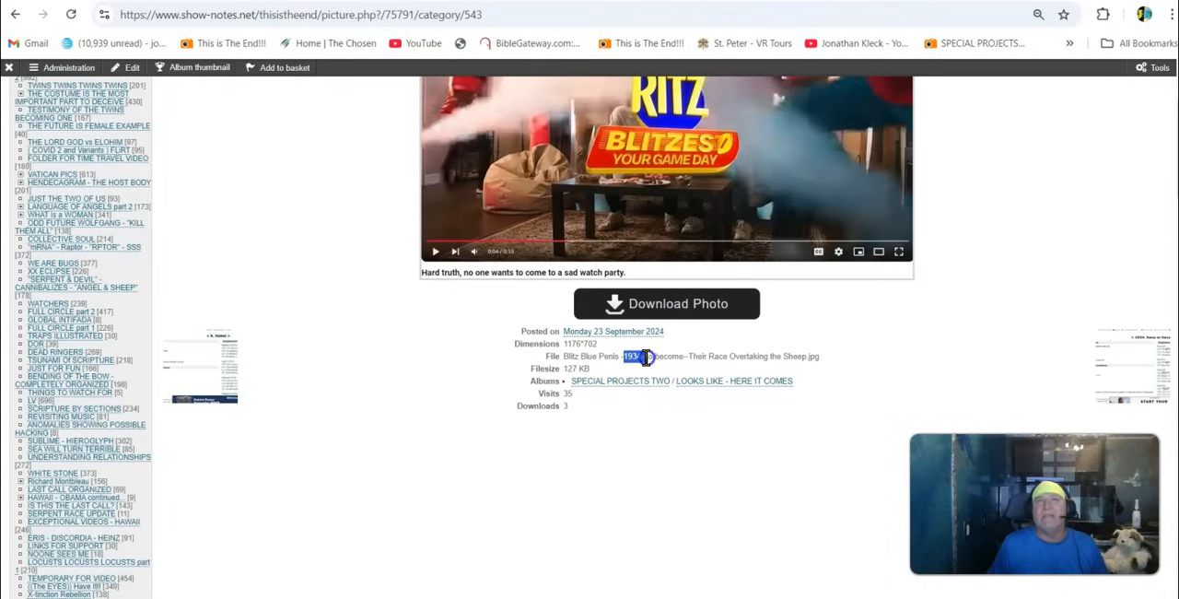
{"action": "double_click", "coordinate": [698, 356]}
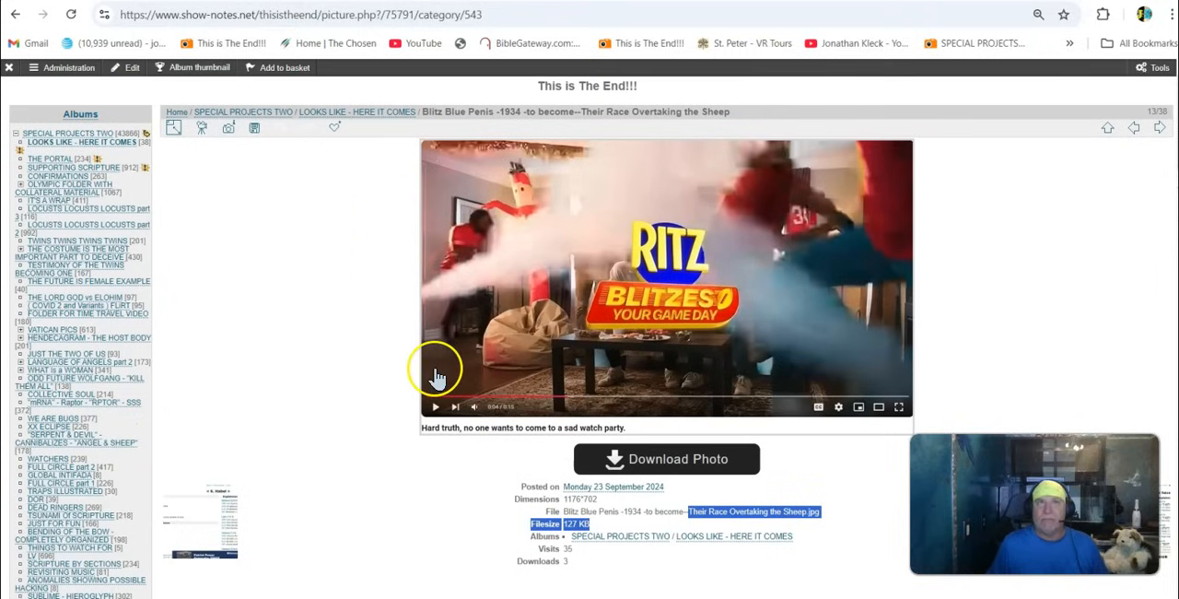
{"action": "mouse_move", "coordinate": [410, 291]}
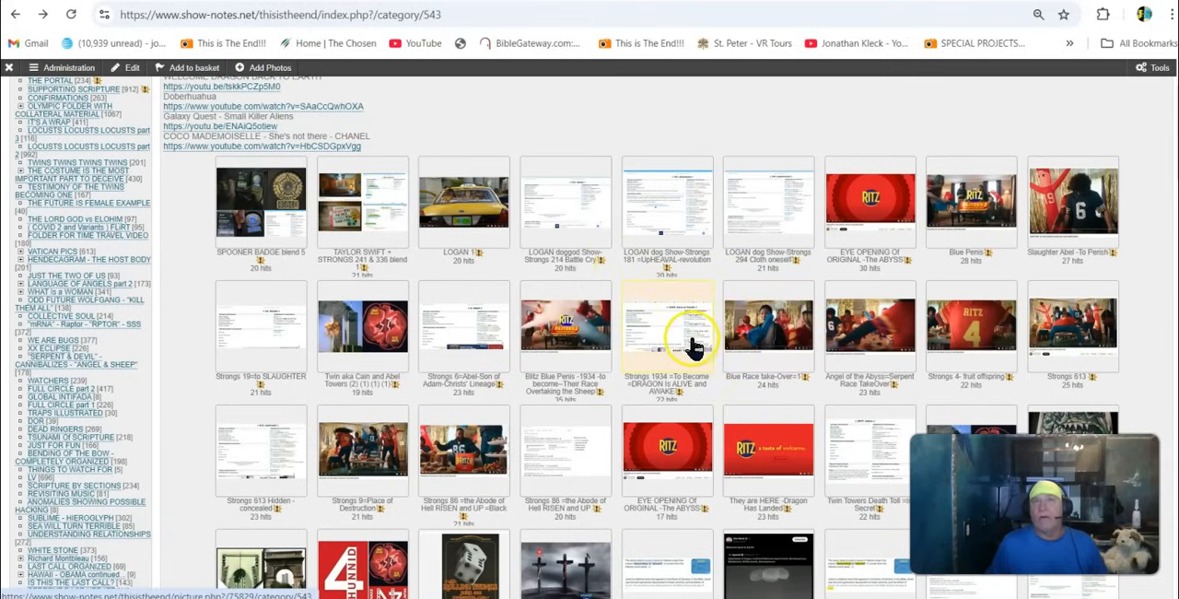
{"action": "mouse_move", "coordinate": [845, 309]}
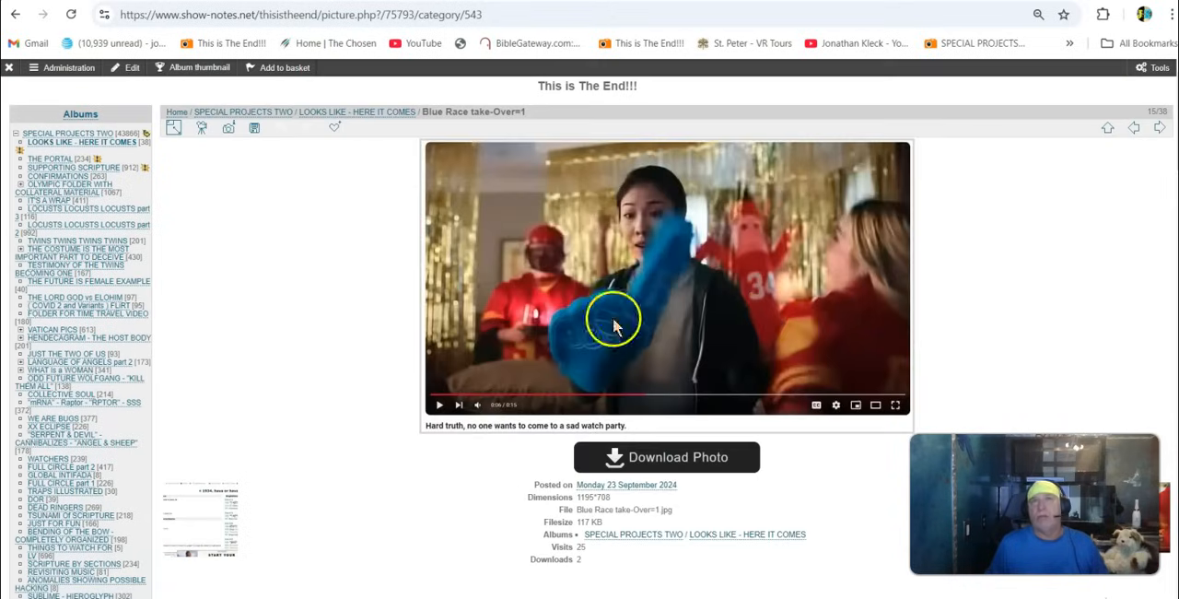
Open the Angel of the Abyss image, highlight Strongs 613 in a filename, then return to the grid.
{"action": "scroll", "scroll_direction": "down", "scroll_amount": 3}
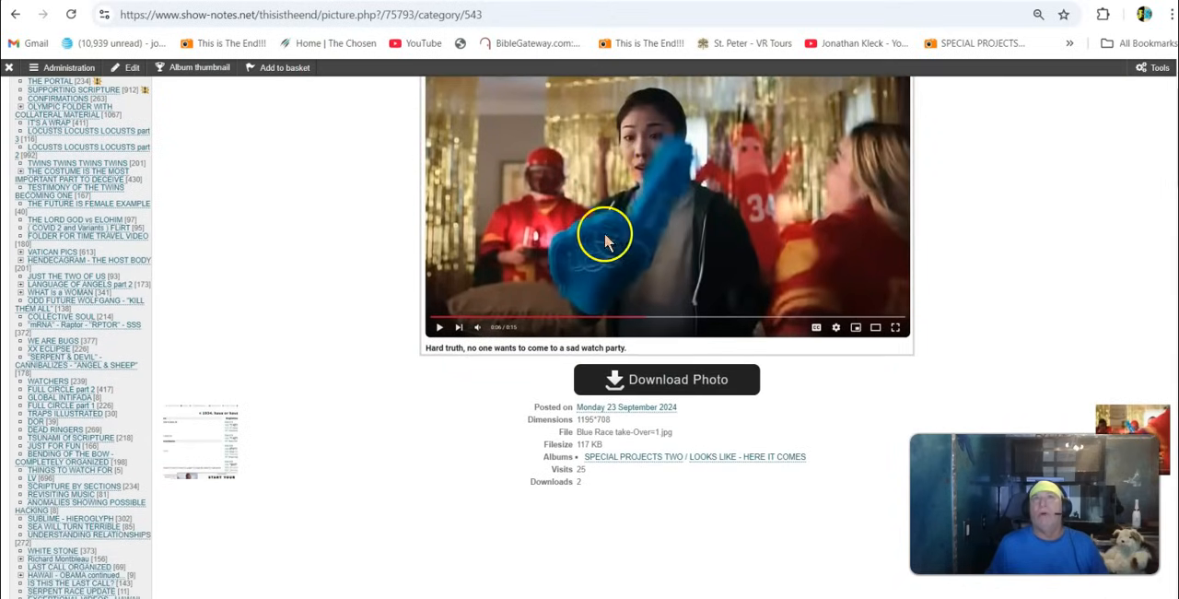
{"action": "mouse_move", "coordinate": [673, 129]}
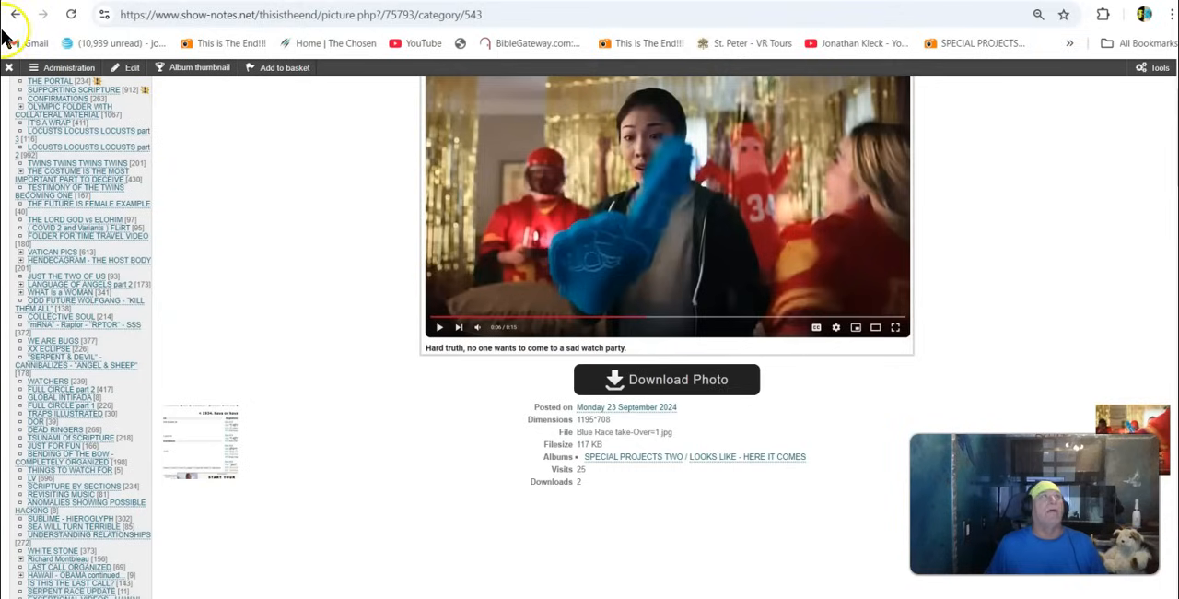
{"action": "left_click", "coordinate": [14, 13]}
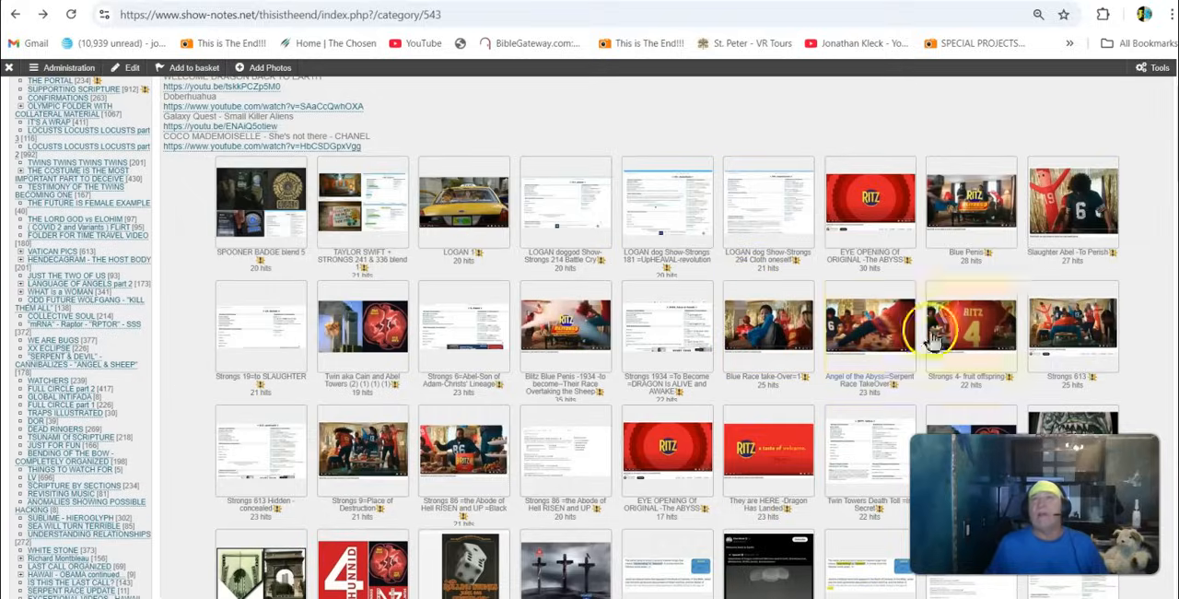
{"action": "left_click", "coordinate": [869, 327]}
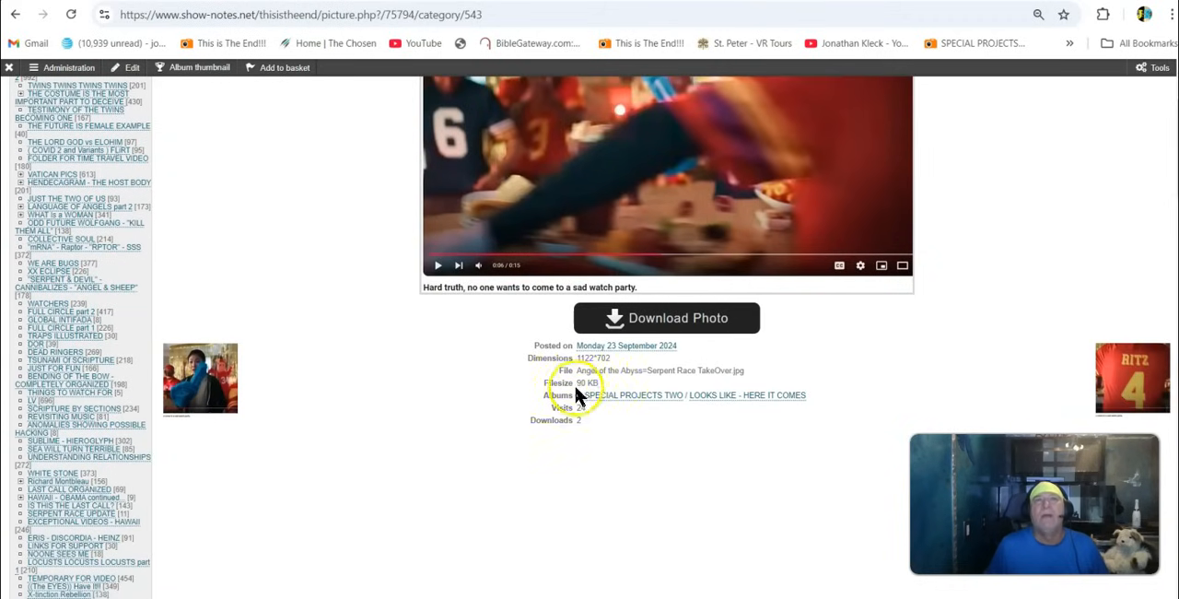
{"action": "double_click", "coordinate": [645, 370]}
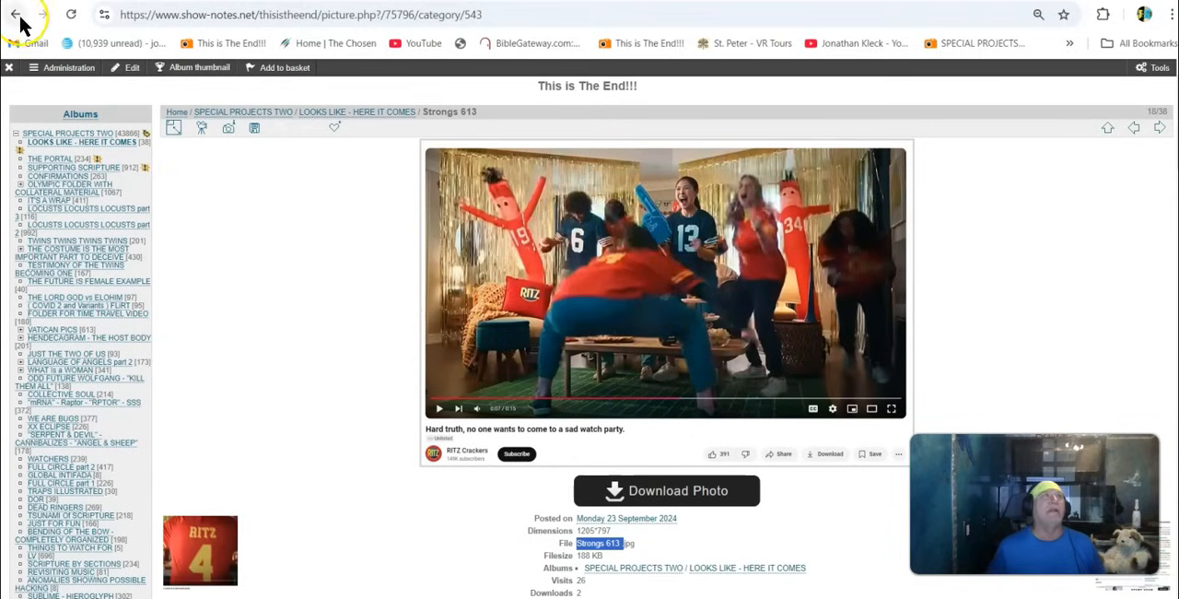
{"action": "left_click", "coordinate": [16, 13]}
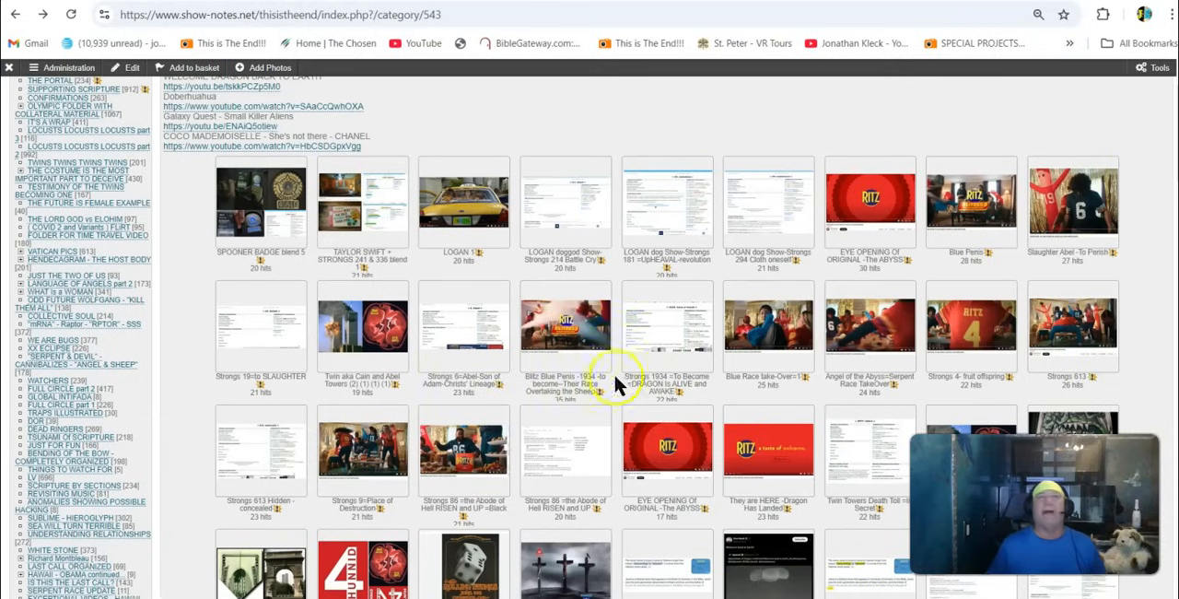
{"action": "scroll", "scroll_direction": "down", "scroll_amount": 3}
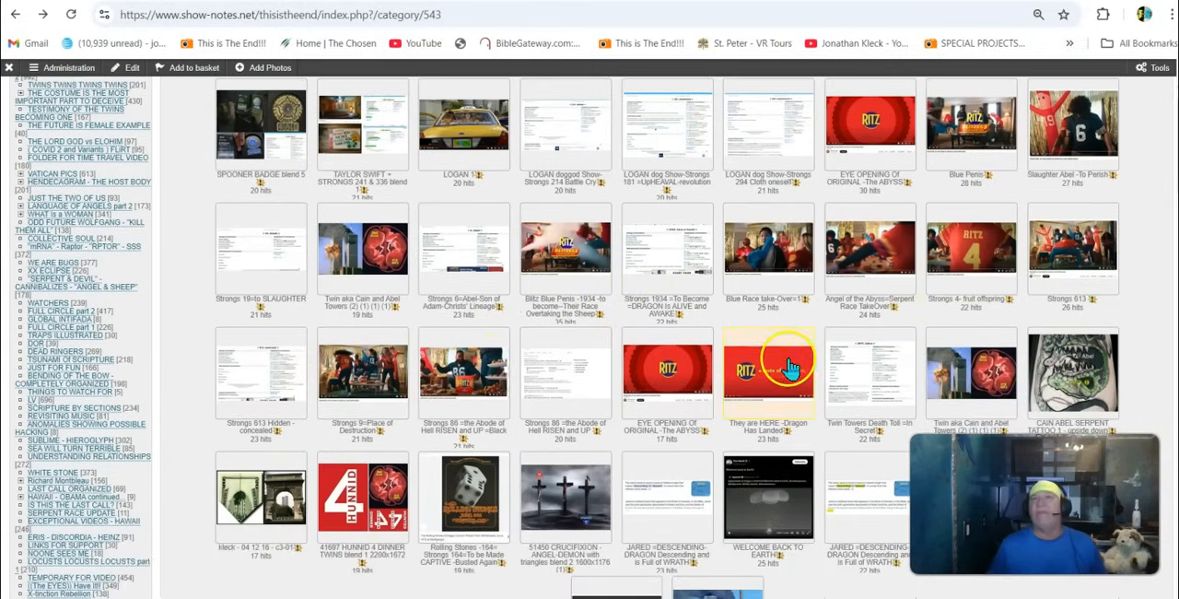
{"action": "scroll", "scroll_direction": "down", "scroll_amount": 3}
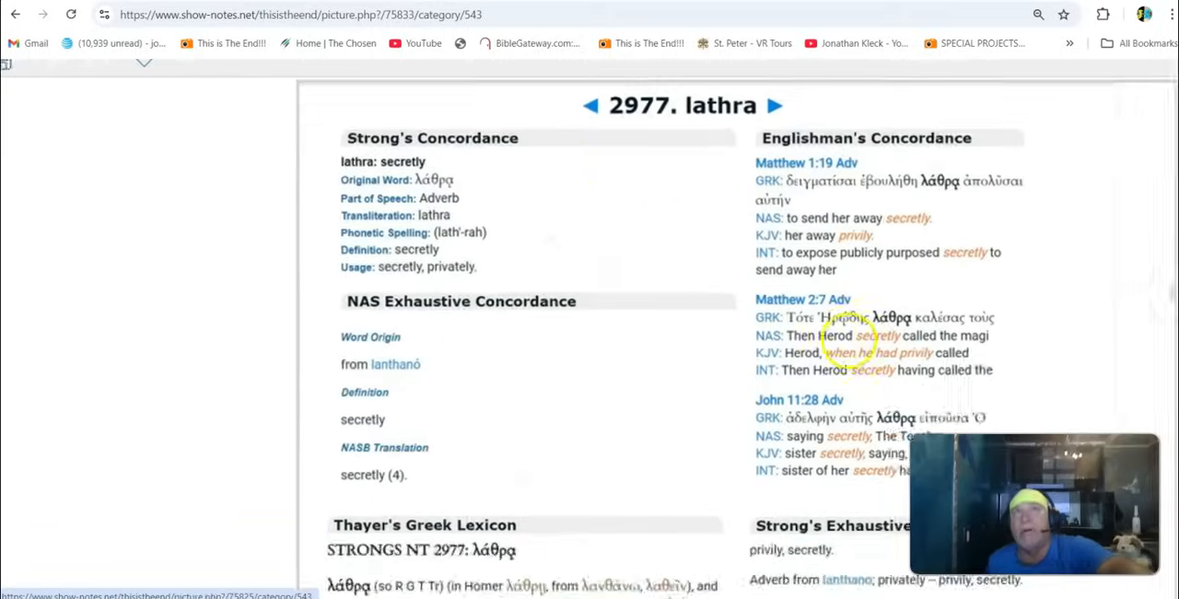
{"action": "scroll", "scroll_direction": "up", "scroll_amount": 3}
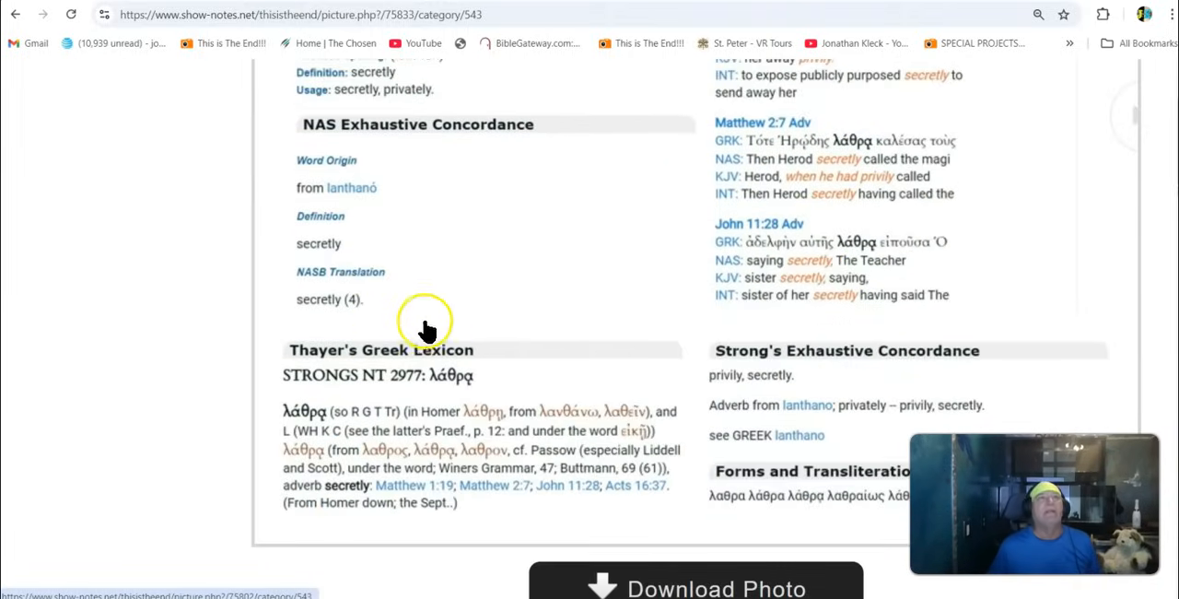
{"action": "scroll", "scroll_direction": "down", "scroll_amount": 3}
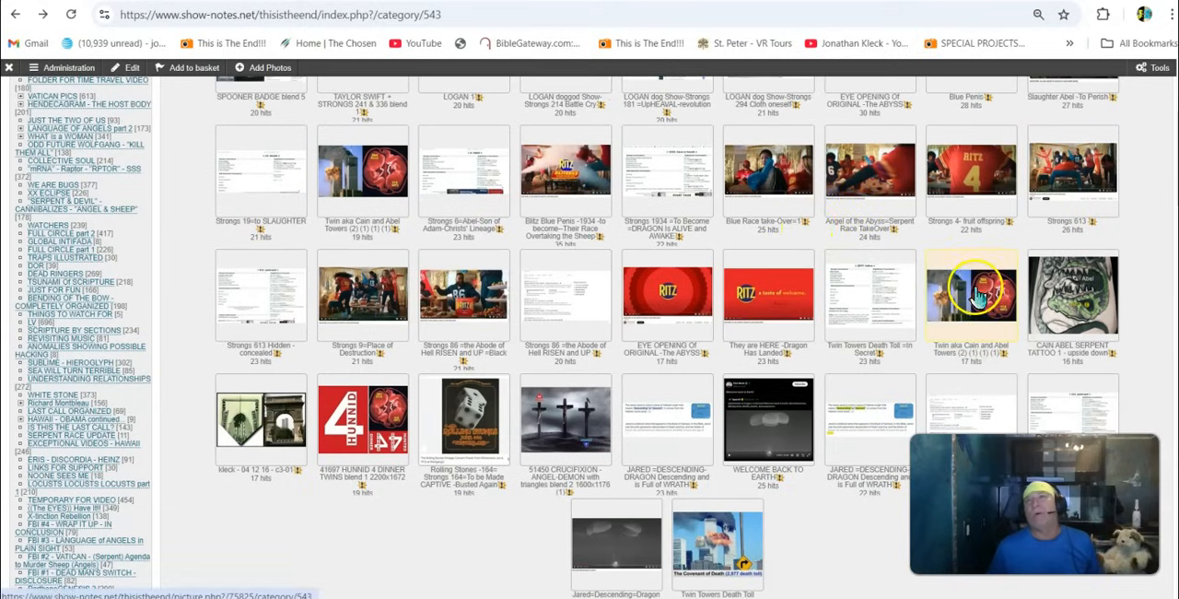
Open the 'CAIN ABEL SERPENT TATTOO 1 - upside down' thumbnail, picture 27 of 38.
{"action": "left_click", "coordinate": [971, 294]}
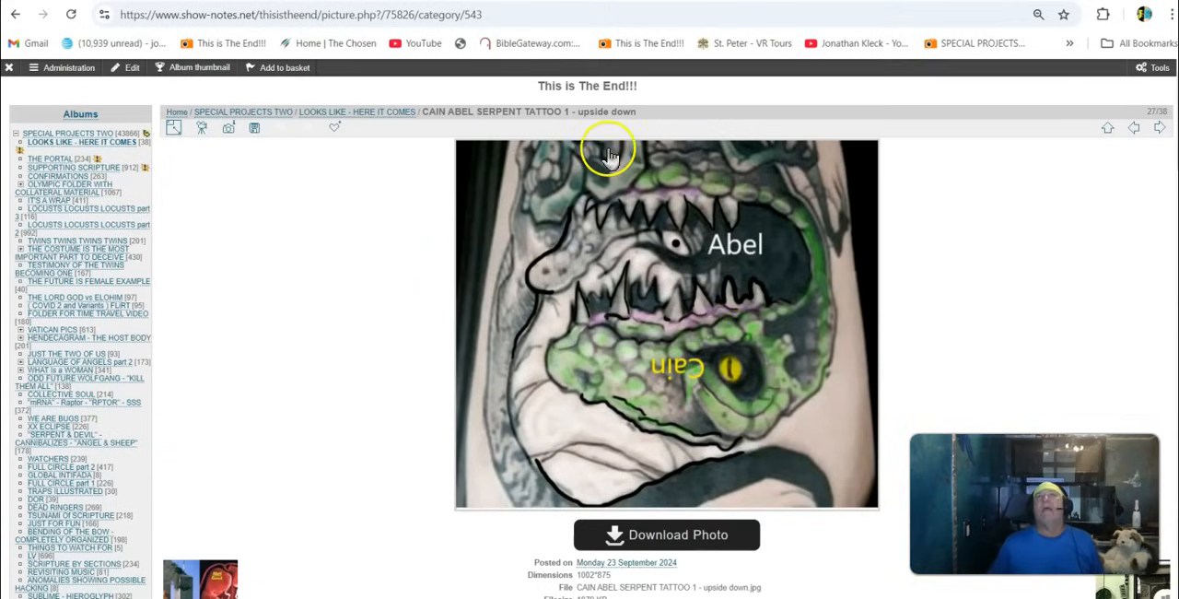
{"action": "mouse_move", "coordinate": [572, 400]}
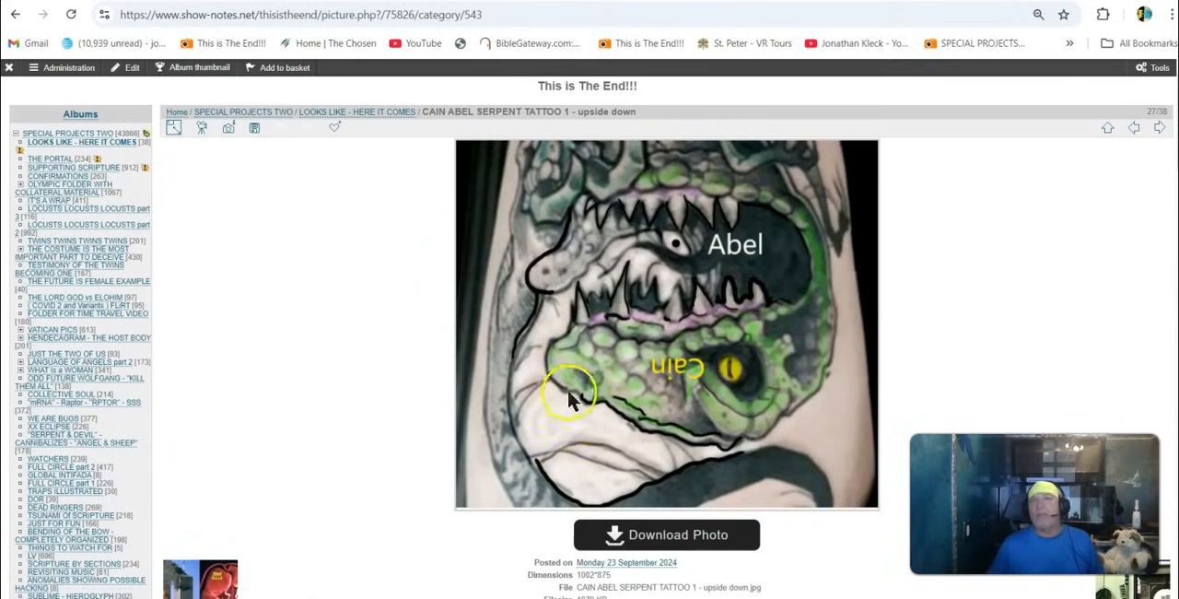
{"action": "mouse_move", "coordinate": [728, 364]}
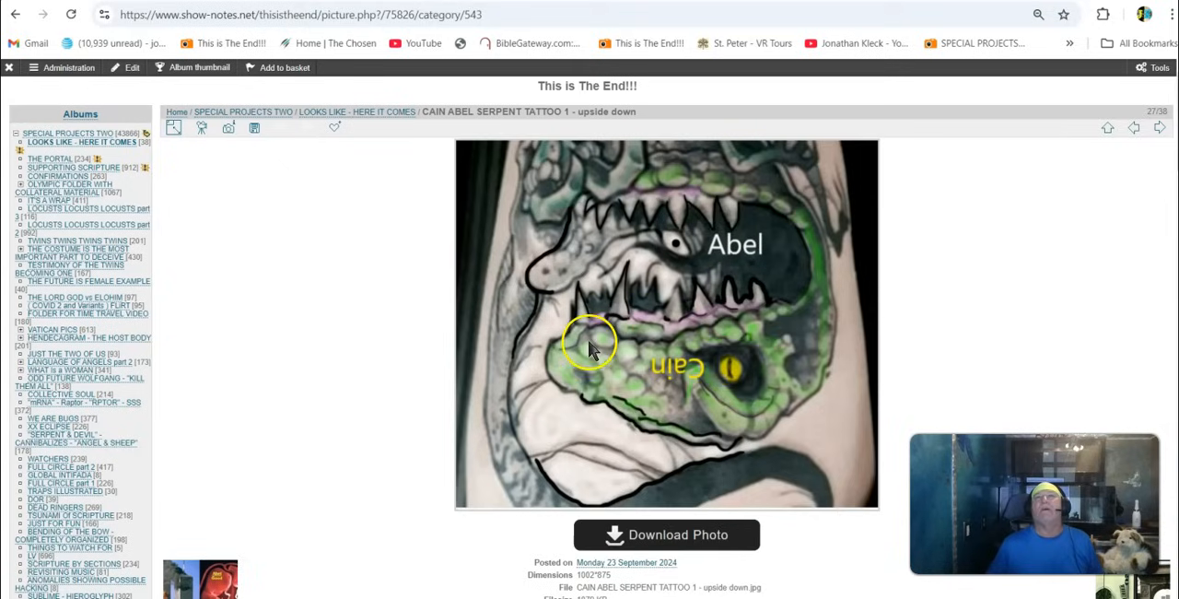
{"action": "mouse_move", "coordinate": [590, 221]}
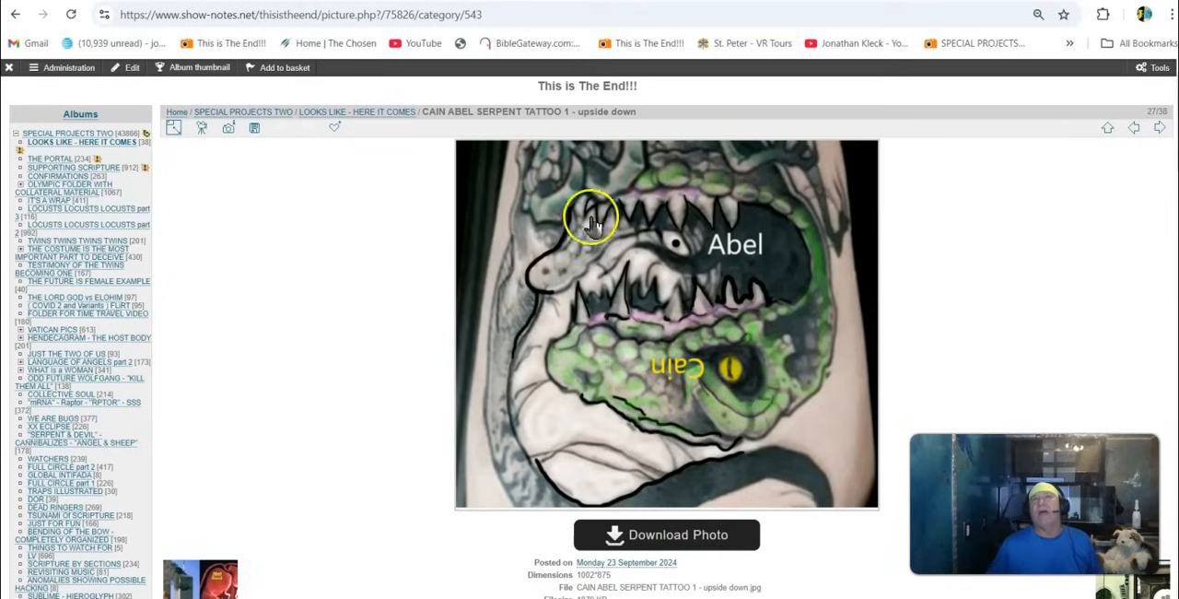
{"action": "mouse_move", "coordinate": [576, 396]}
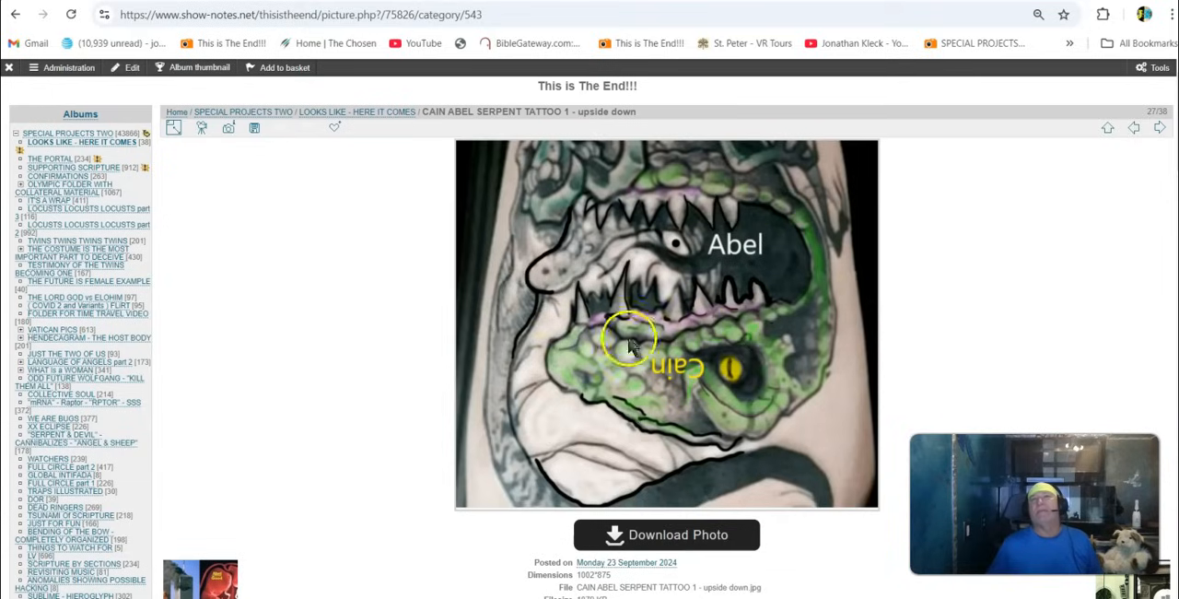
{"action": "mouse_move", "coordinate": [672, 248]}
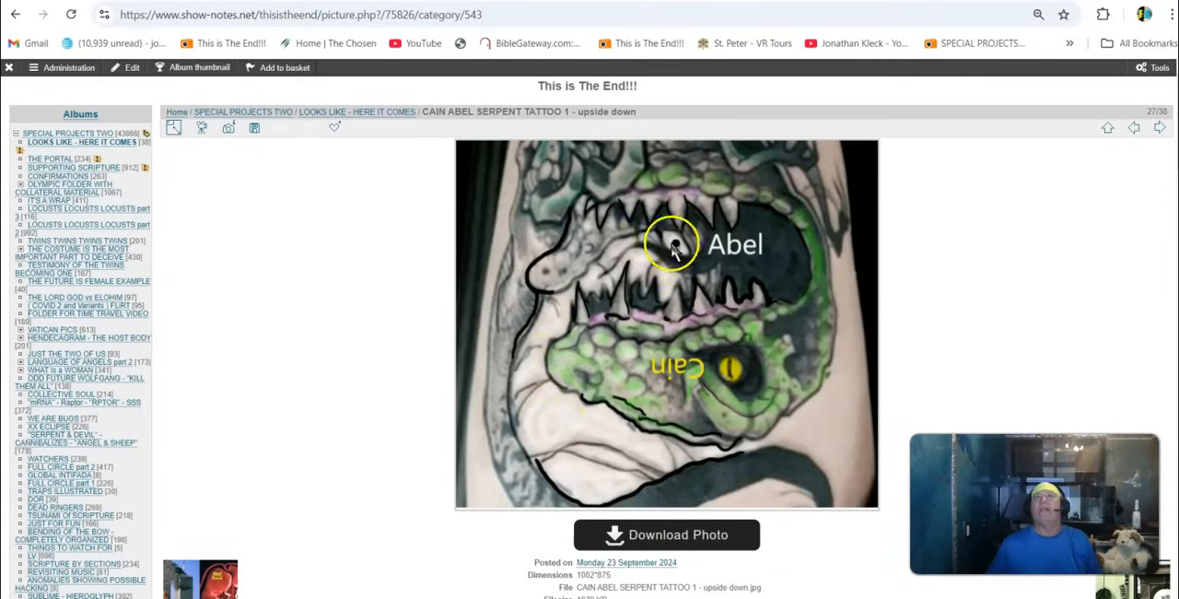
{"action": "mouse_move", "coordinate": [548, 249]}
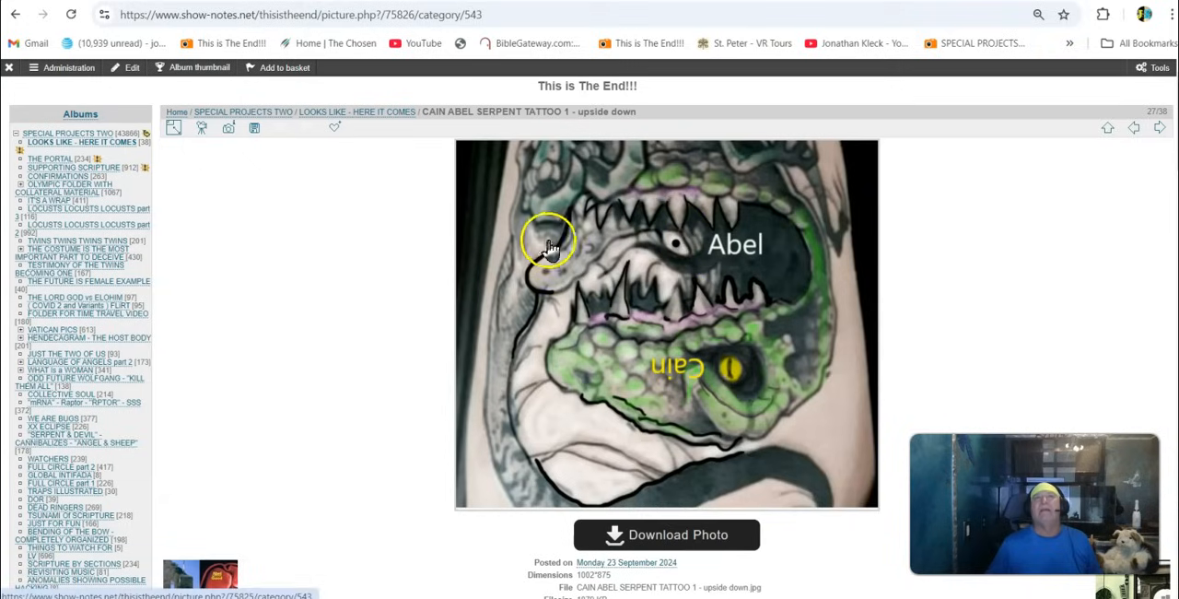
{"action": "mouse_move", "coordinate": [714, 295]}
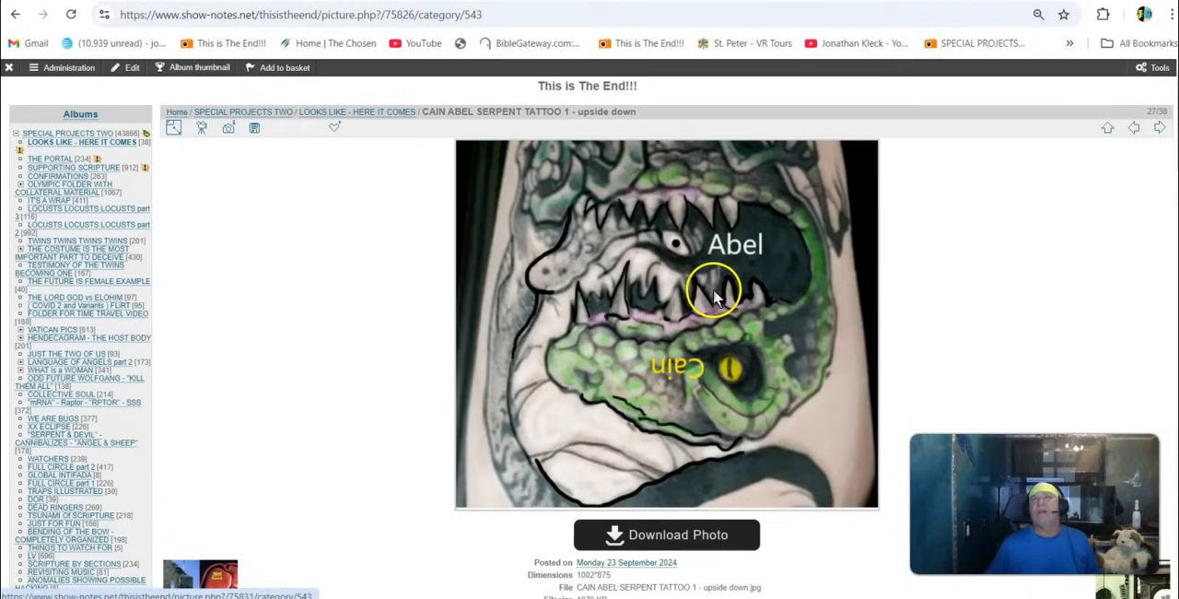
{"action": "mouse_move", "coordinate": [765, 332]}
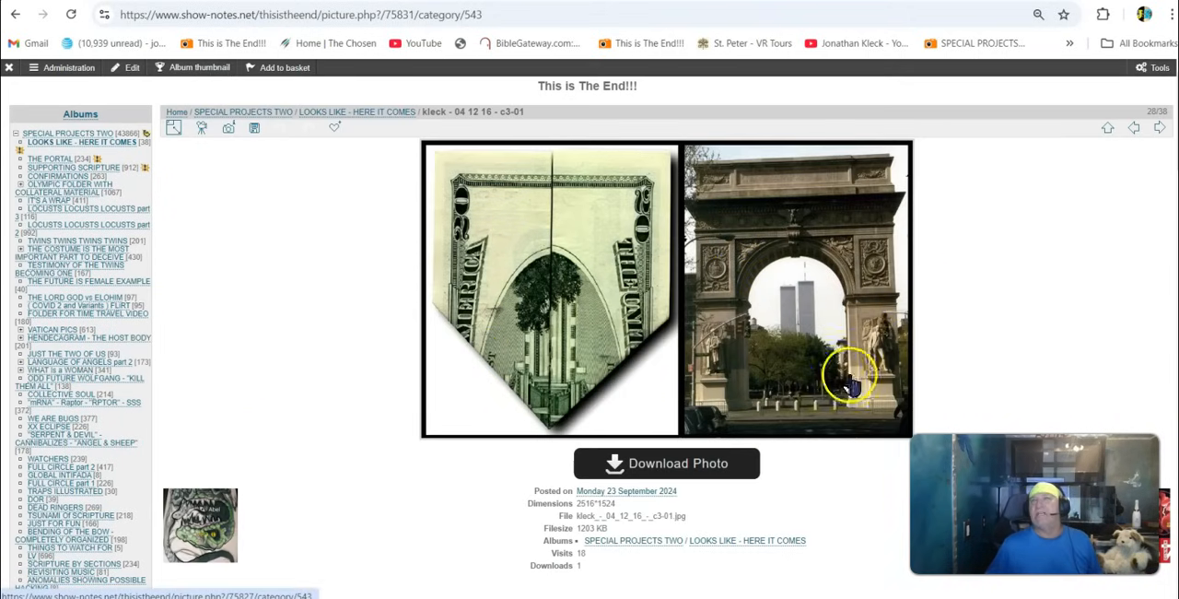
{"action": "mouse_move", "coordinate": [894, 332]}
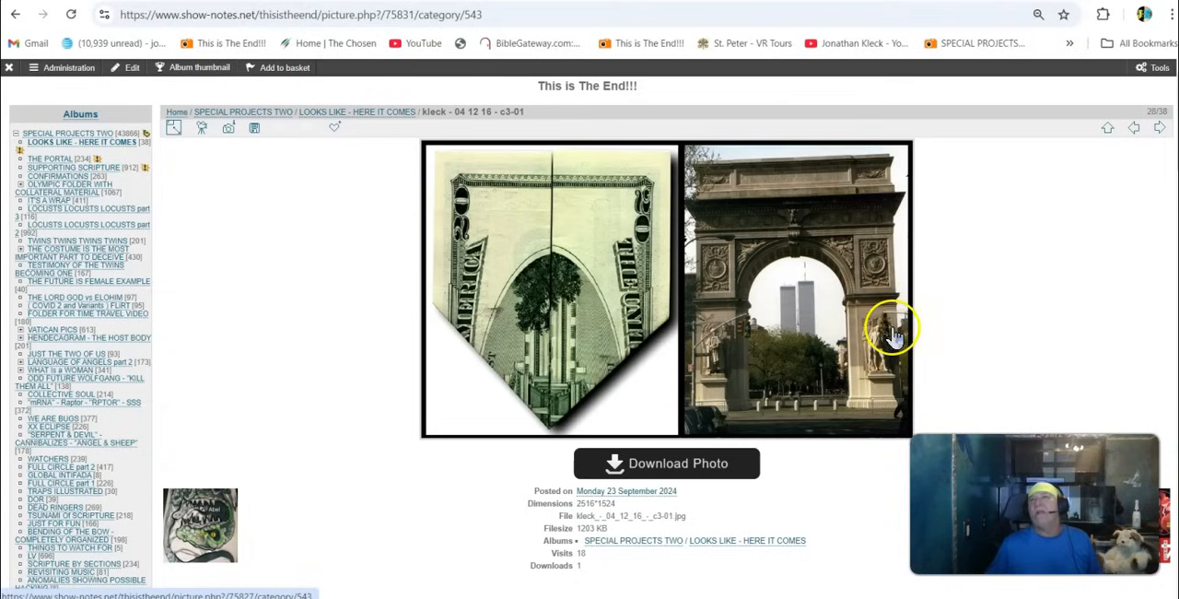
{"action": "mouse_move", "coordinate": [838, 345]}
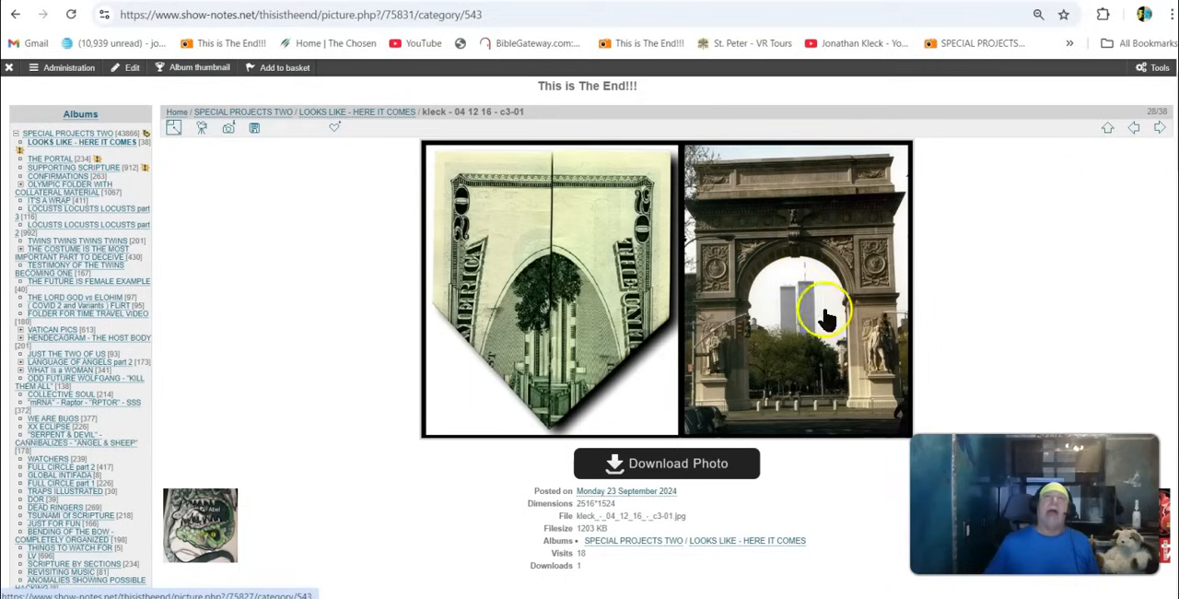
{"action": "mouse_move", "coordinate": [807, 295]}
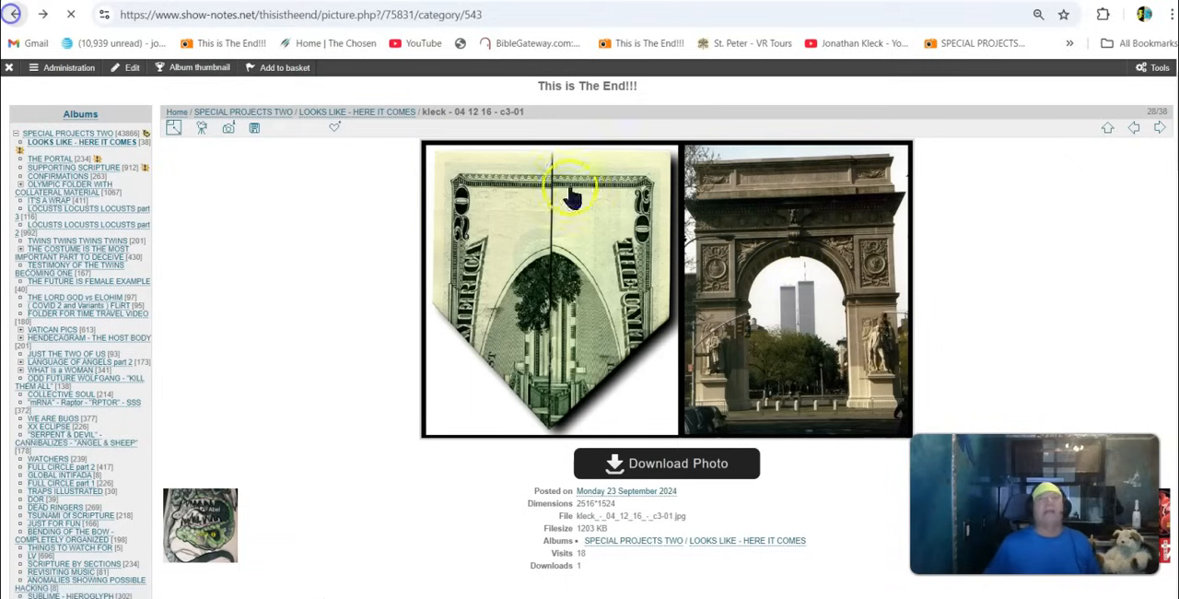
Advance from 'kleck - 04 12 16 - c3-01' to picture 29, 'HUNNID 4 DINNER TWINS'.
{"action": "left_click", "coordinate": [571, 194]}
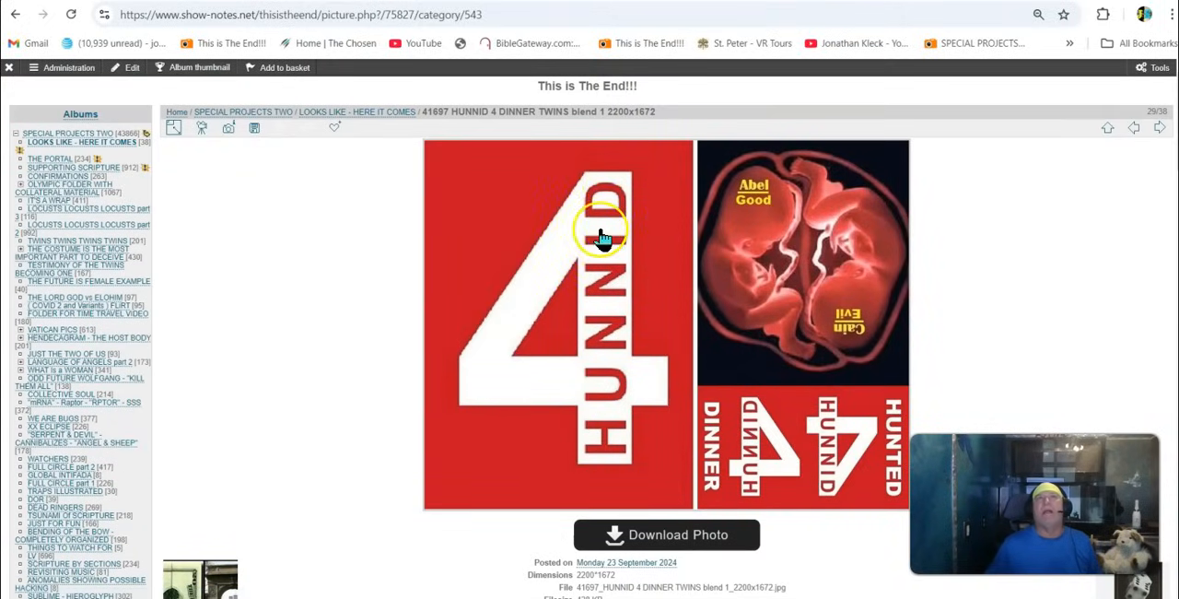
{"action": "mouse_move", "coordinate": [619, 221]}
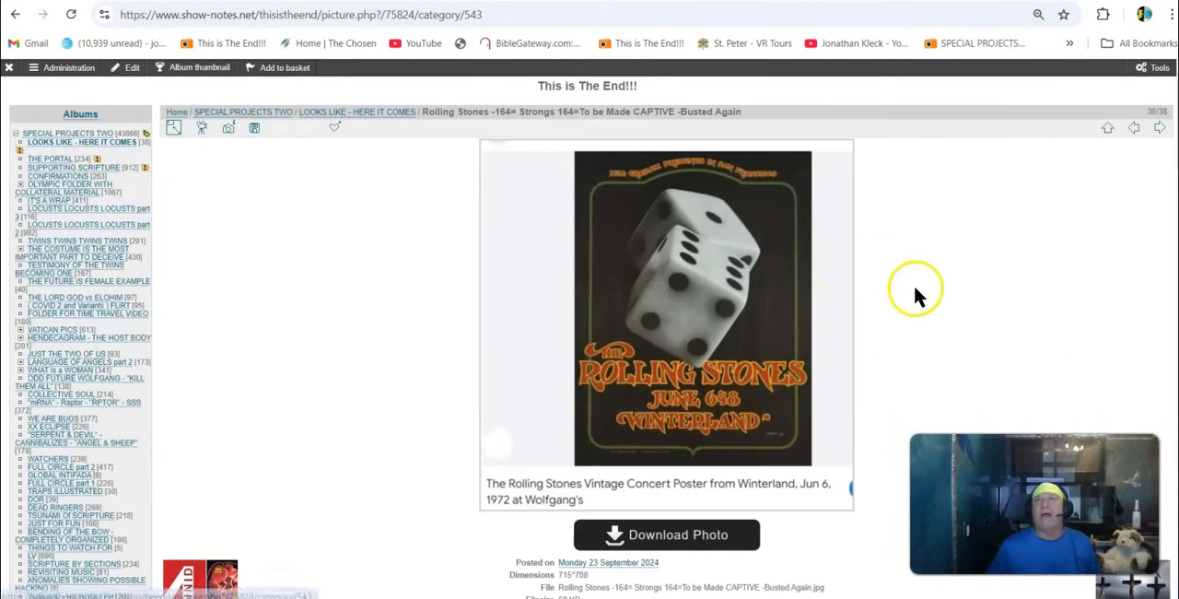
{"action": "mouse_move", "coordinate": [852, 226]}
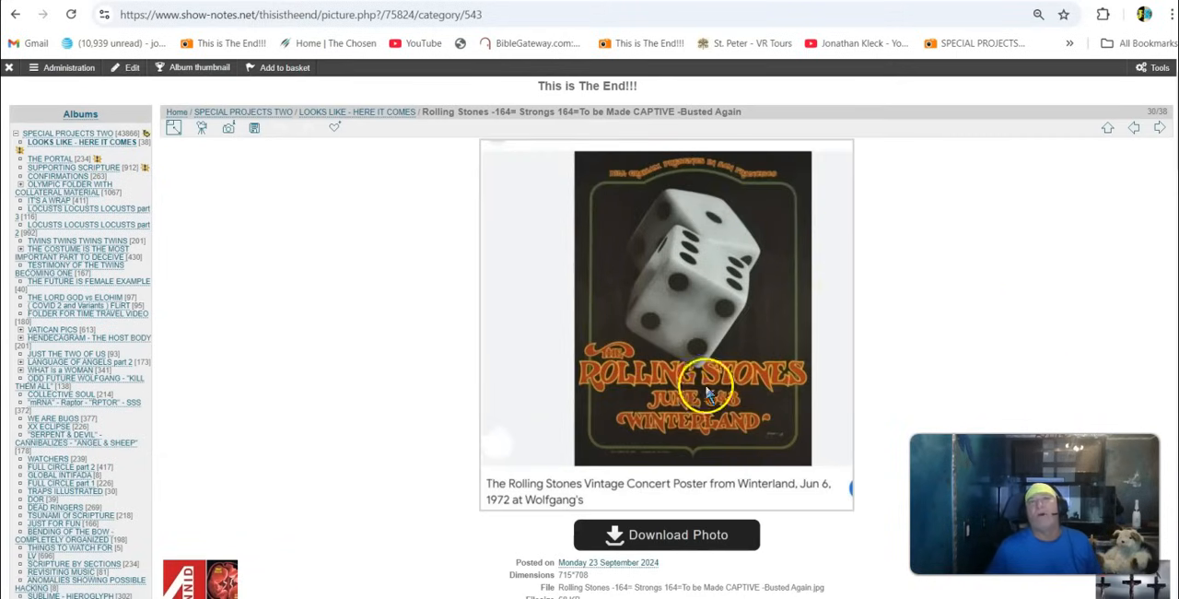
Scroll down picture 30's page to its 'Rolling Stones -164= Strongs 164=To be Made CAPTIVE' File field.
{"action": "scroll", "scroll_direction": "down", "scroll_amount": 3}
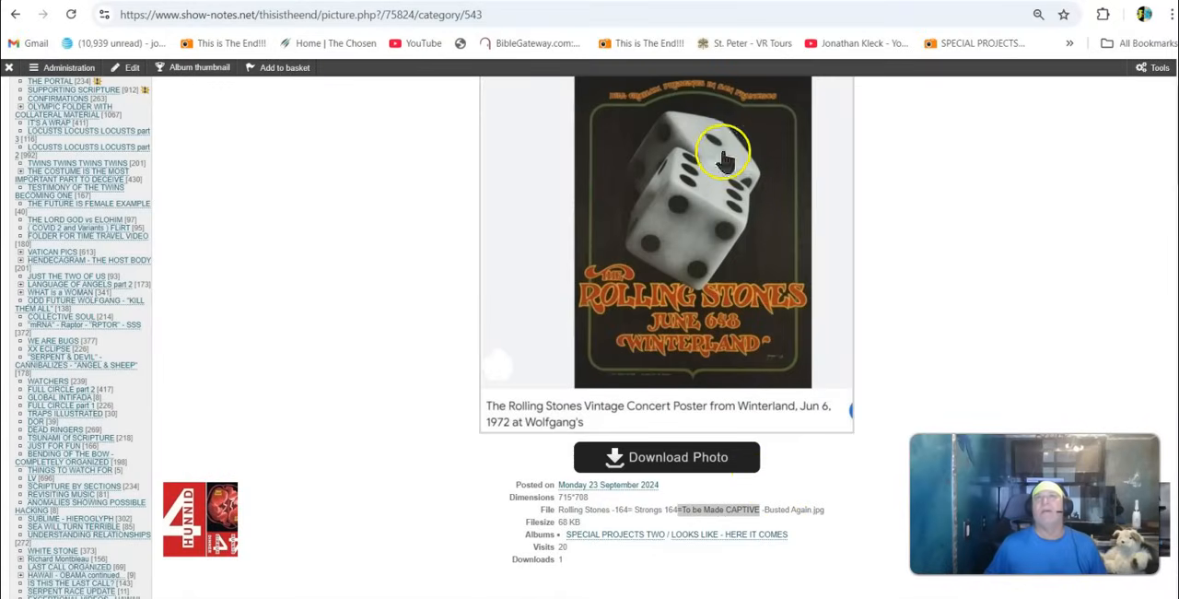
{"action": "mouse_move", "coordinate": [636, 299]}
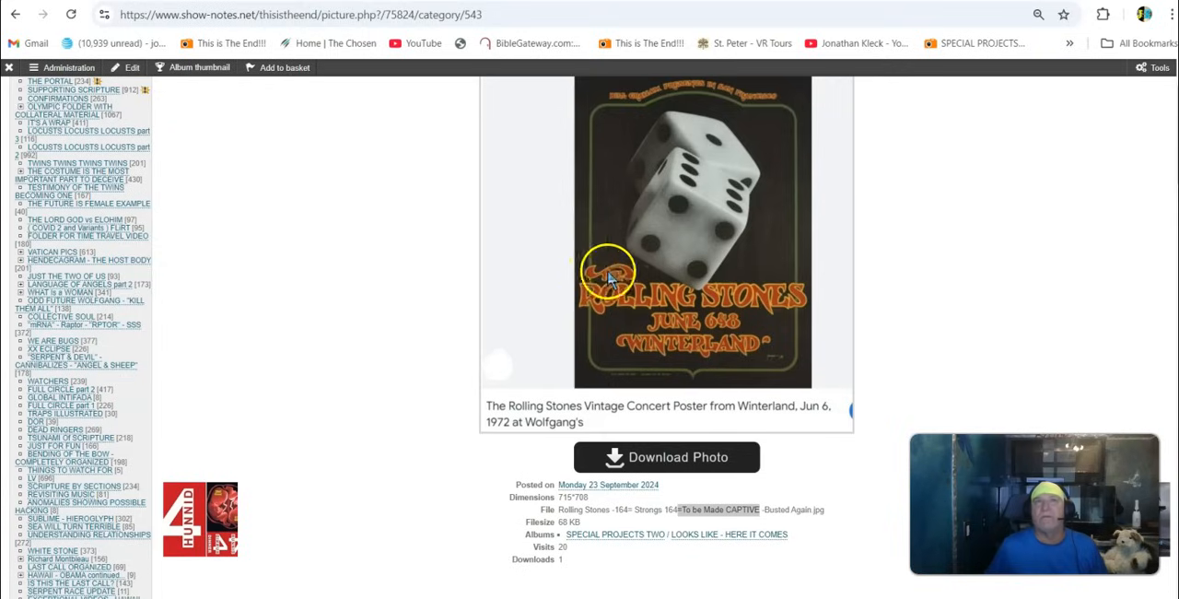
{"action": "mouse_move", "coordinate": [633, 267]}
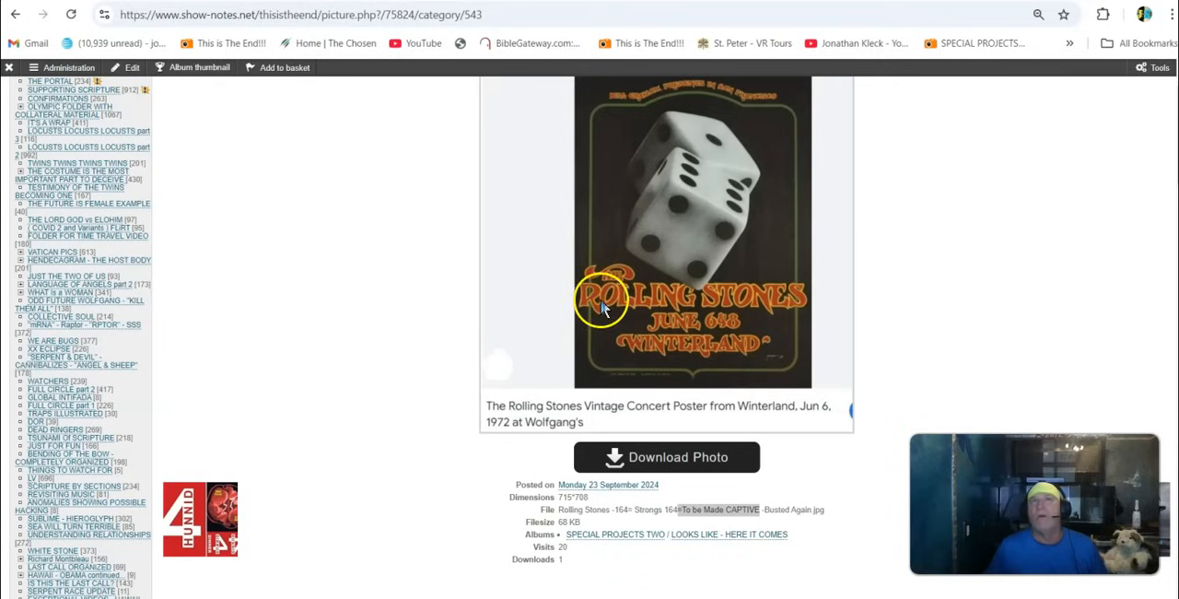
{"action": "scroll", "scroll_direction": "down", "scroll_amount": 3}
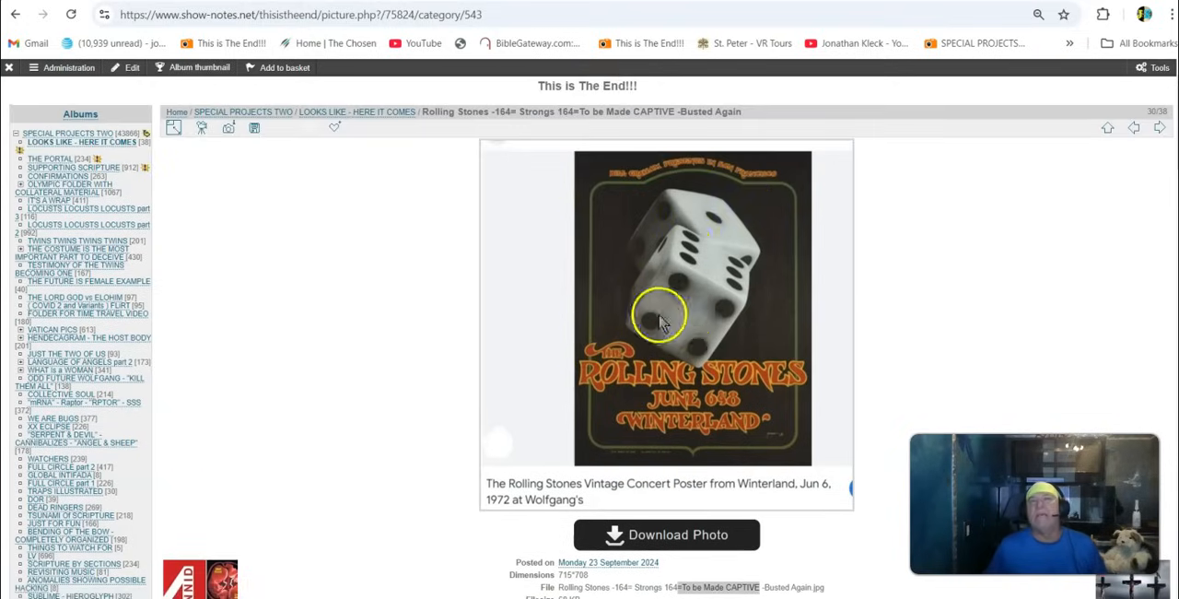
{"action": "scroll", "scroll_direction": "down", "scroll_amount": 3}
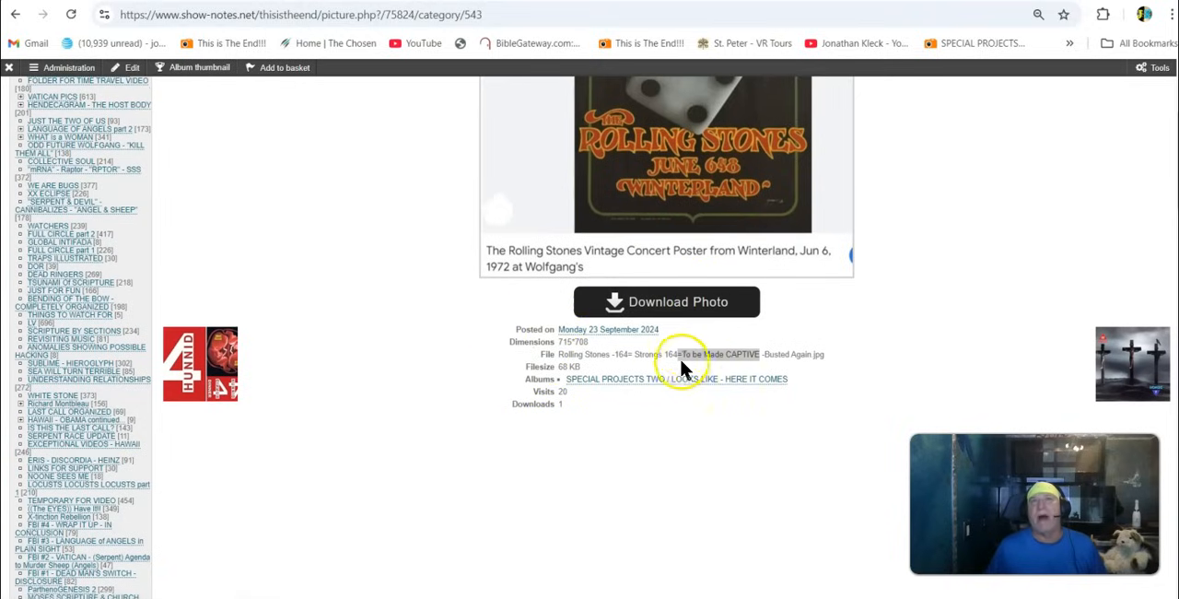